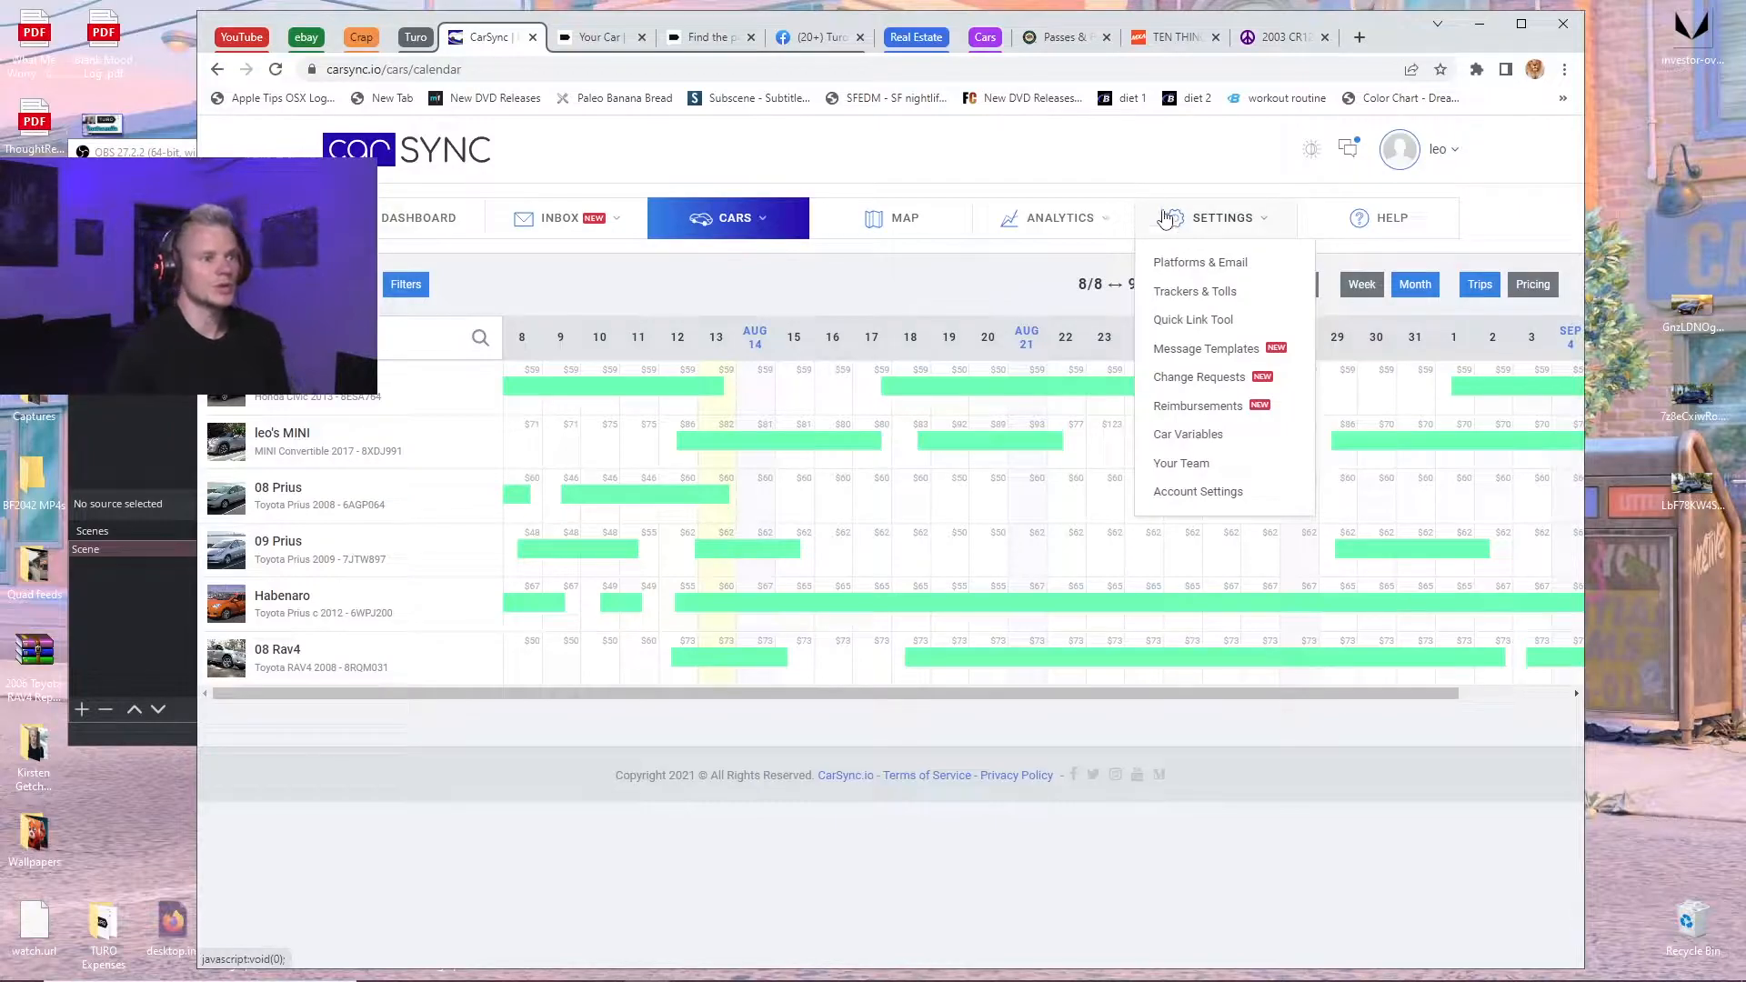
mouse_move(1273, 226)
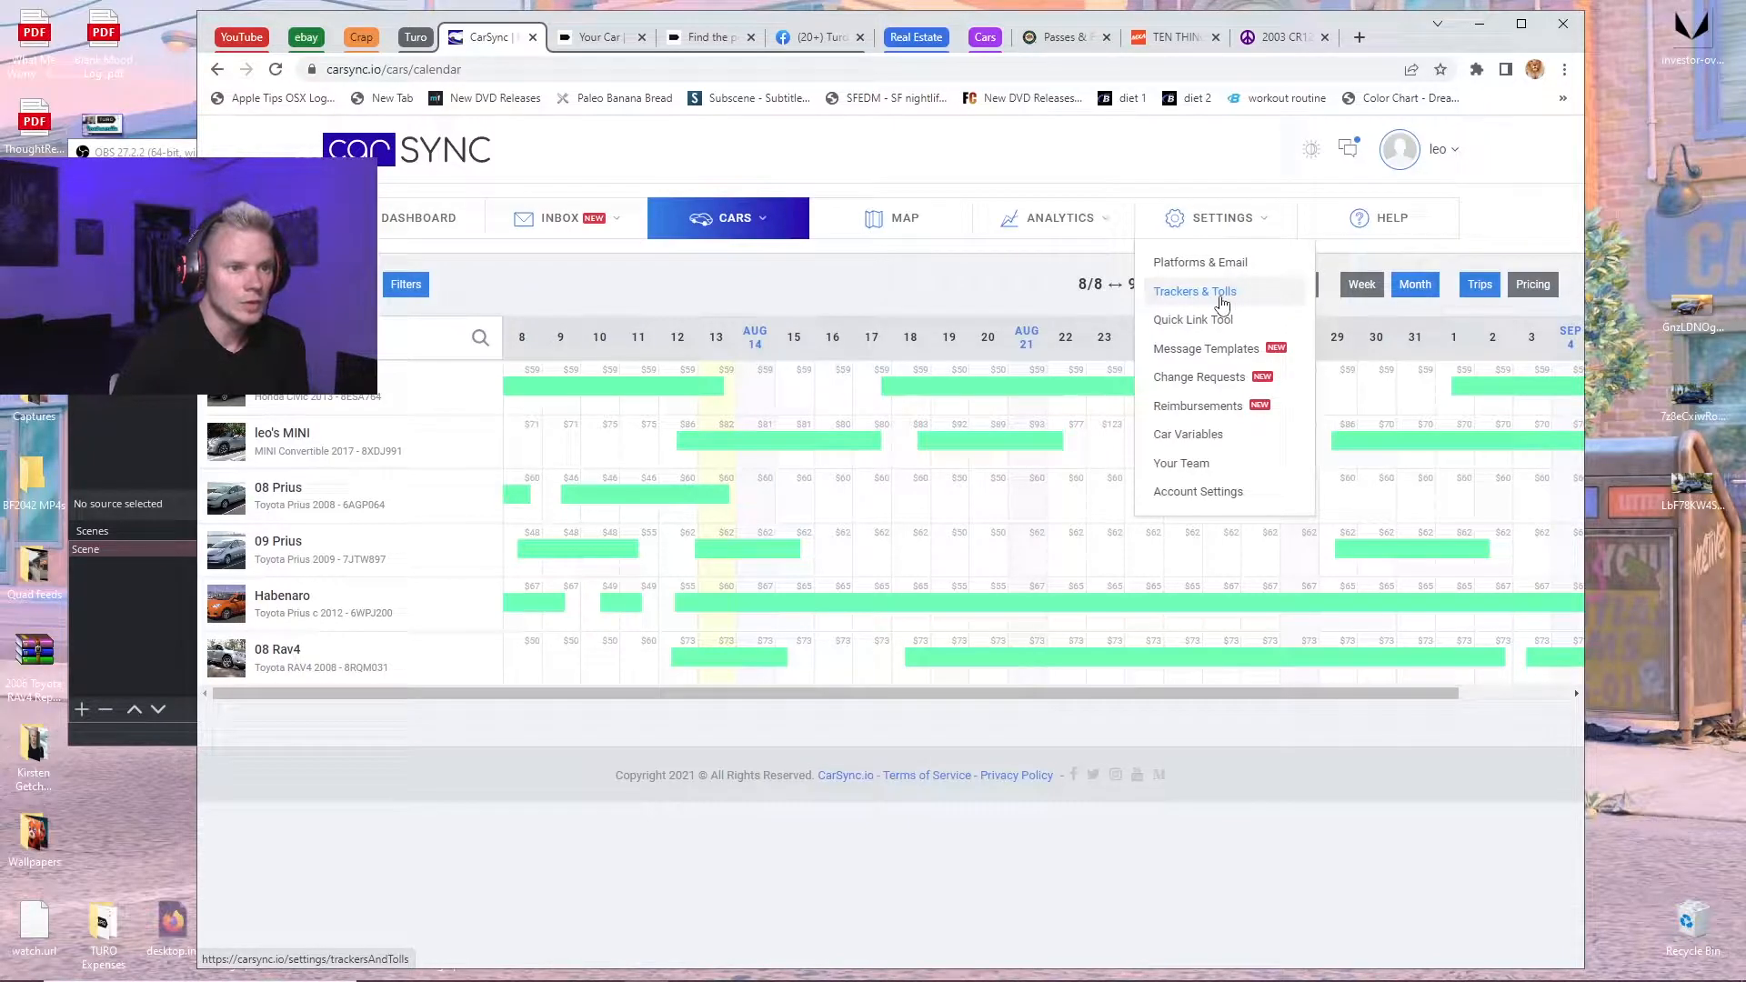
Show the Trackers & Tolls settings page with its connected toll agencies and smart car trackers.
left_click(1193, 291)
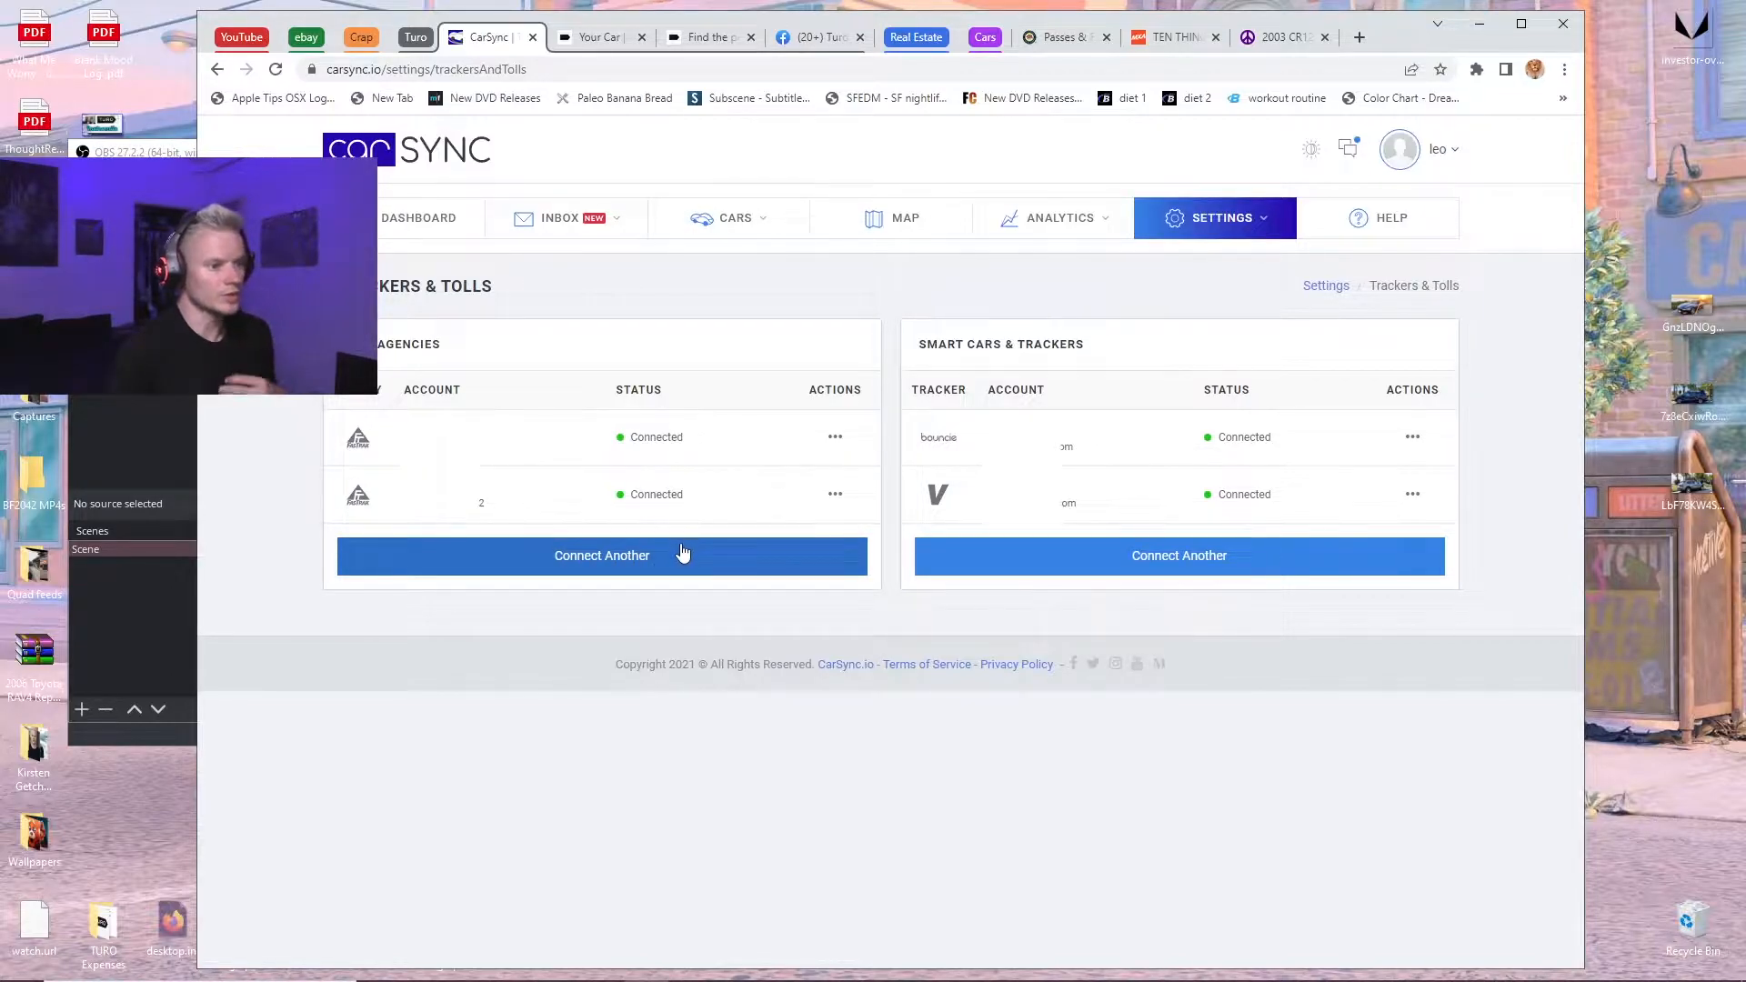
left_click(602, 556)
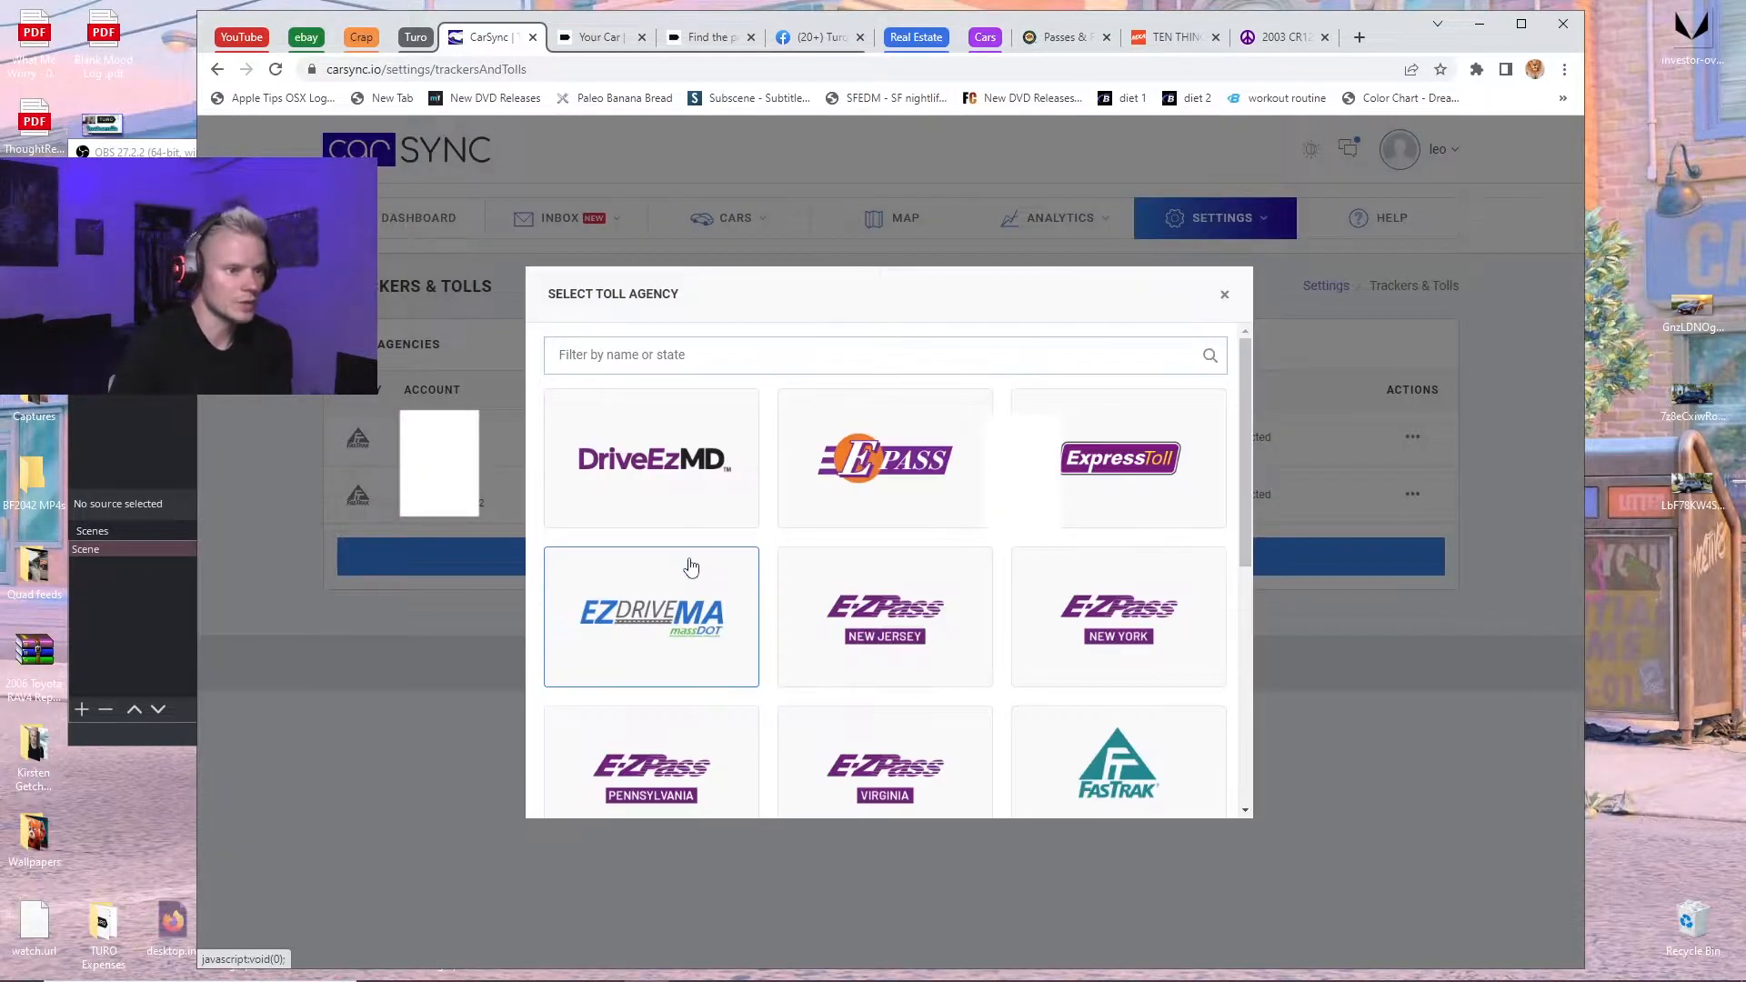
scroll("down", 3)
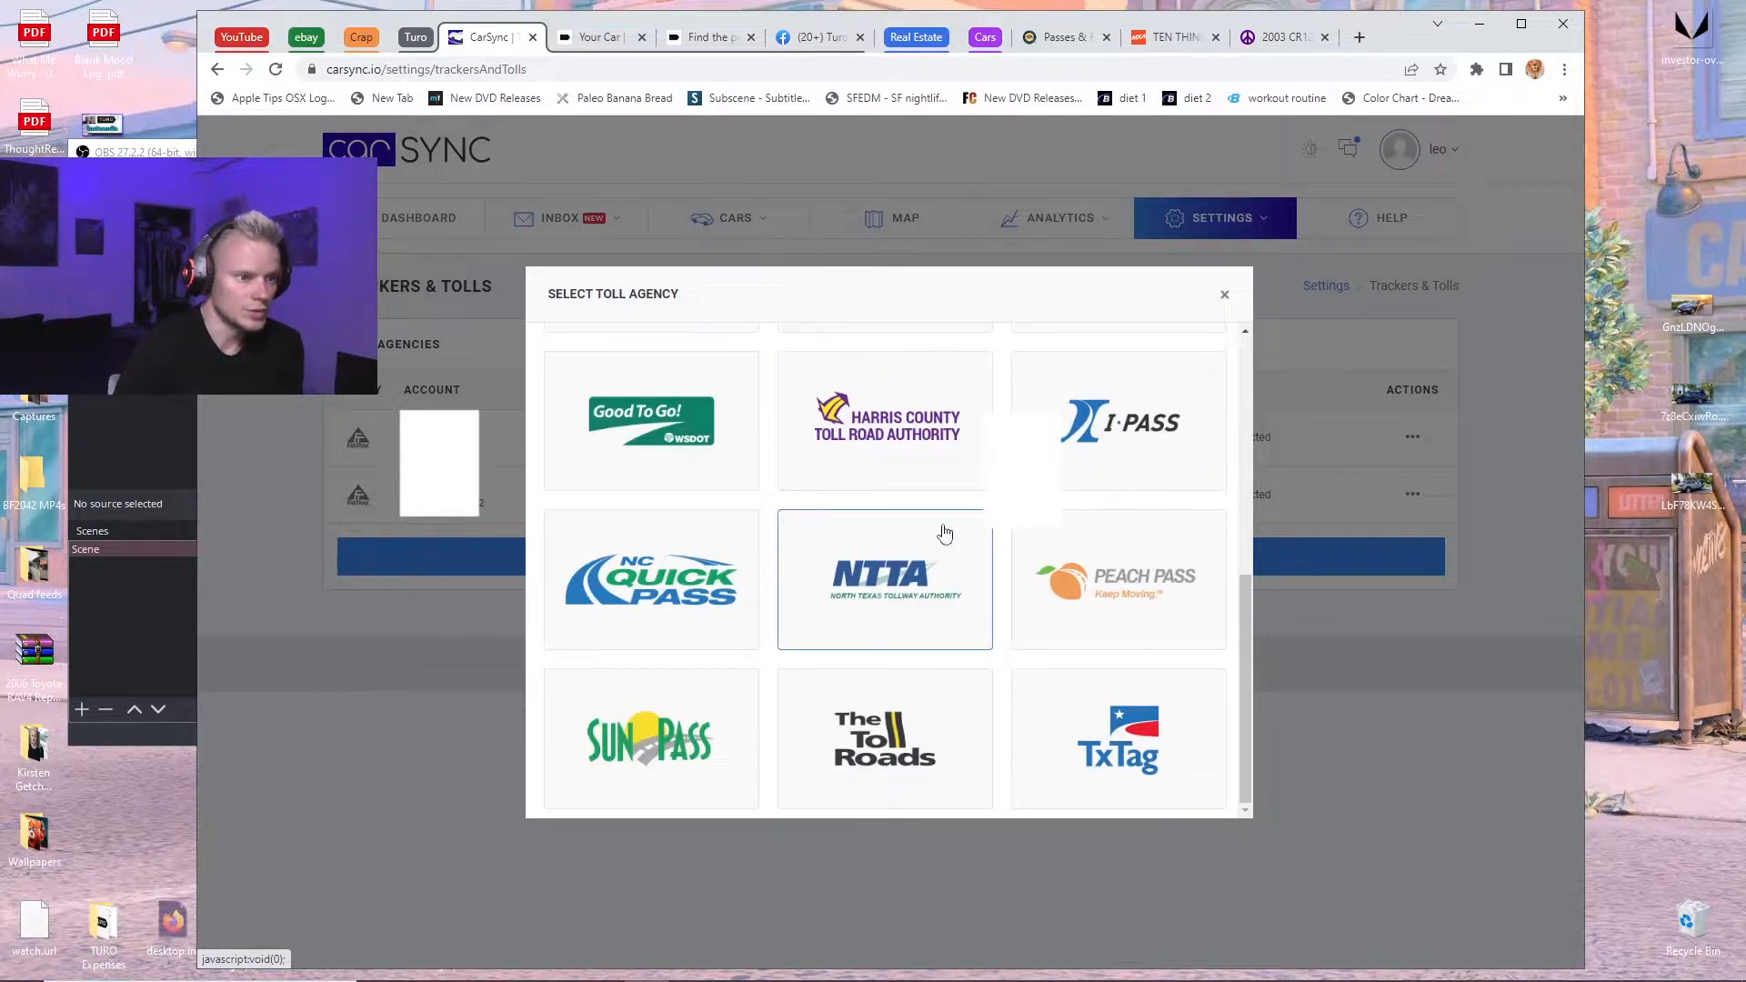
scroll("up", 3)
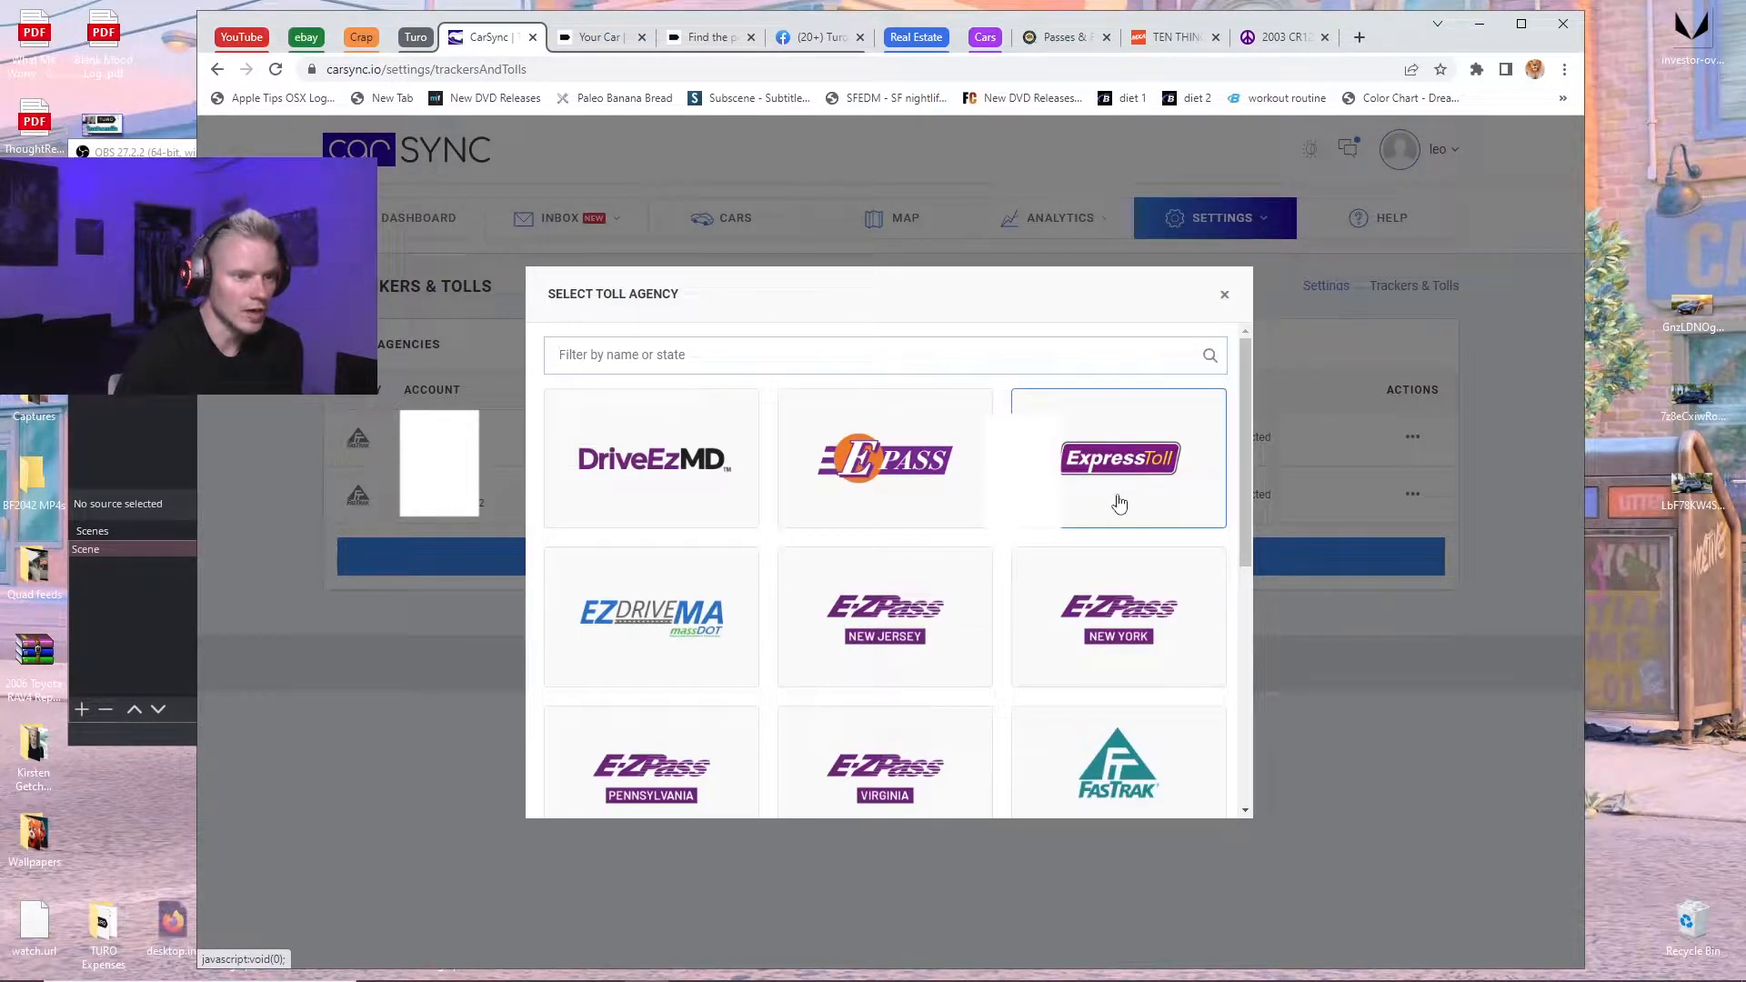
mouse_move(1113, 513)
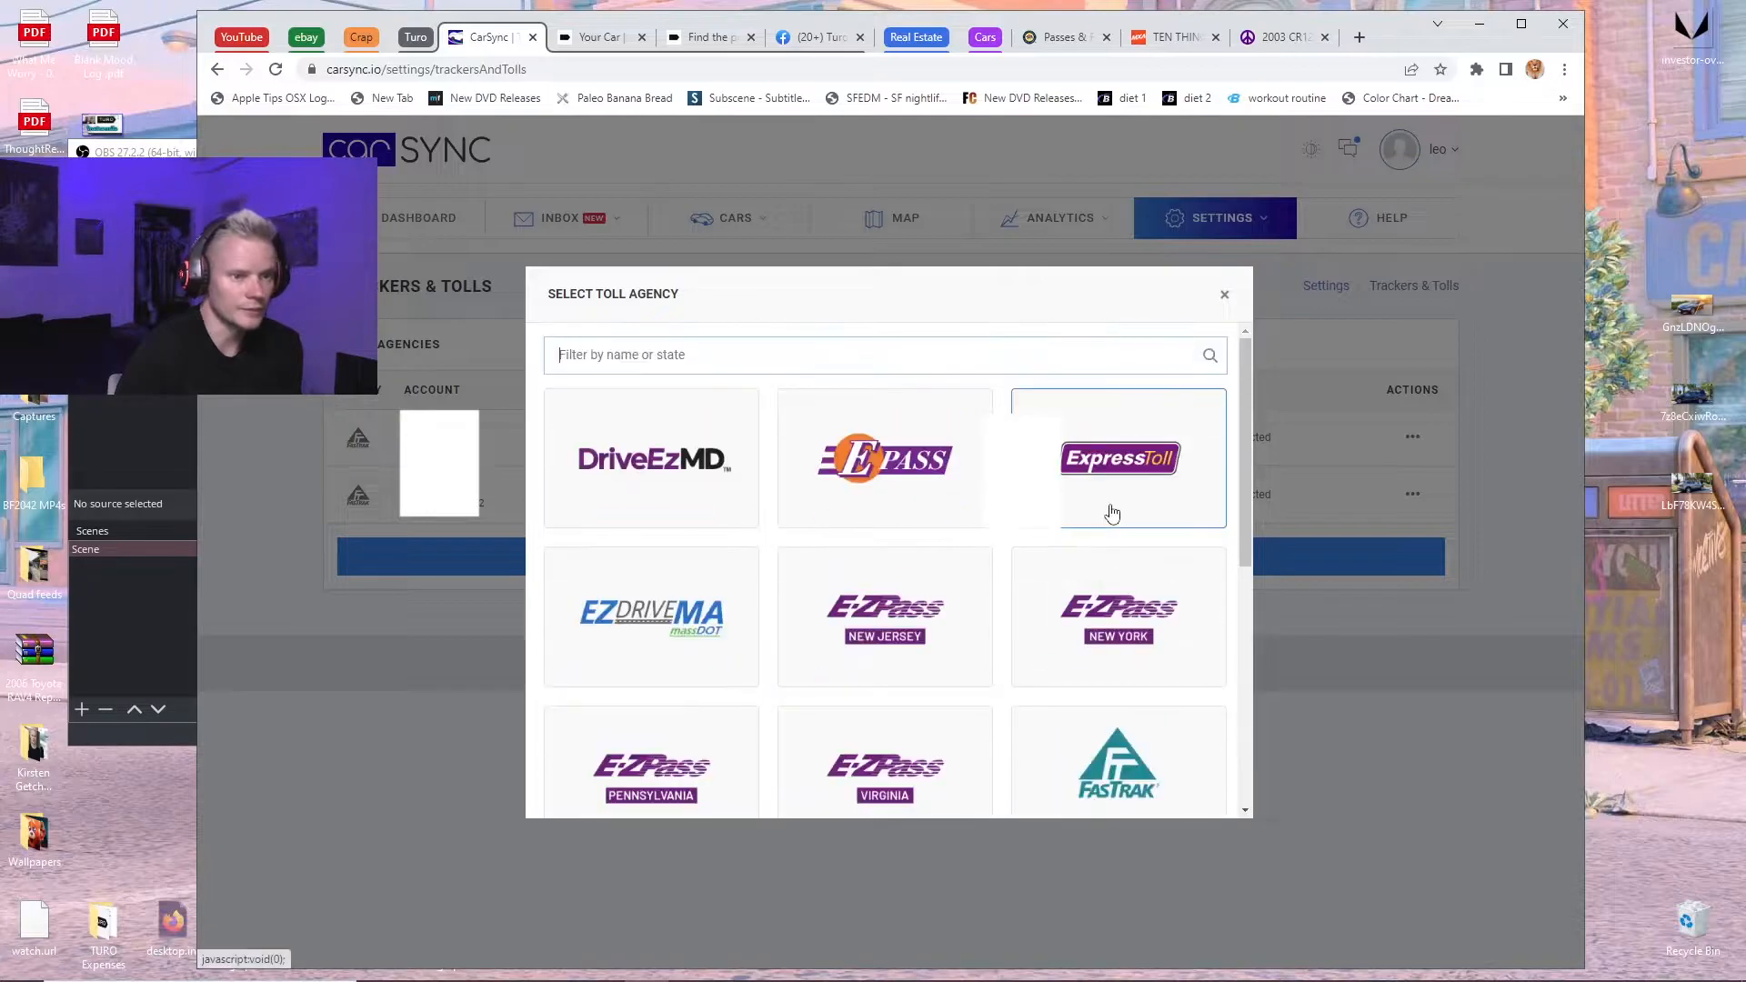
left_click(1223, 294)
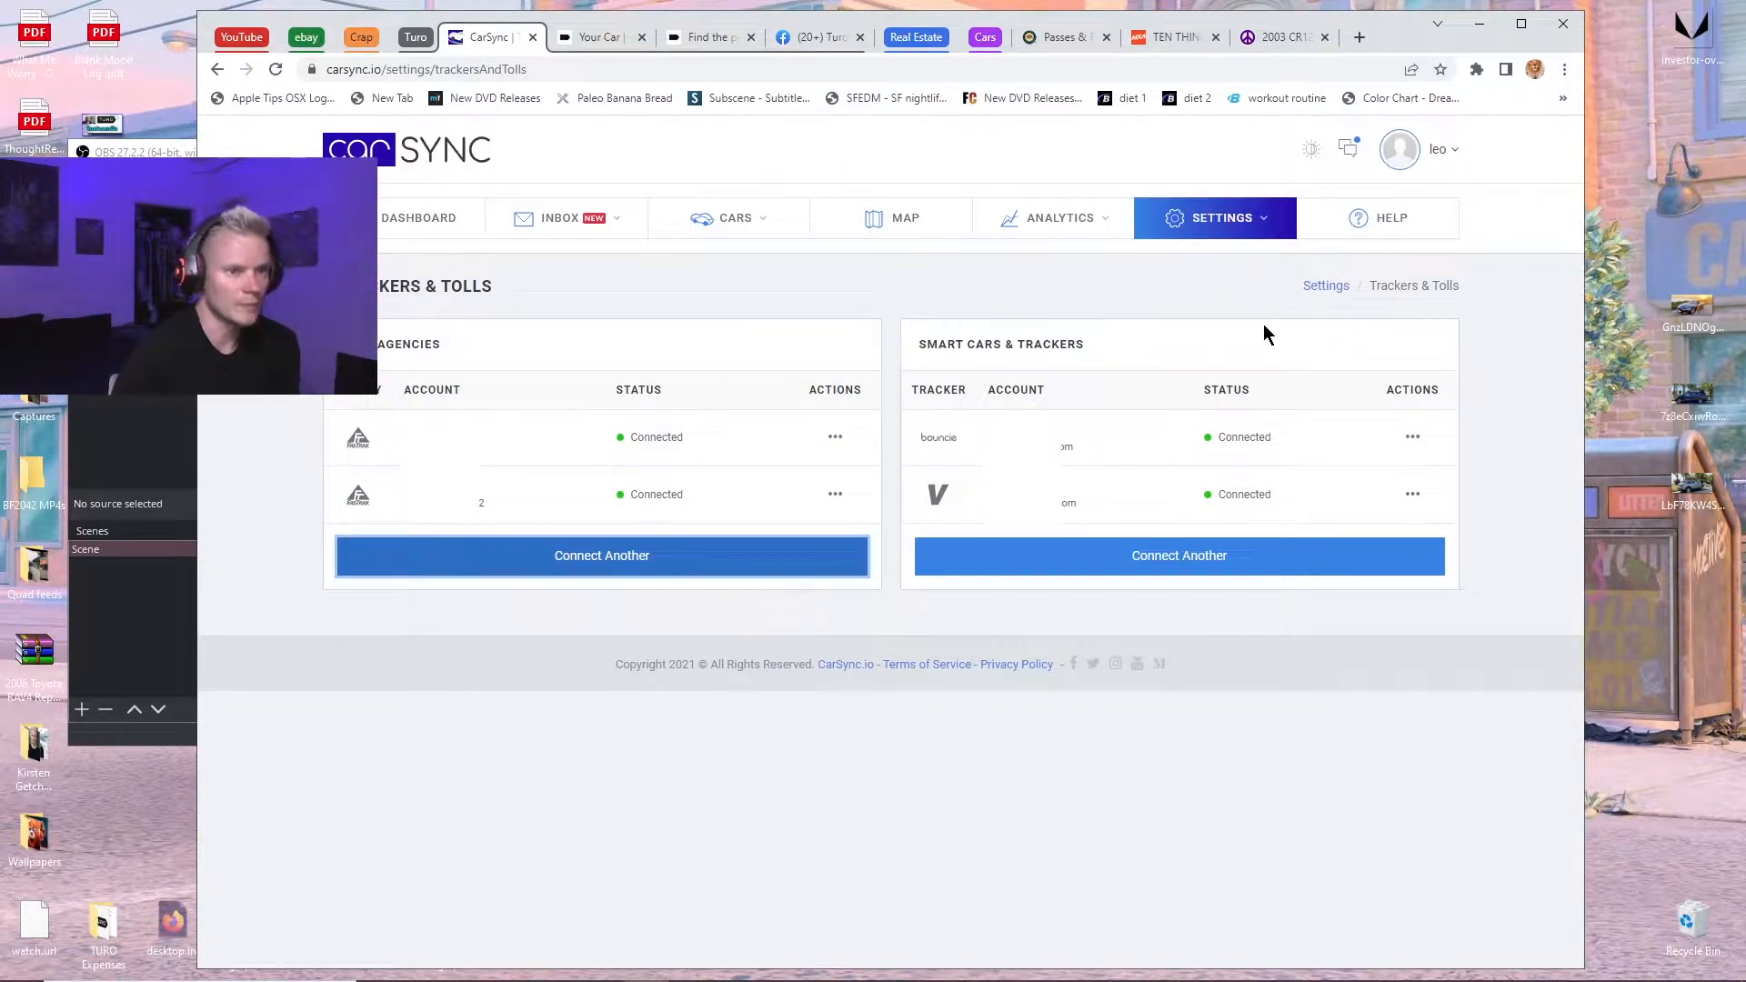
mouse_move(1224, 274)
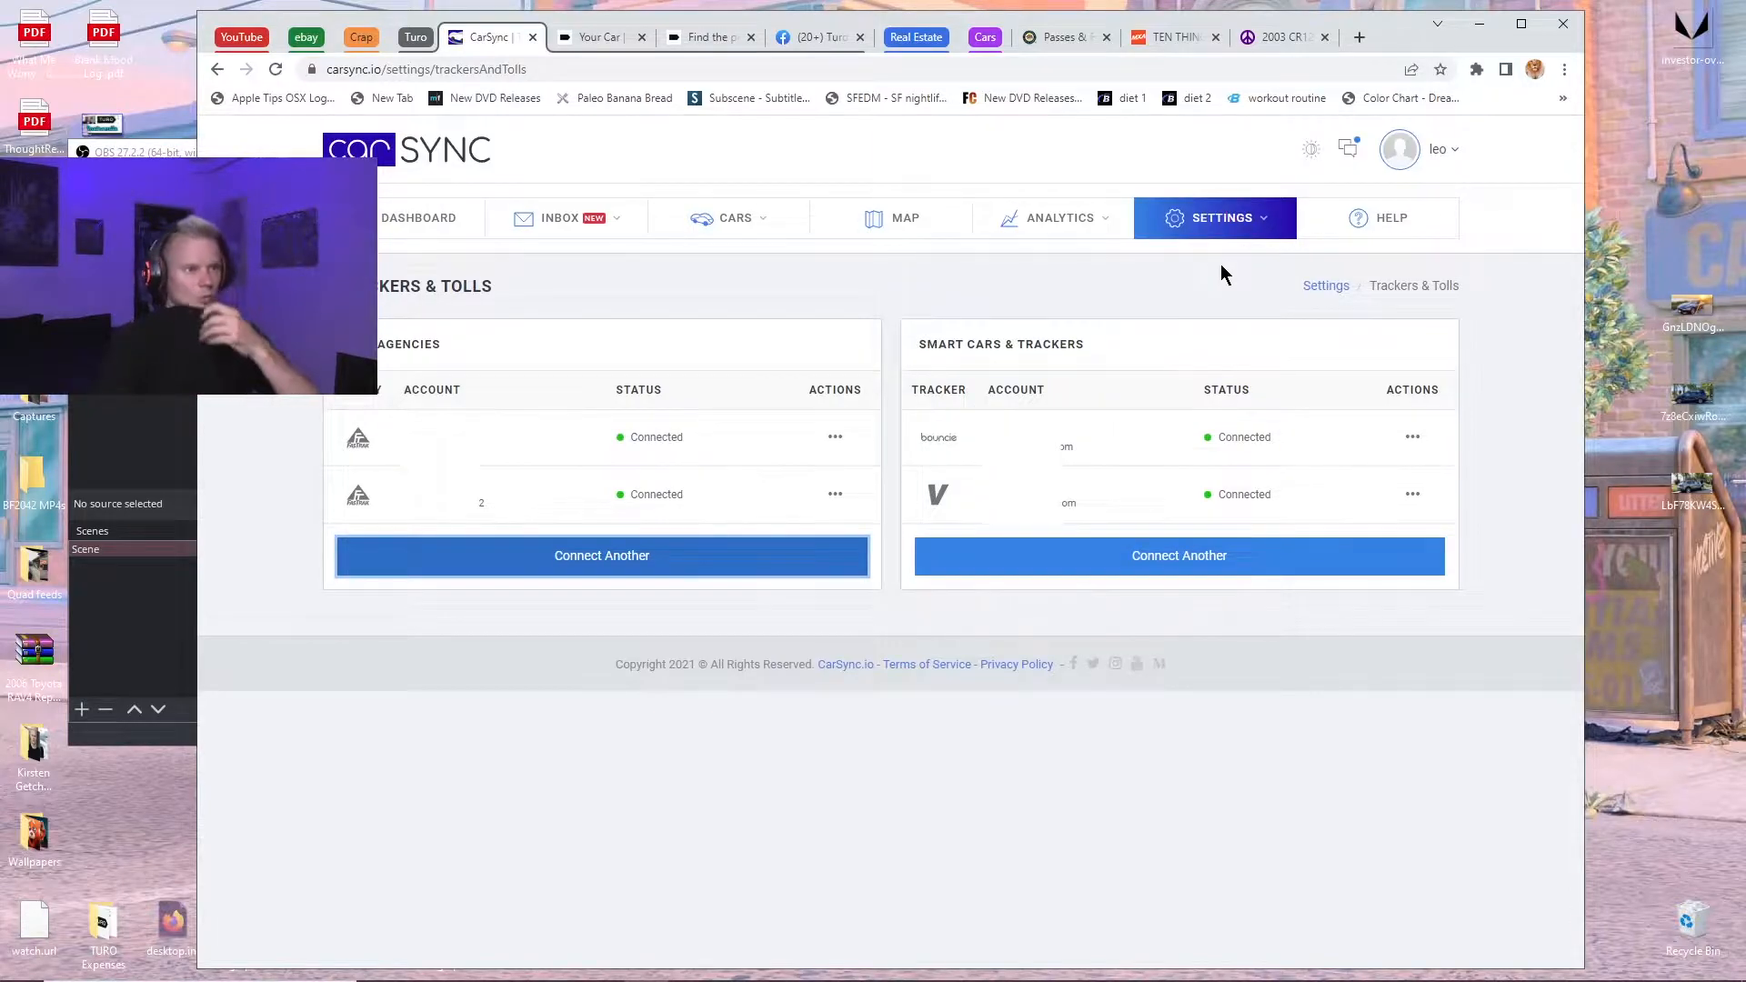
Bring up the Settings dropdown listing the other settings sections.
left_click(1213, 216)
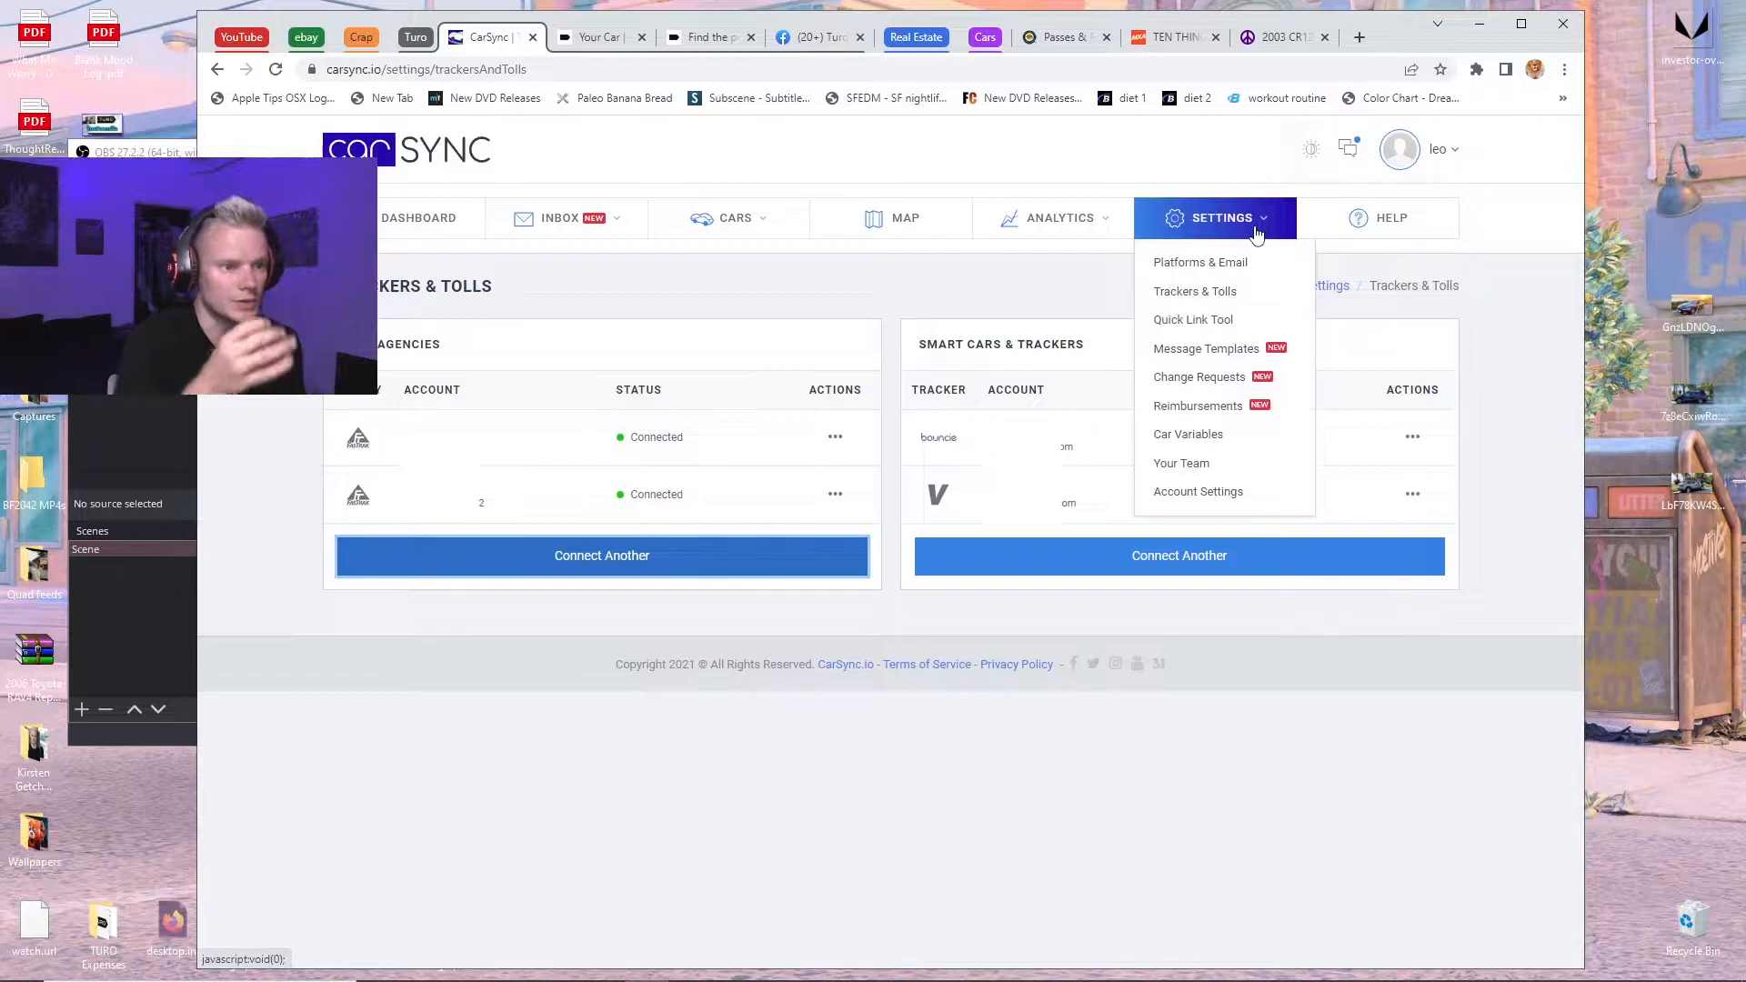
mouse_move(1187, 435)
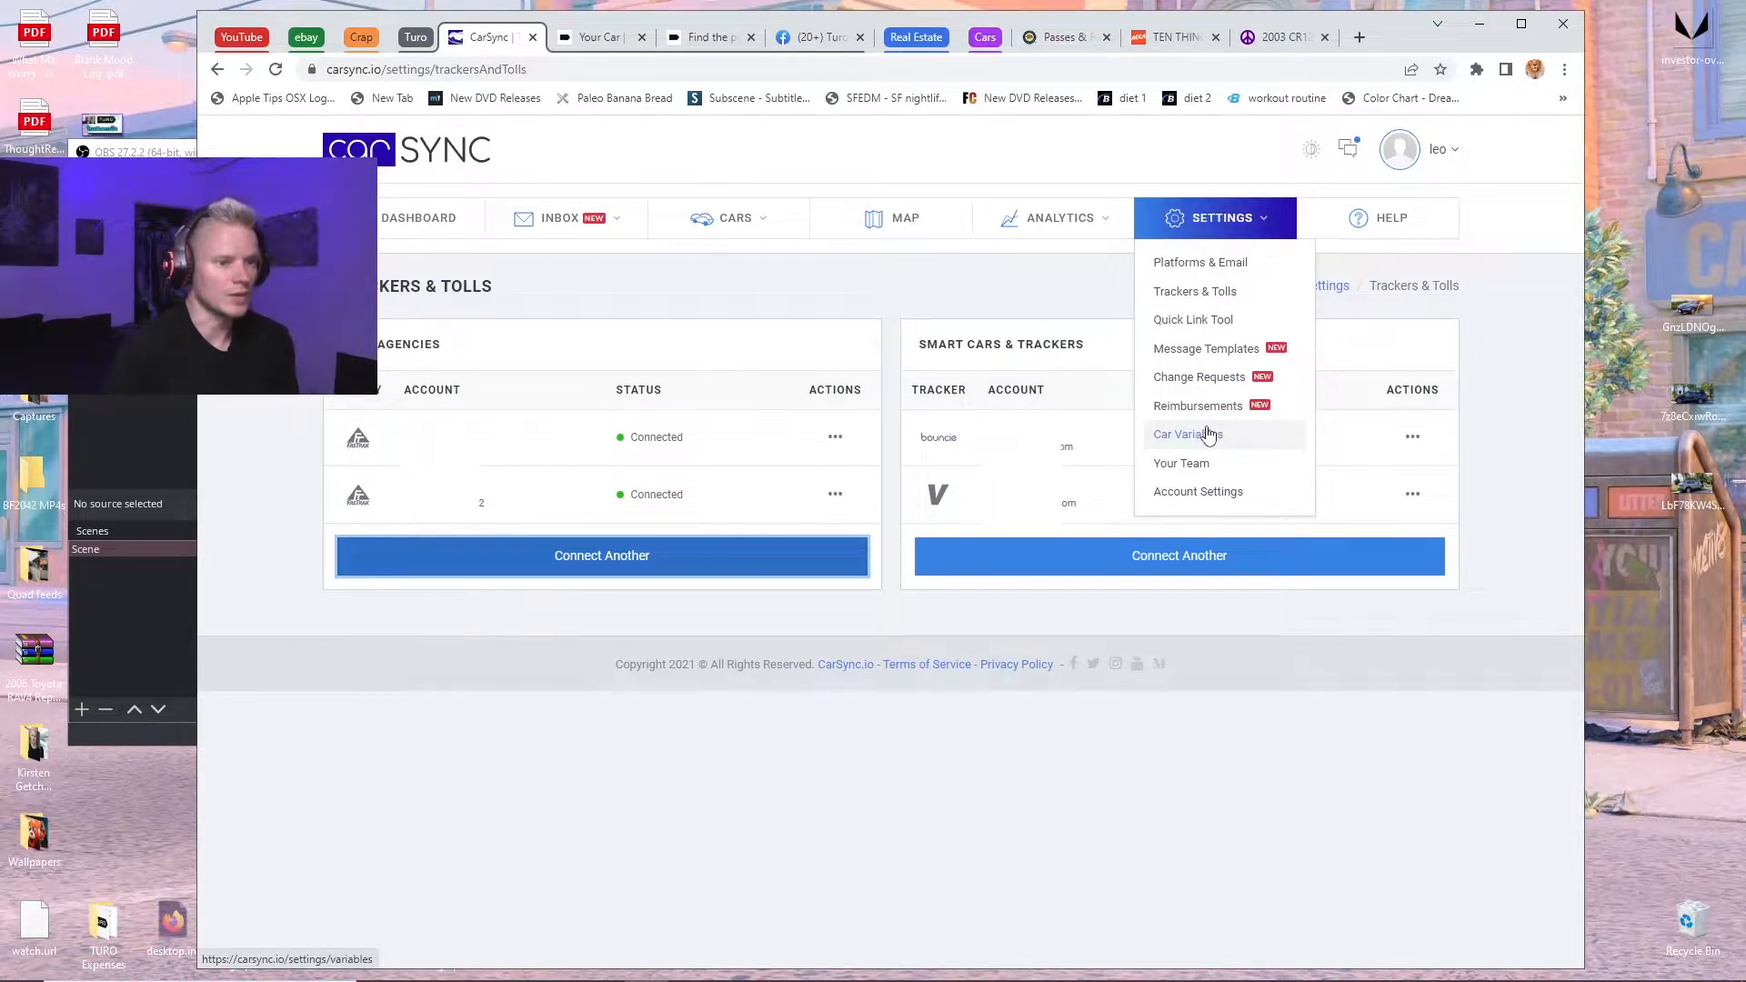
Show the Car Variables page and review the car list with its empty lockbox and transponder fields.
left_click(1187, 433)
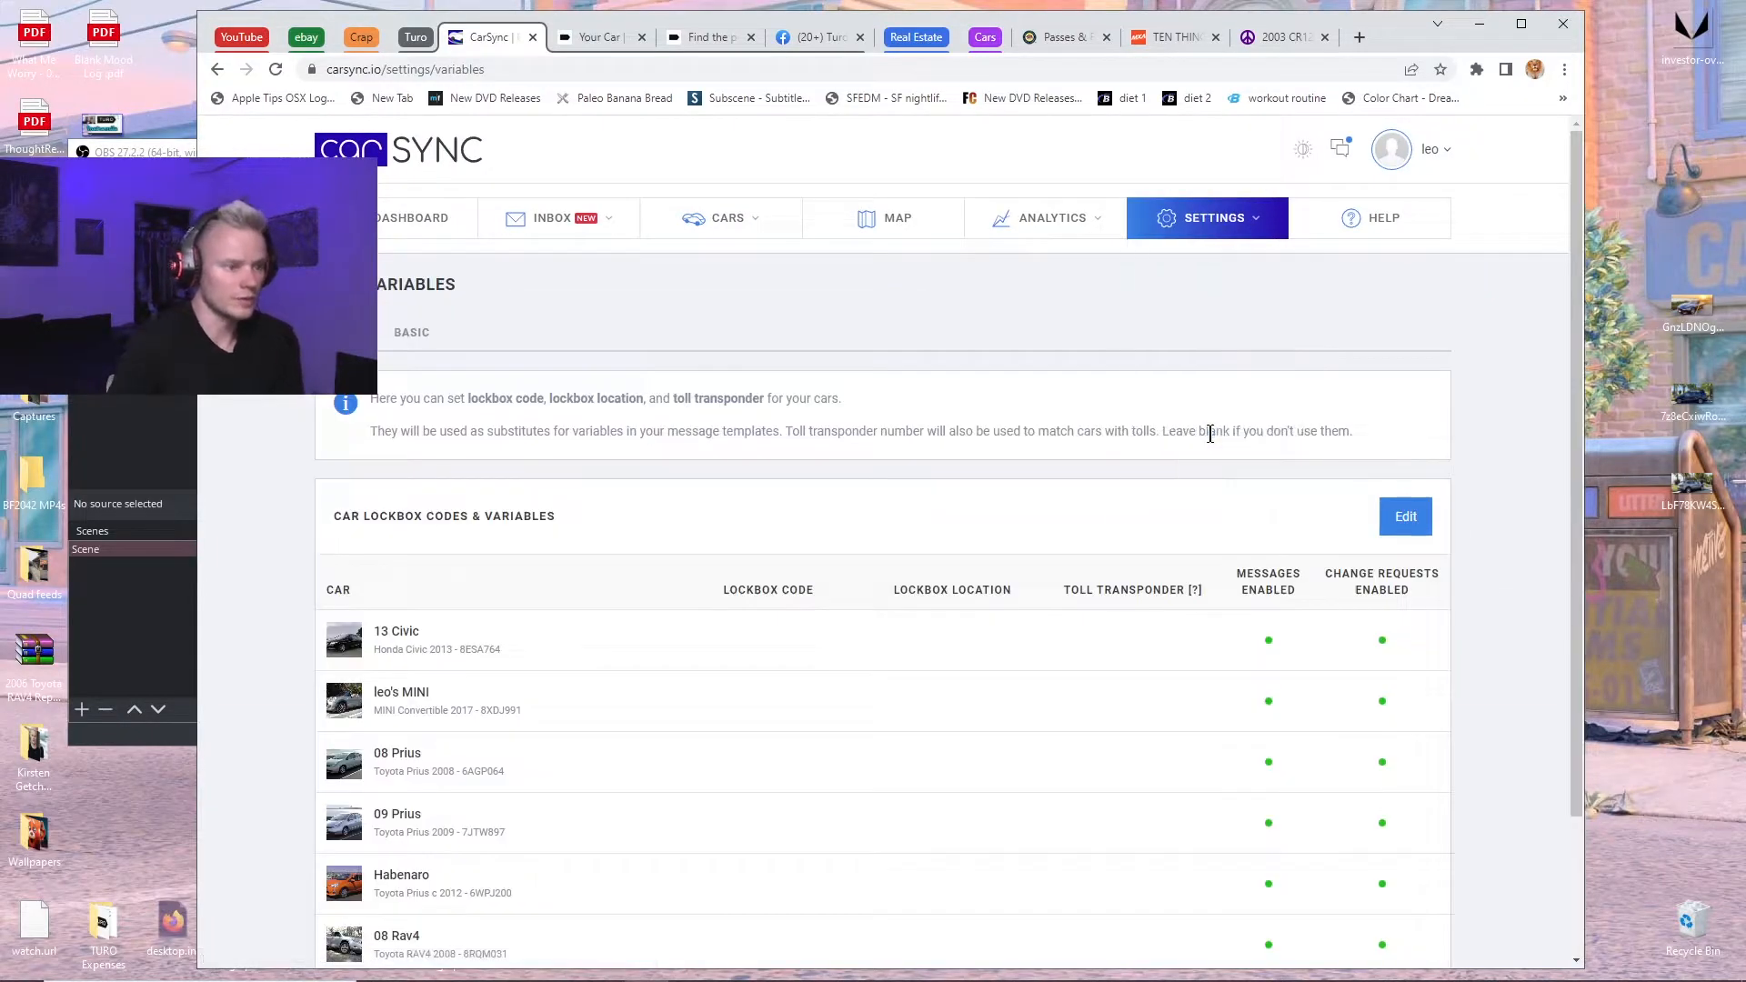
scroll("down", 3)
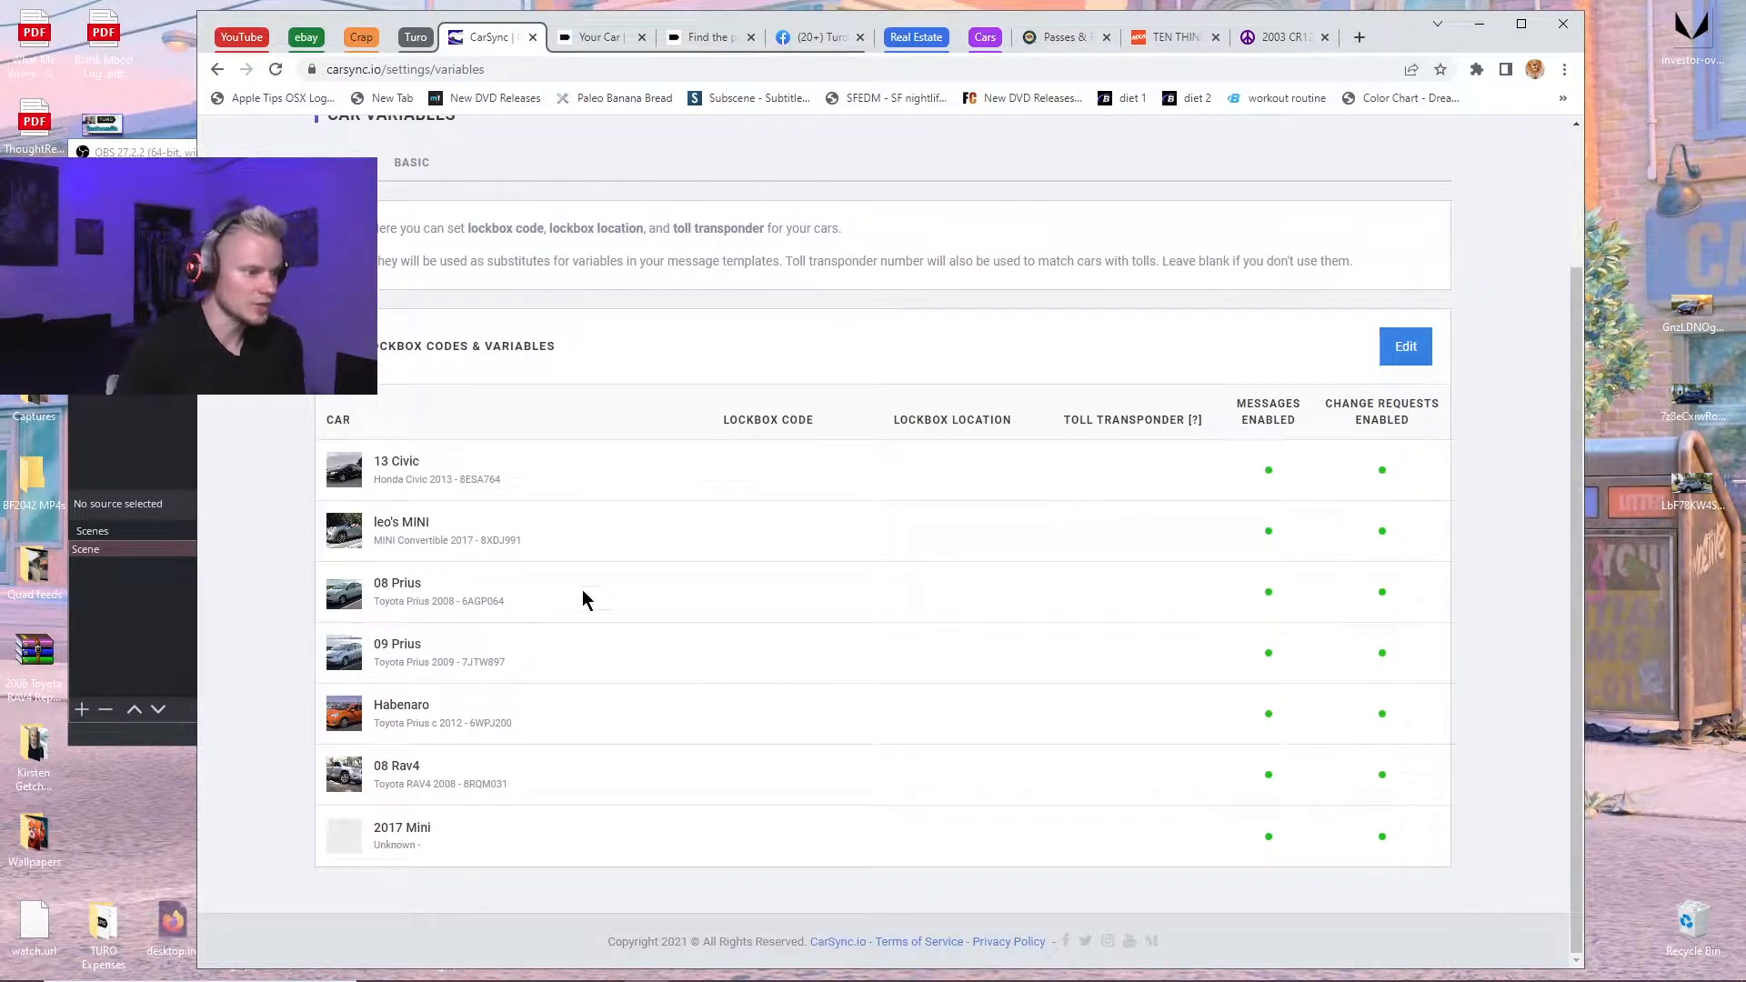
mouse_move(746, 731)
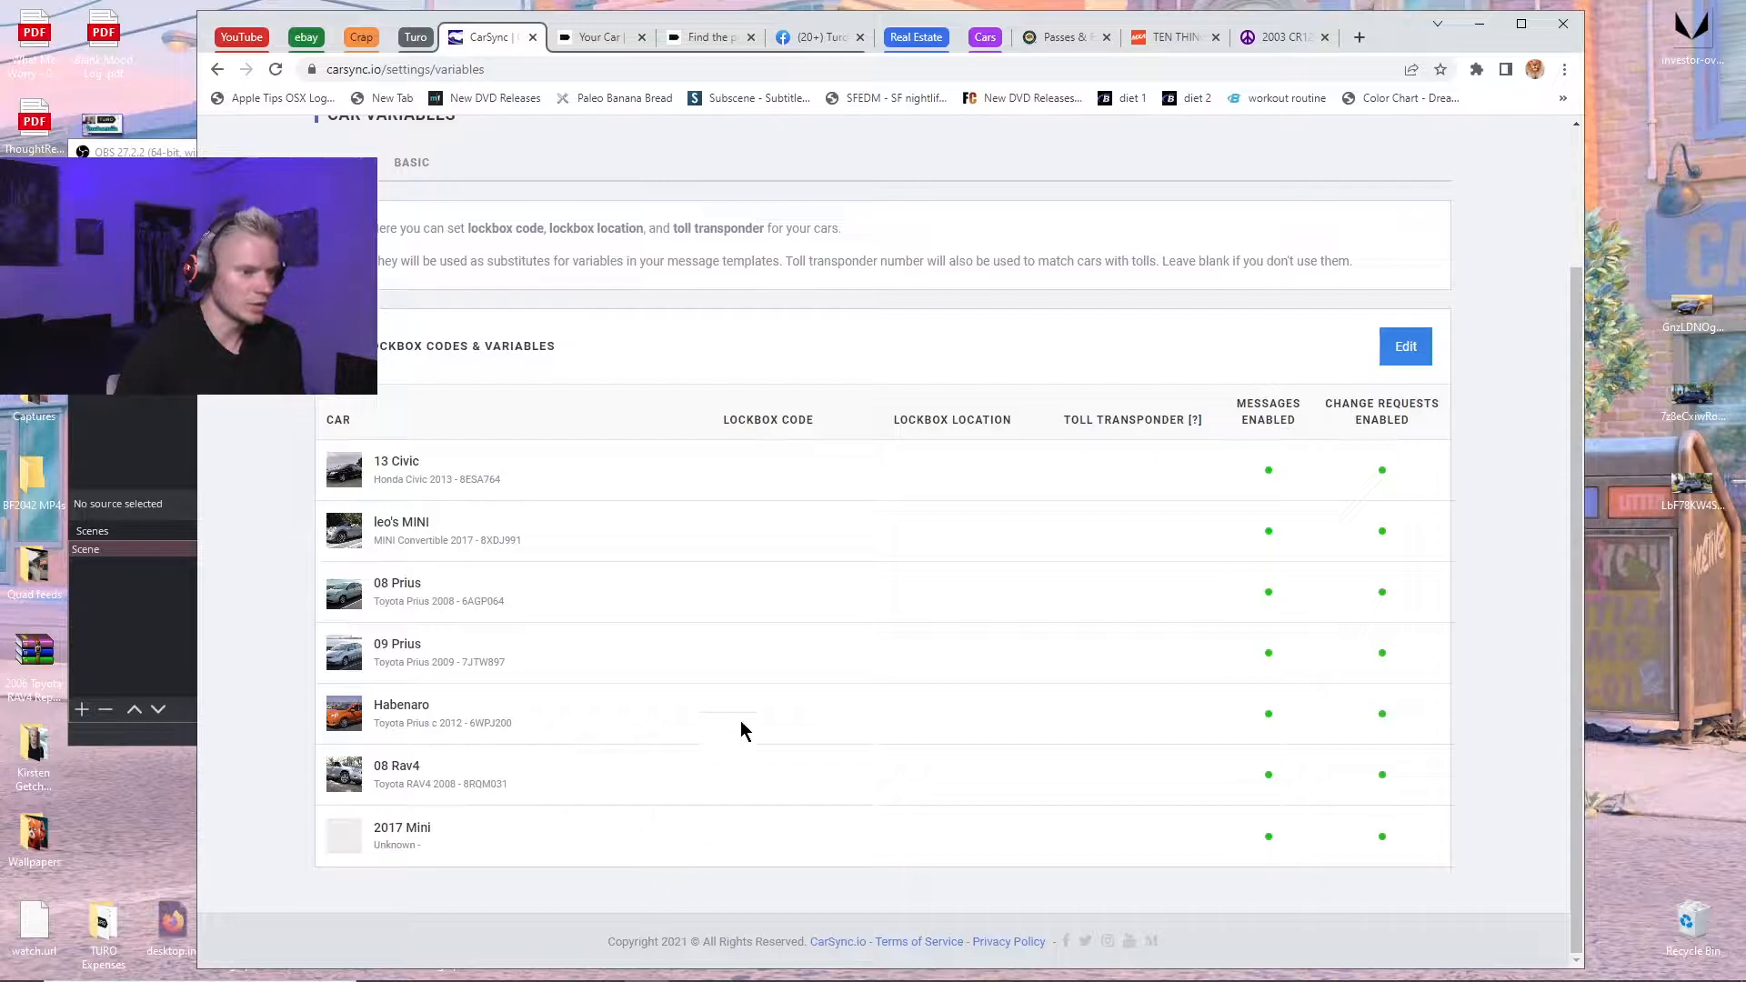
mouse_move(962, 562)
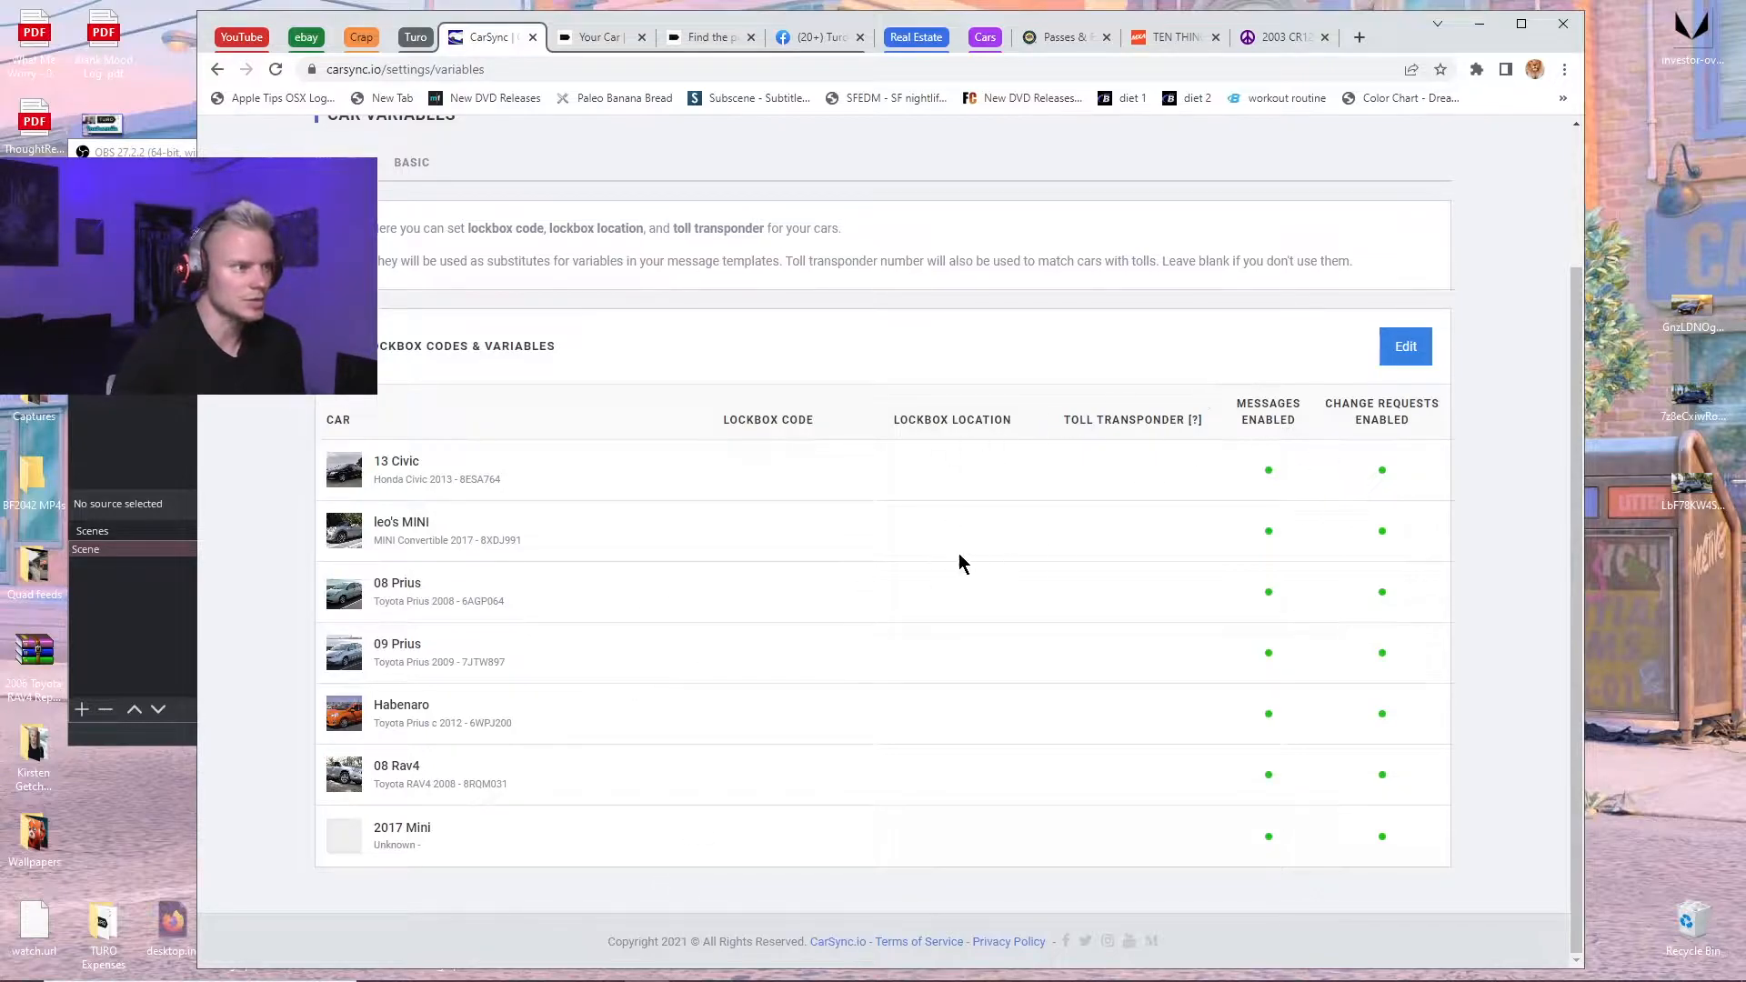
scroll("up", 3)
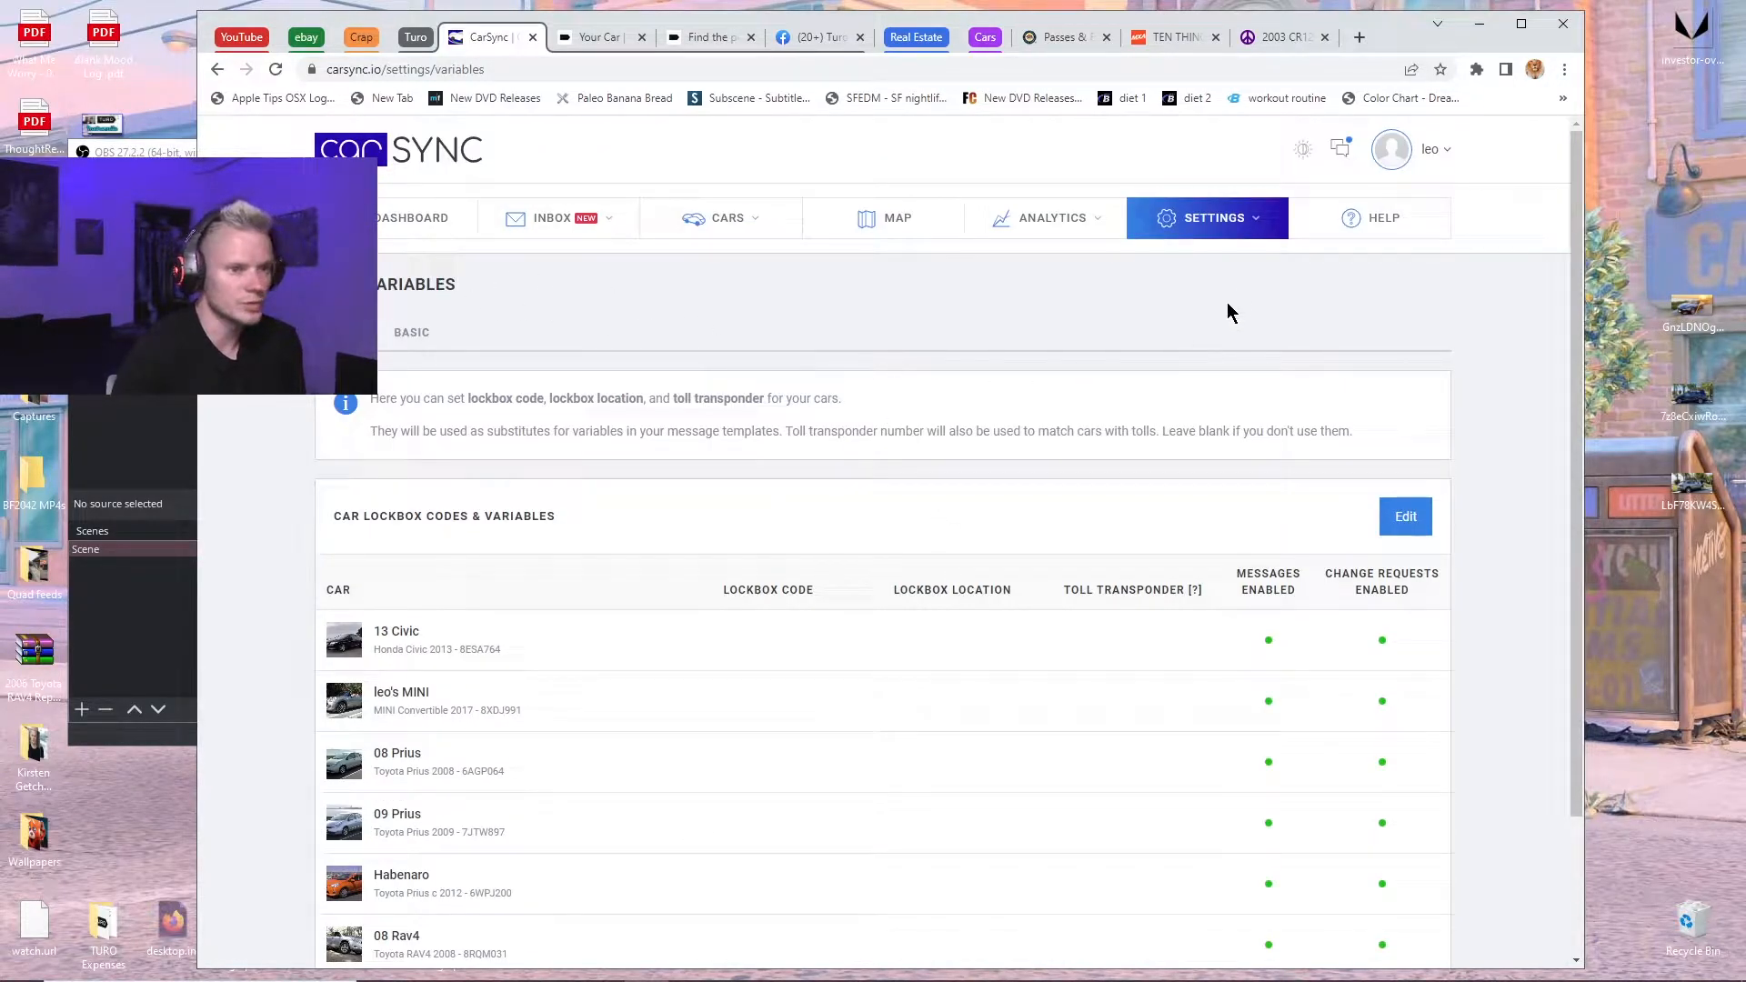
Look over the car list once more and return to the Settings dropdown.
left_click(1207, 216)
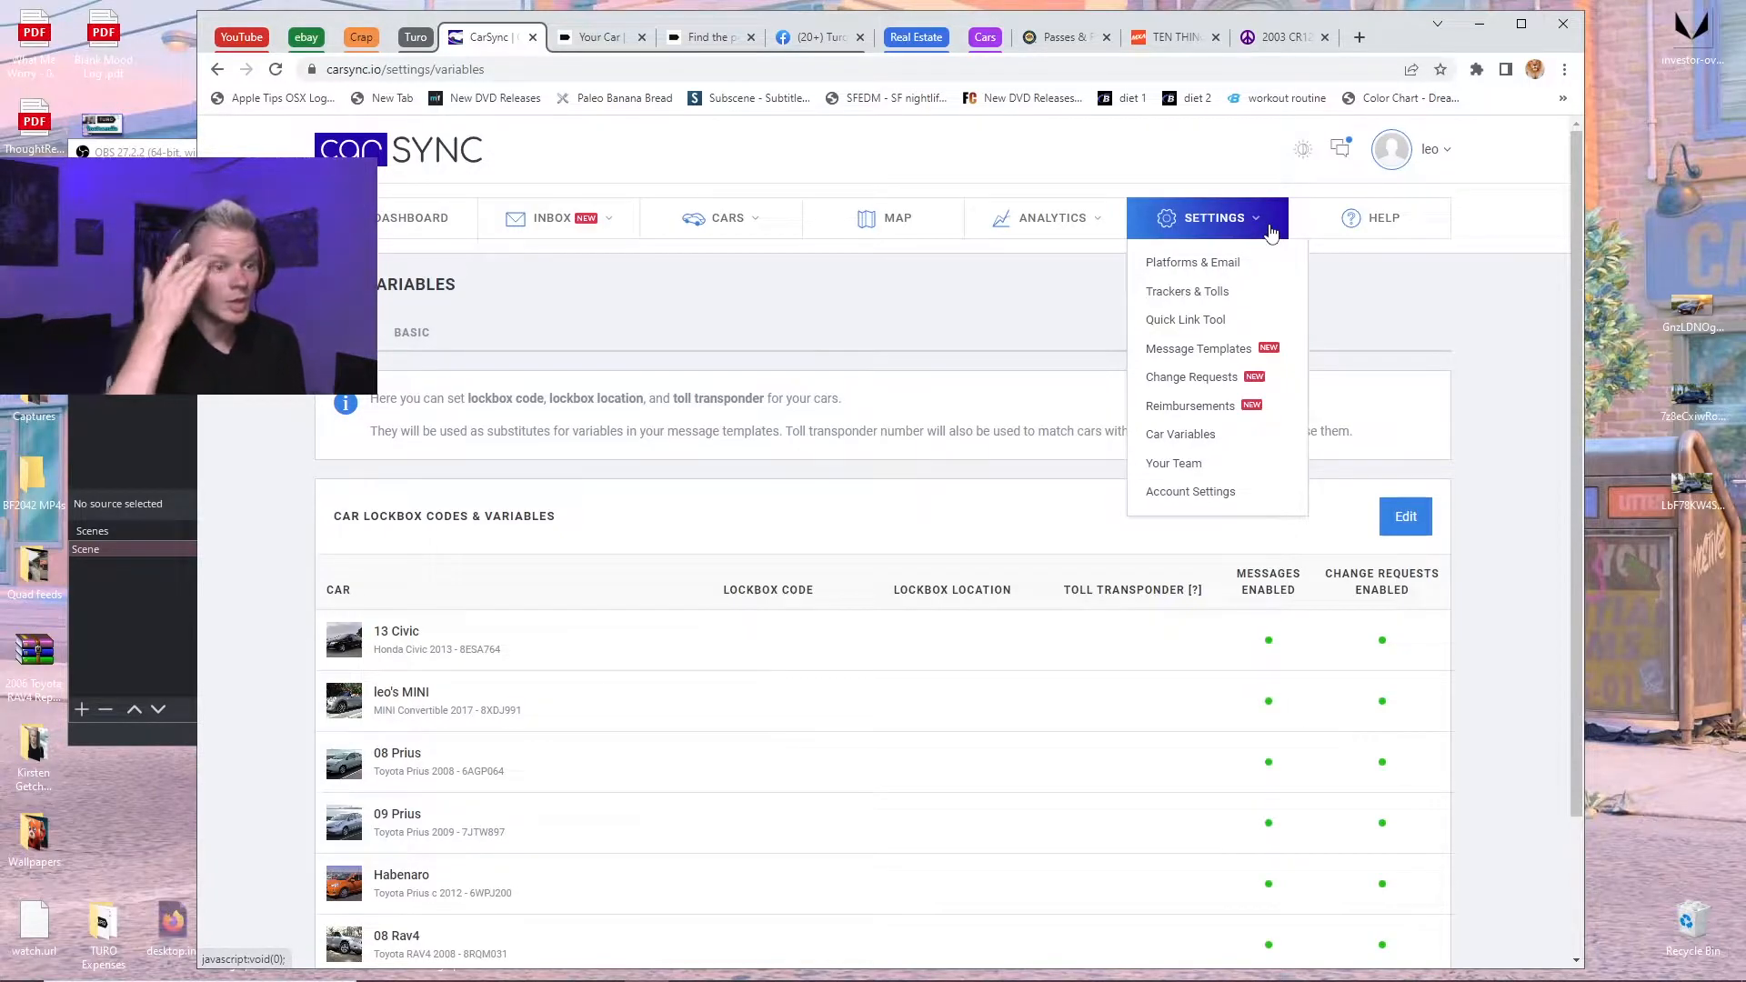
left_click(911, 294)
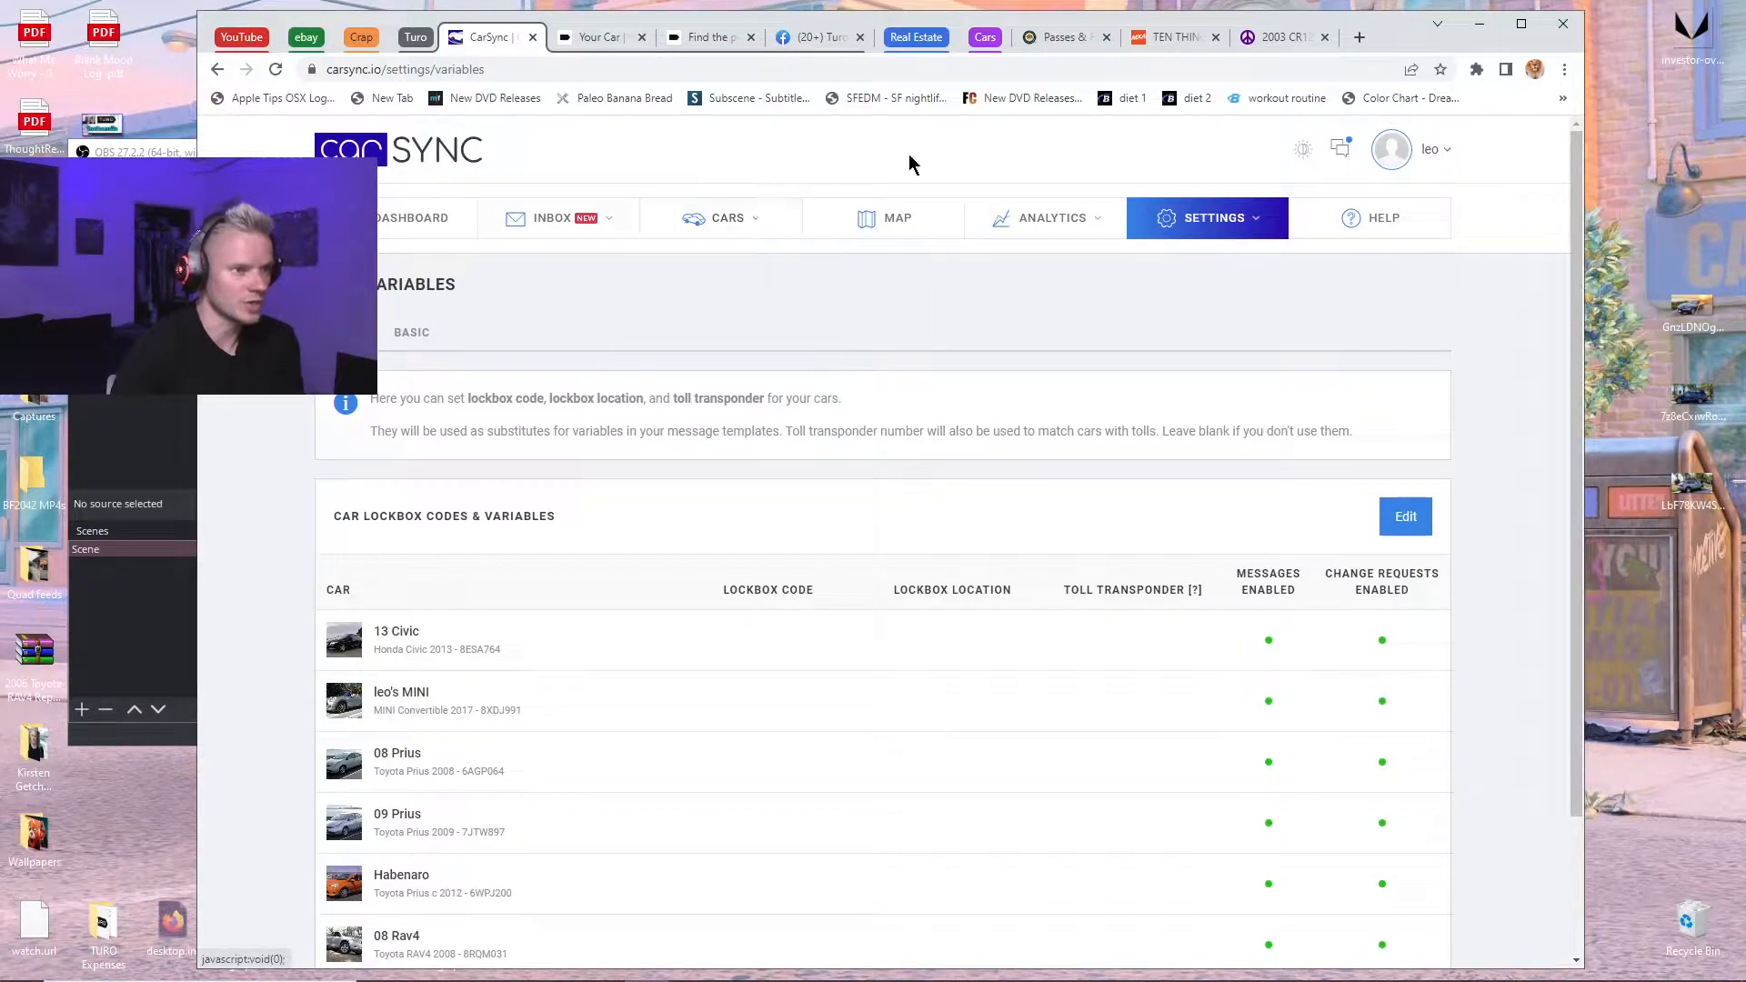
scroll("down", 3)
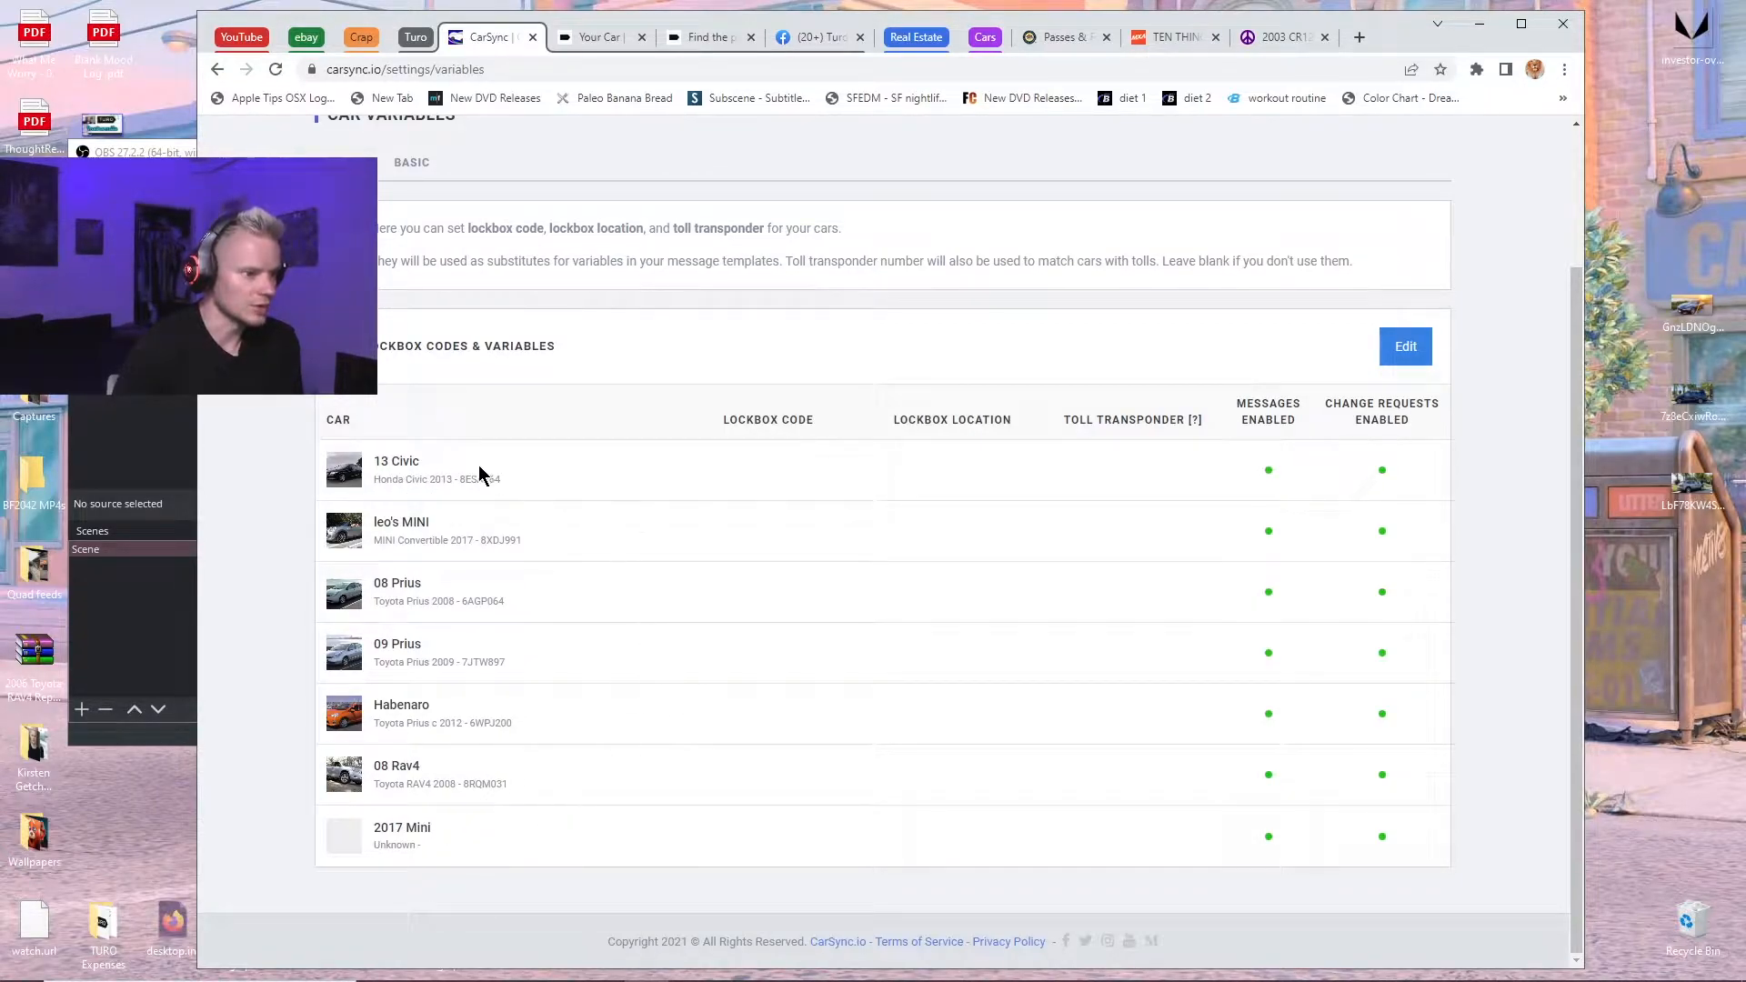
scroll("up", 3)
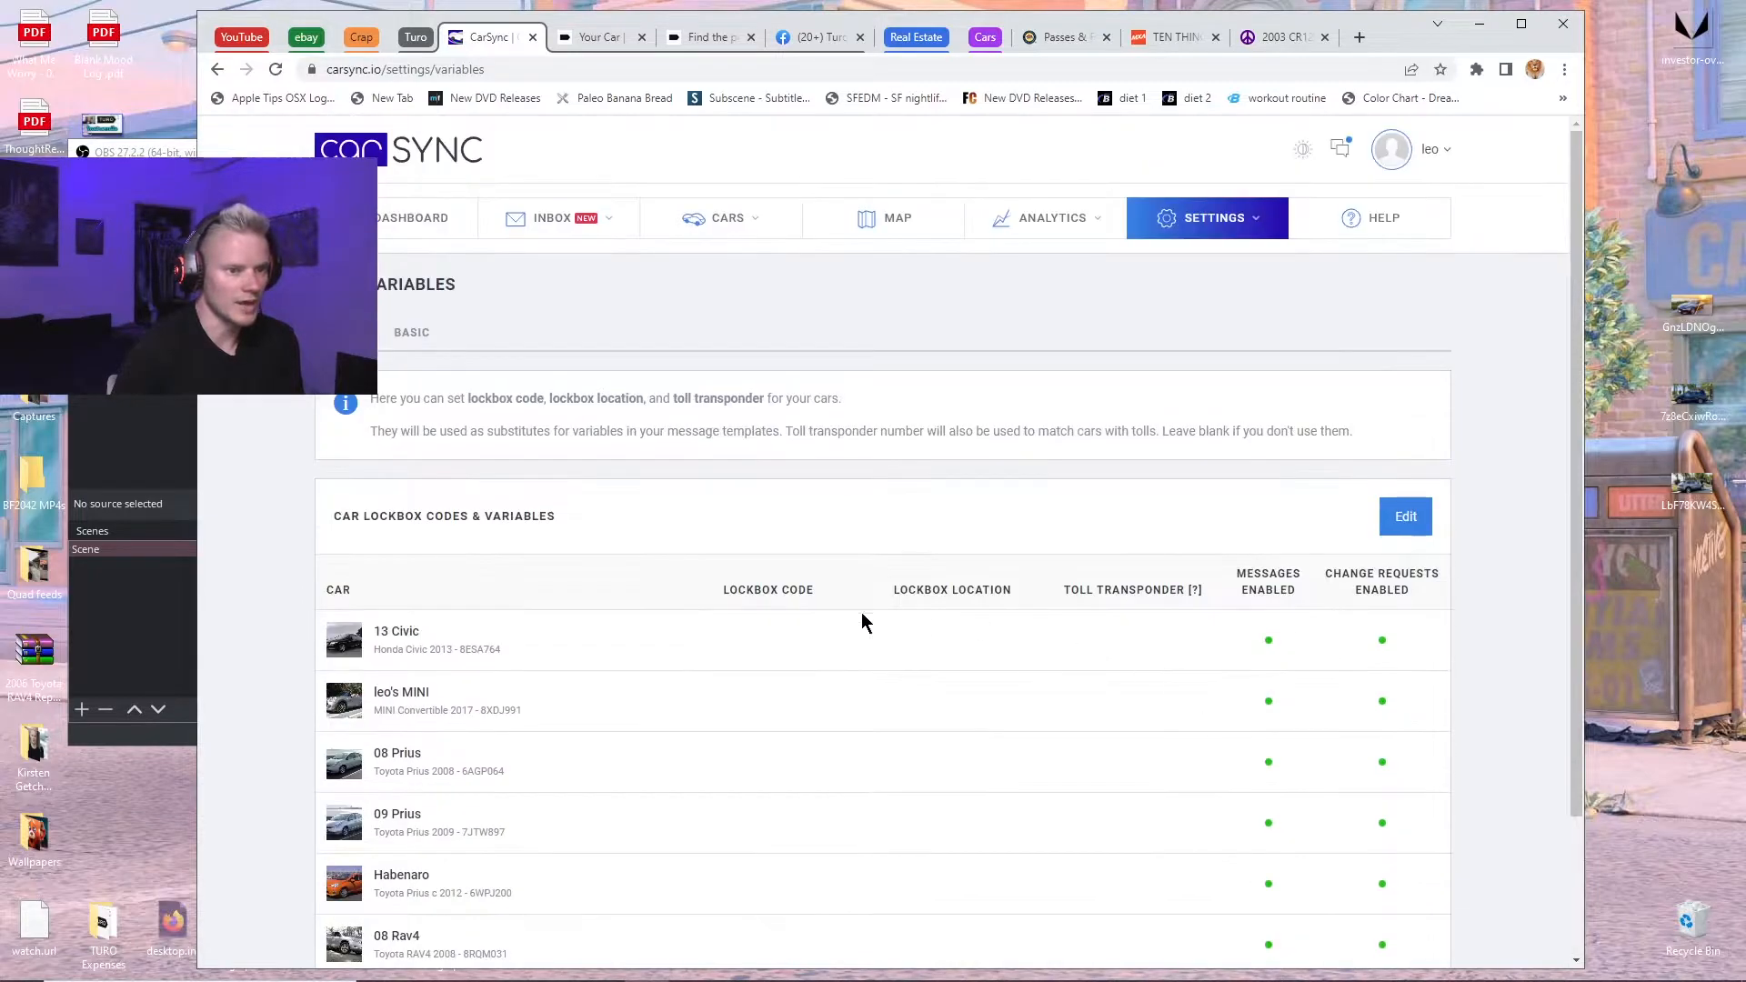
mouse_move(1070, 271)
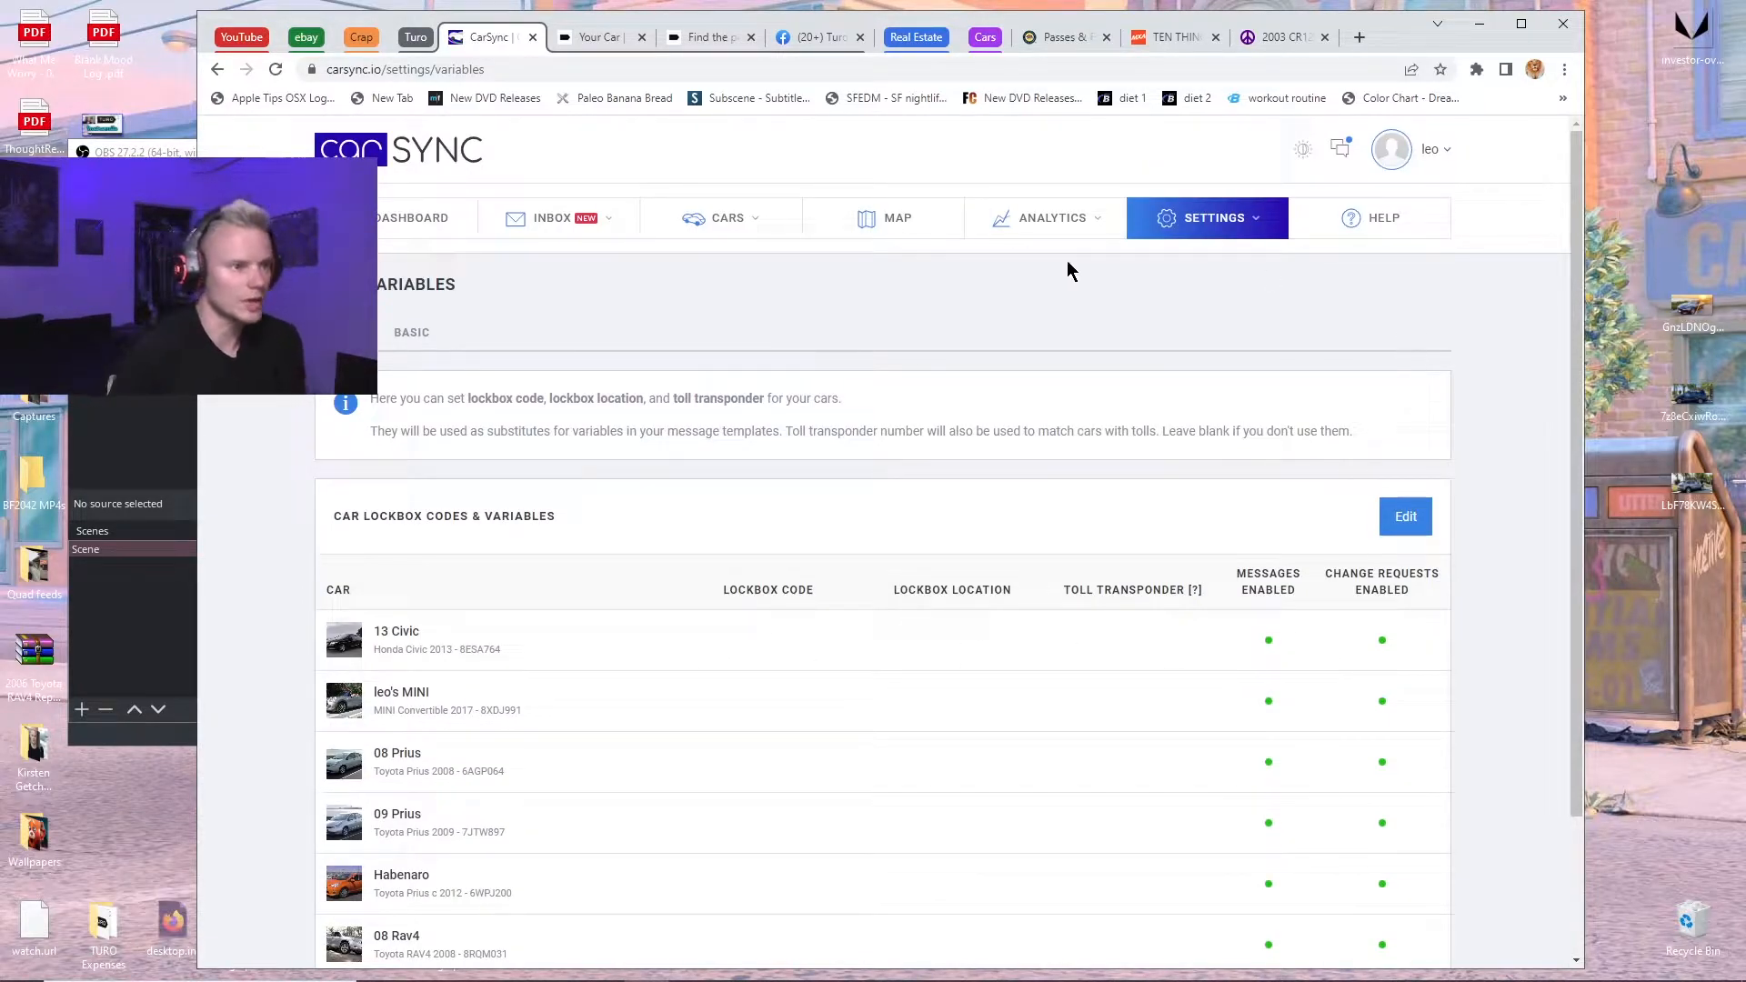
left_click(728, 217)
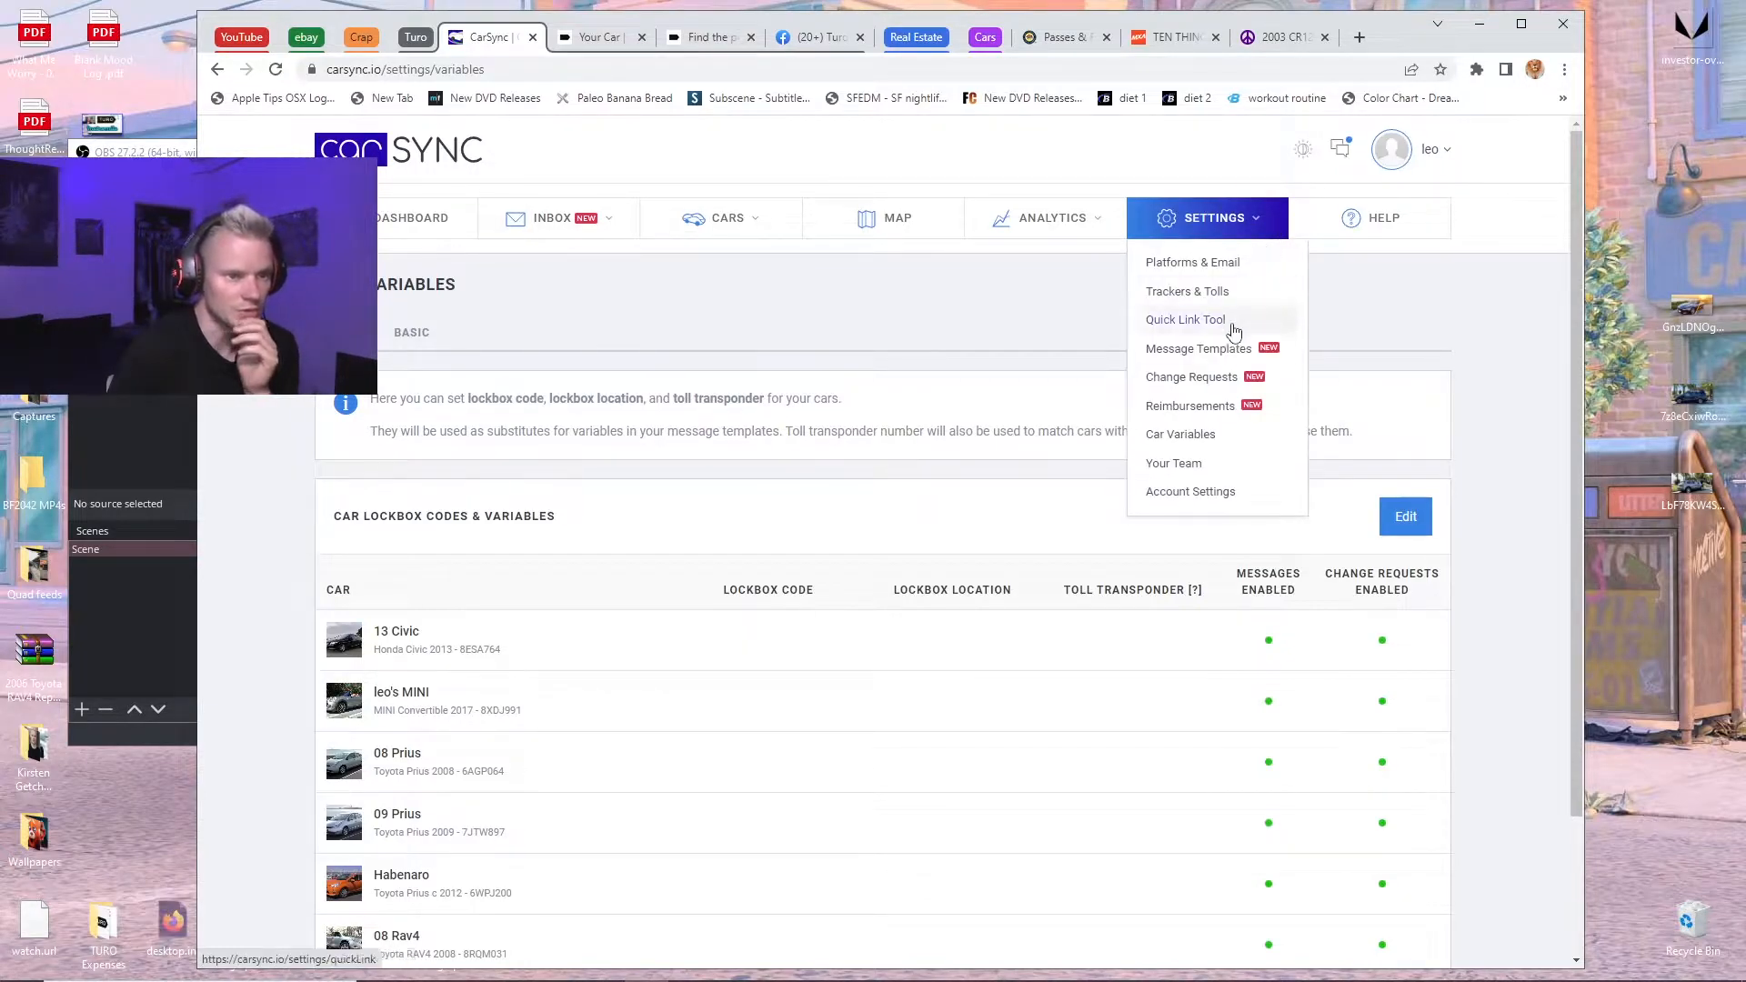
Show the Tolls template in Reimbursement Settings and select its {itemized_list} placeholder.
left_click(1189, 406)
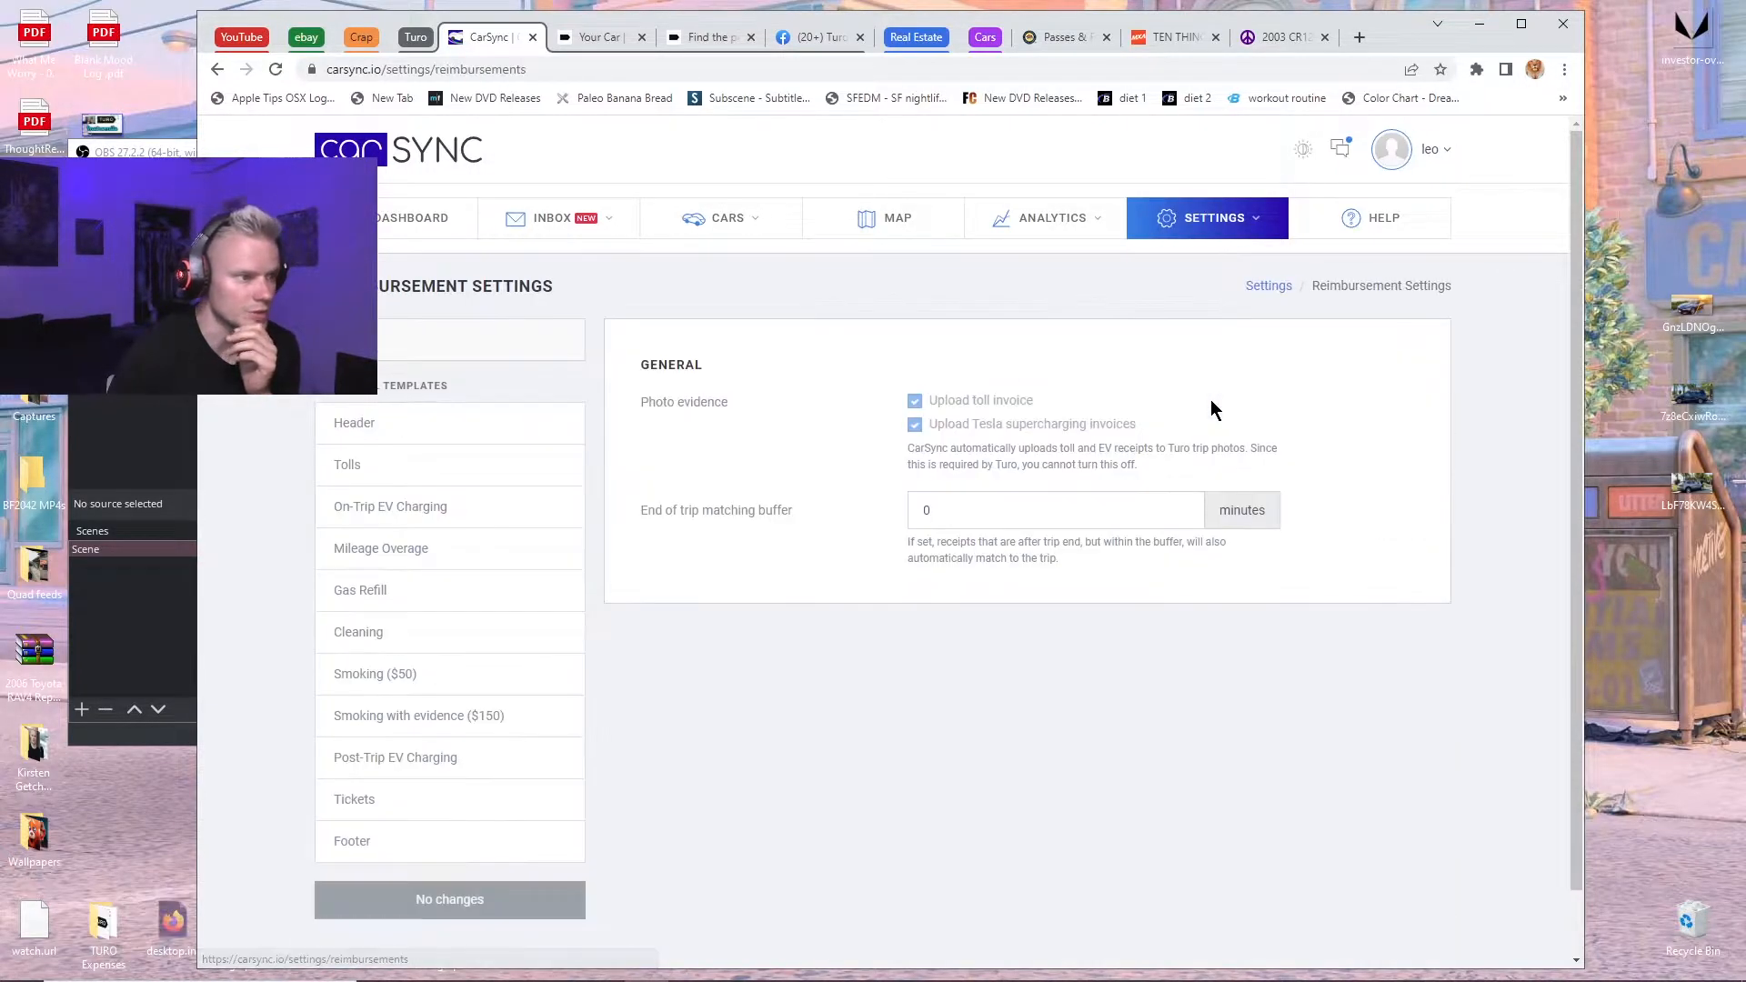
left_click(346, 463)
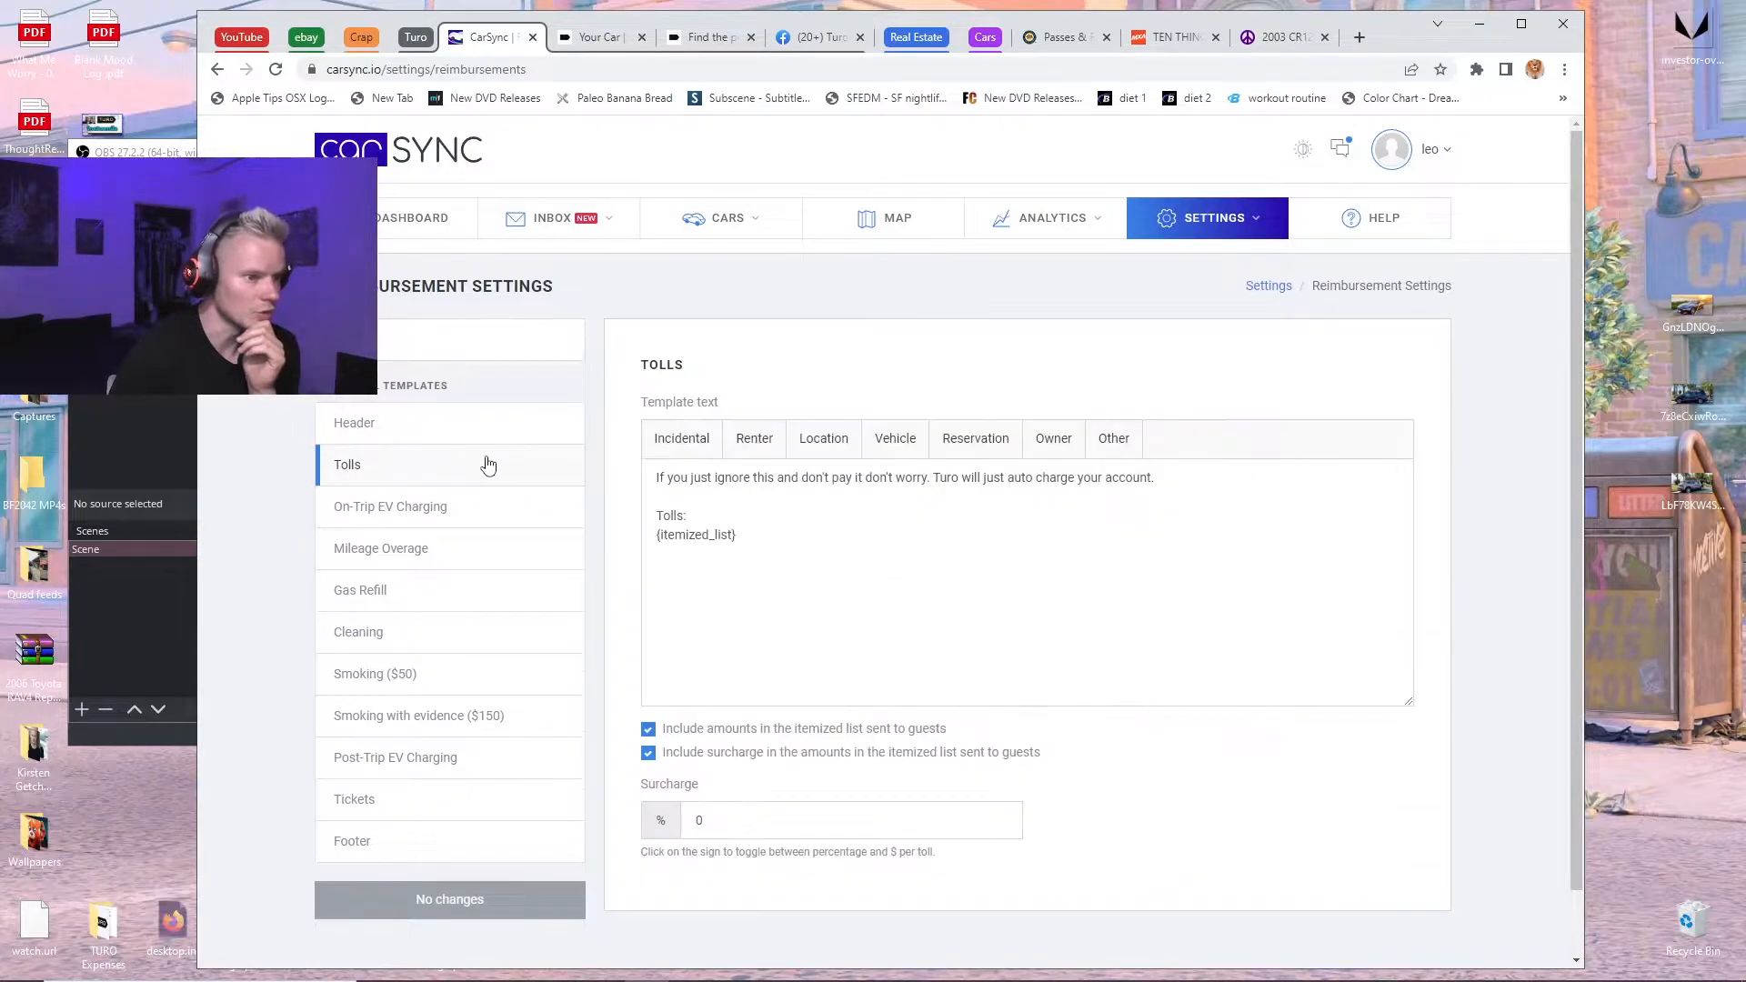
left_click(660, 514)
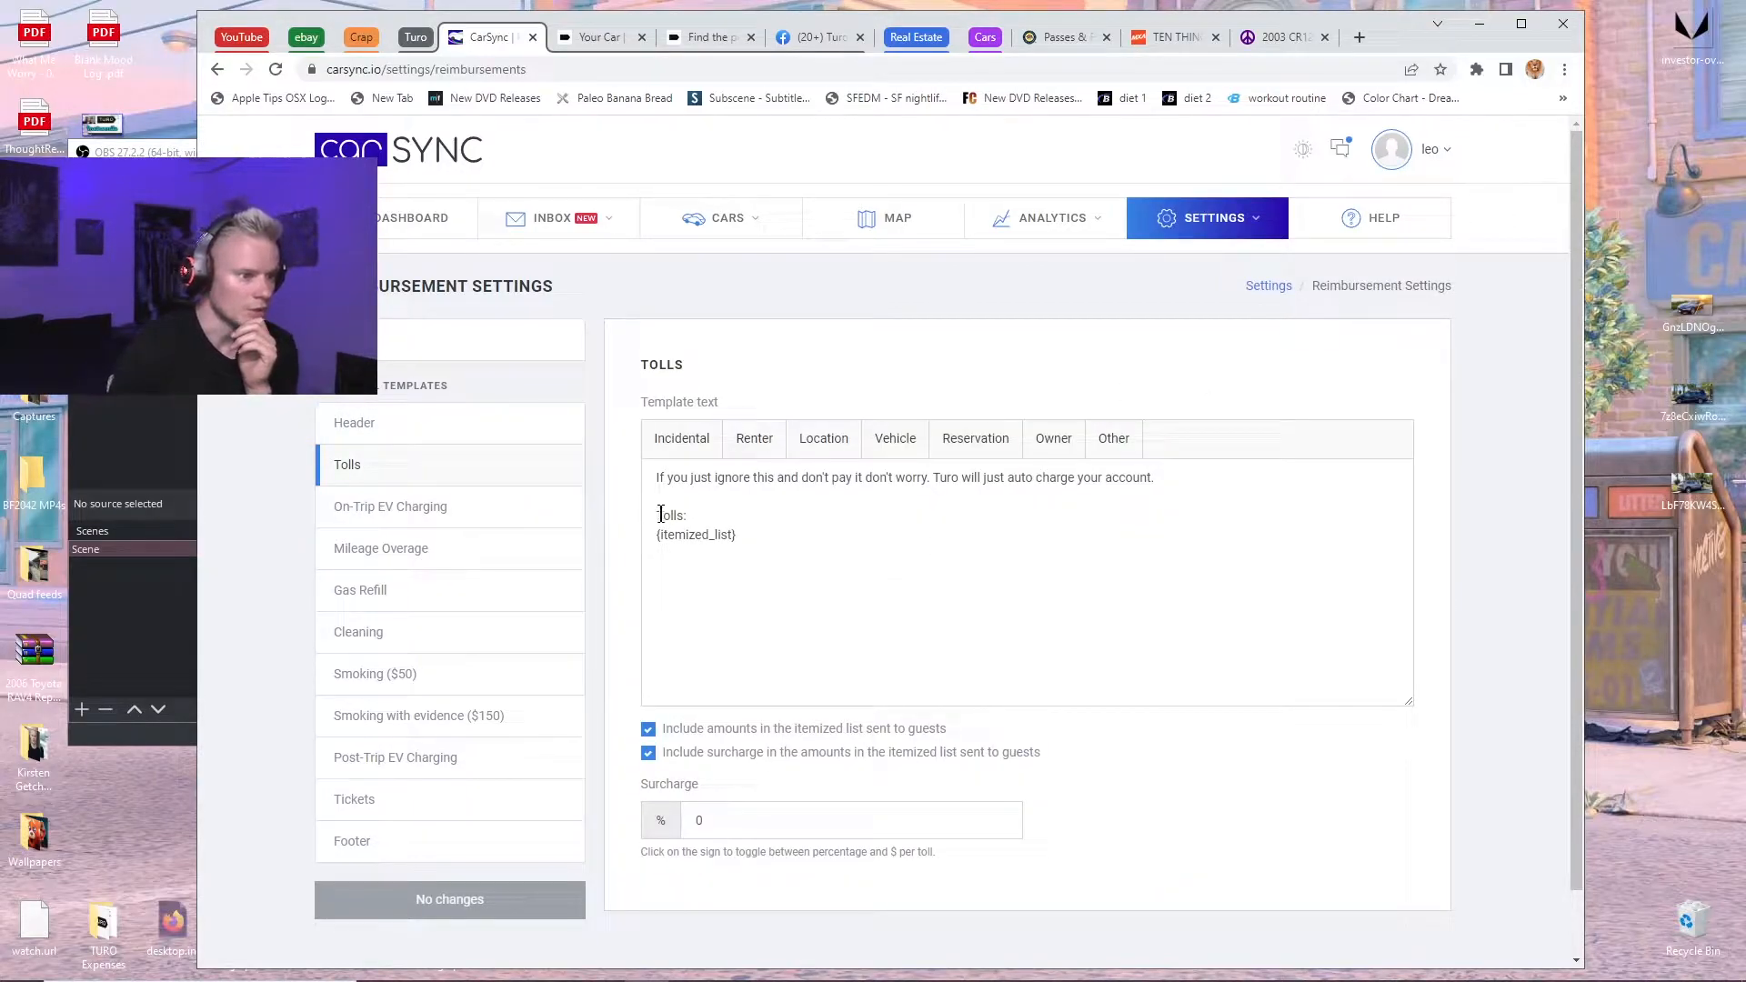
double_click(671, 514)
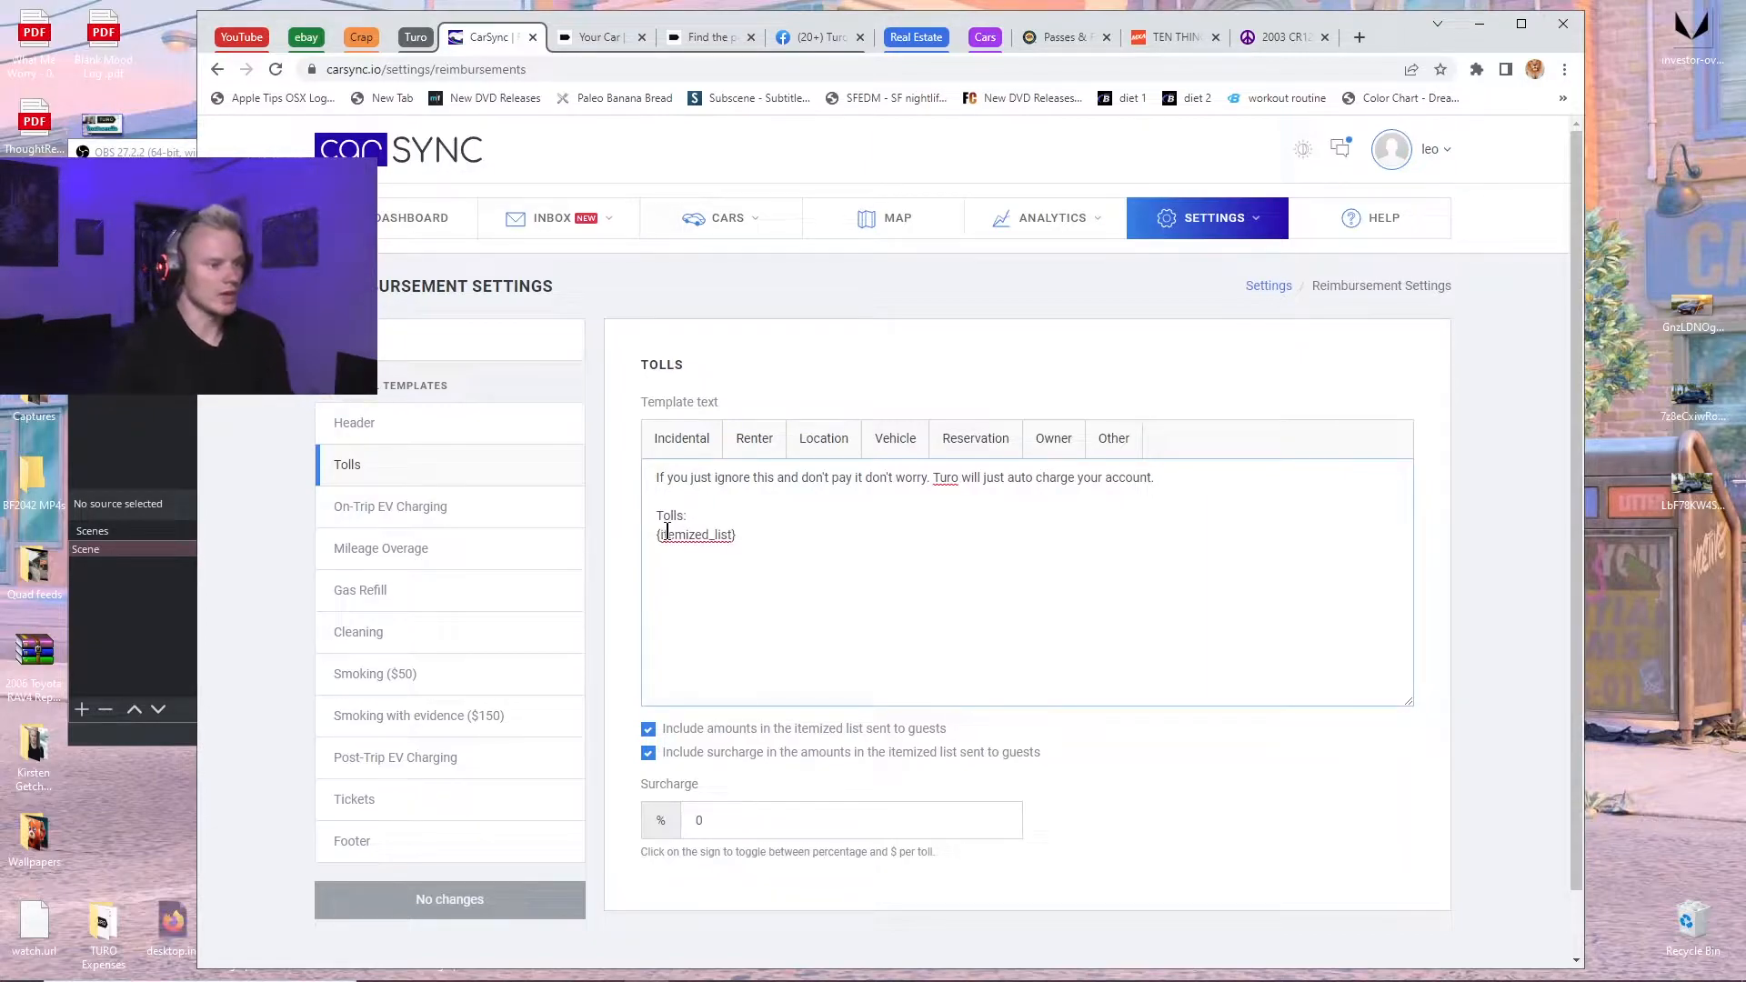
Edit the template so the Turo auto-charge message sits above the itemized toll list.
left_click(731, 630)
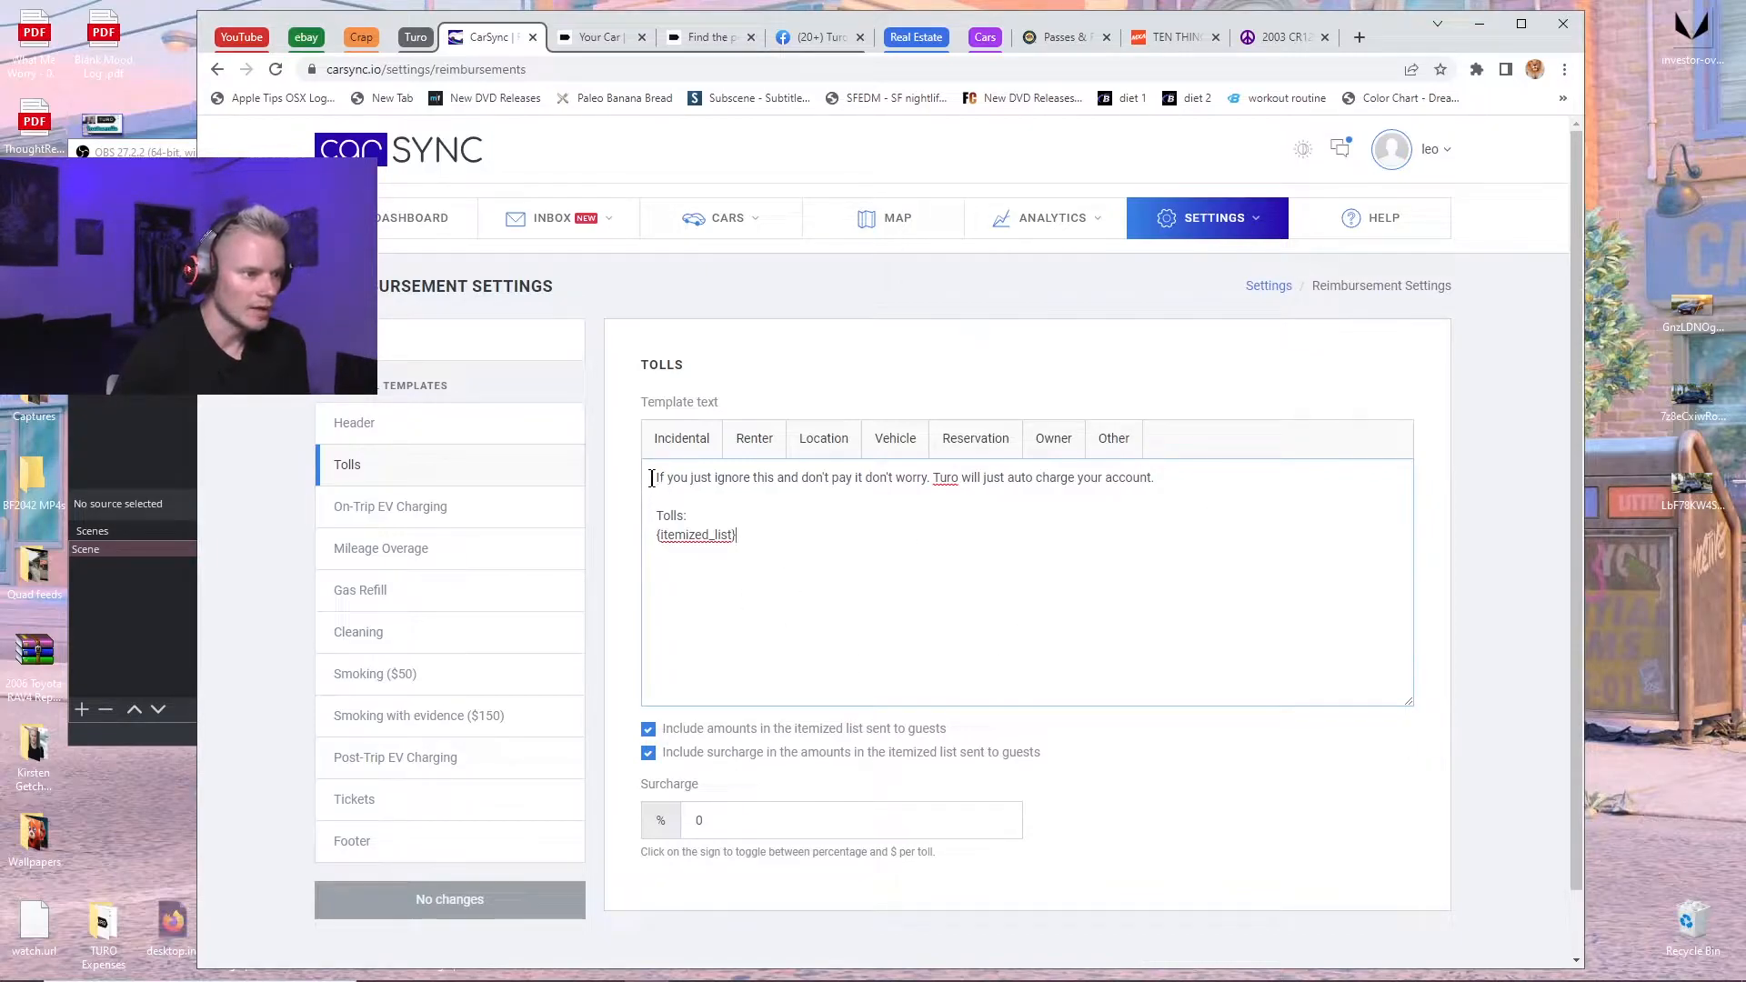
mouse_move(1296, 486)
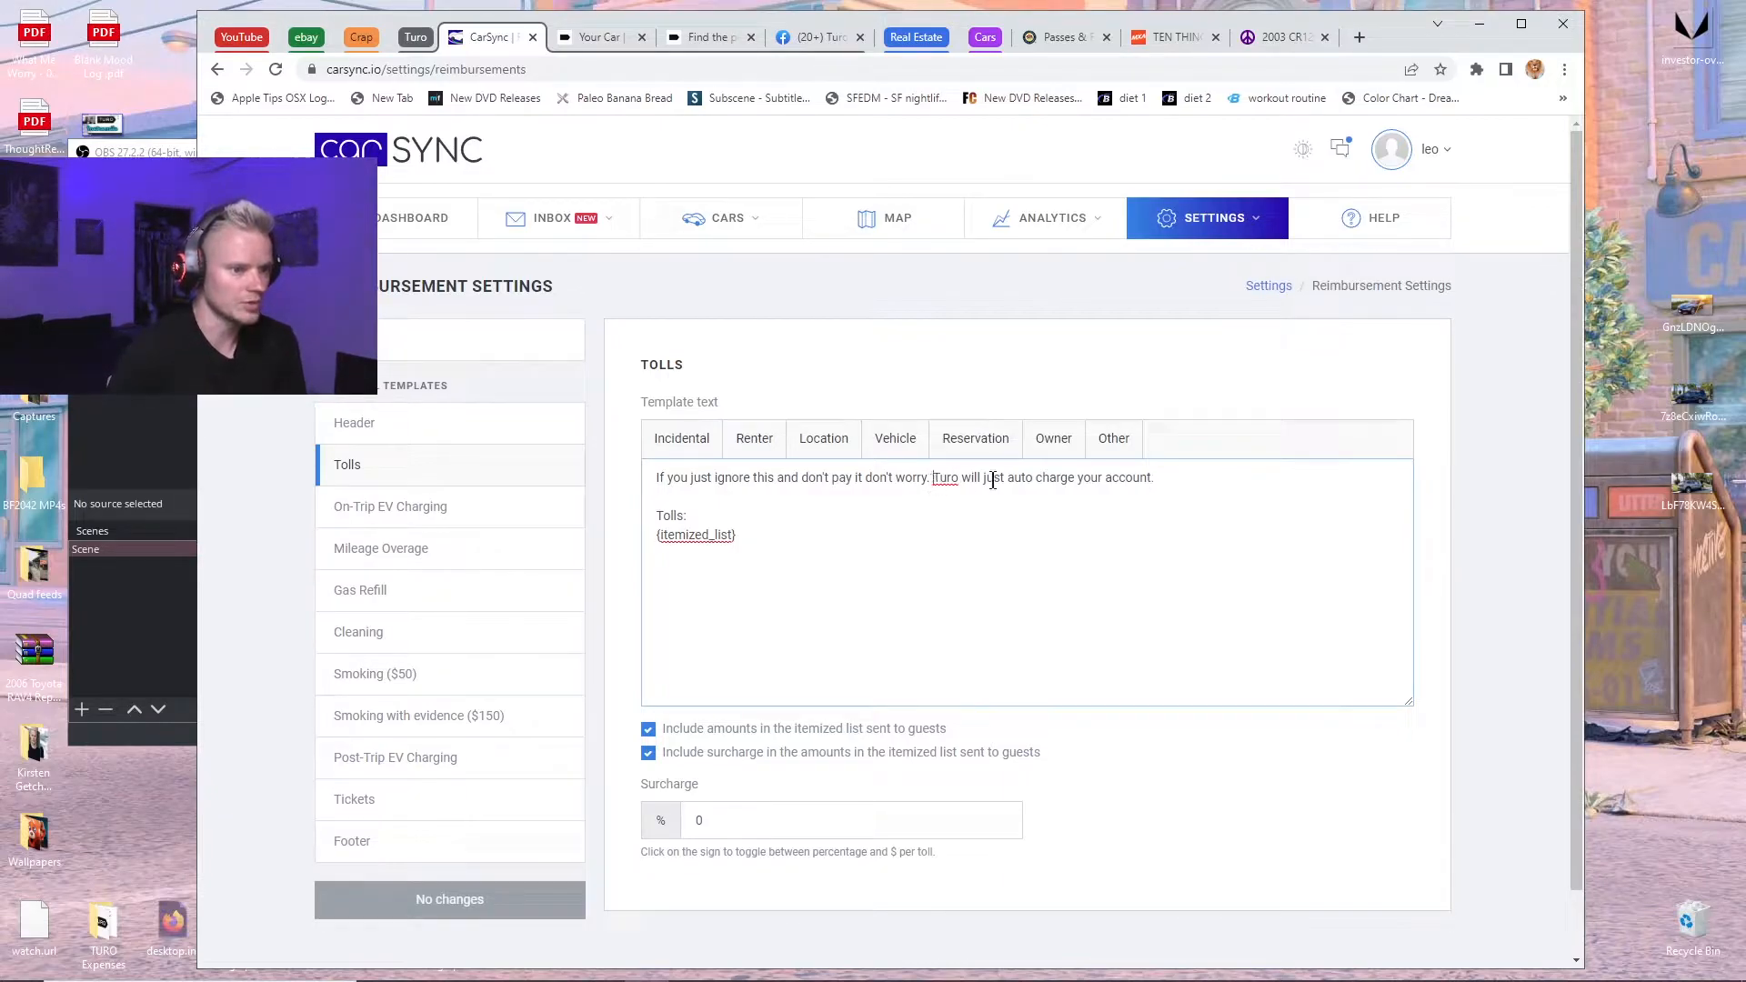
left_click(729, 535)
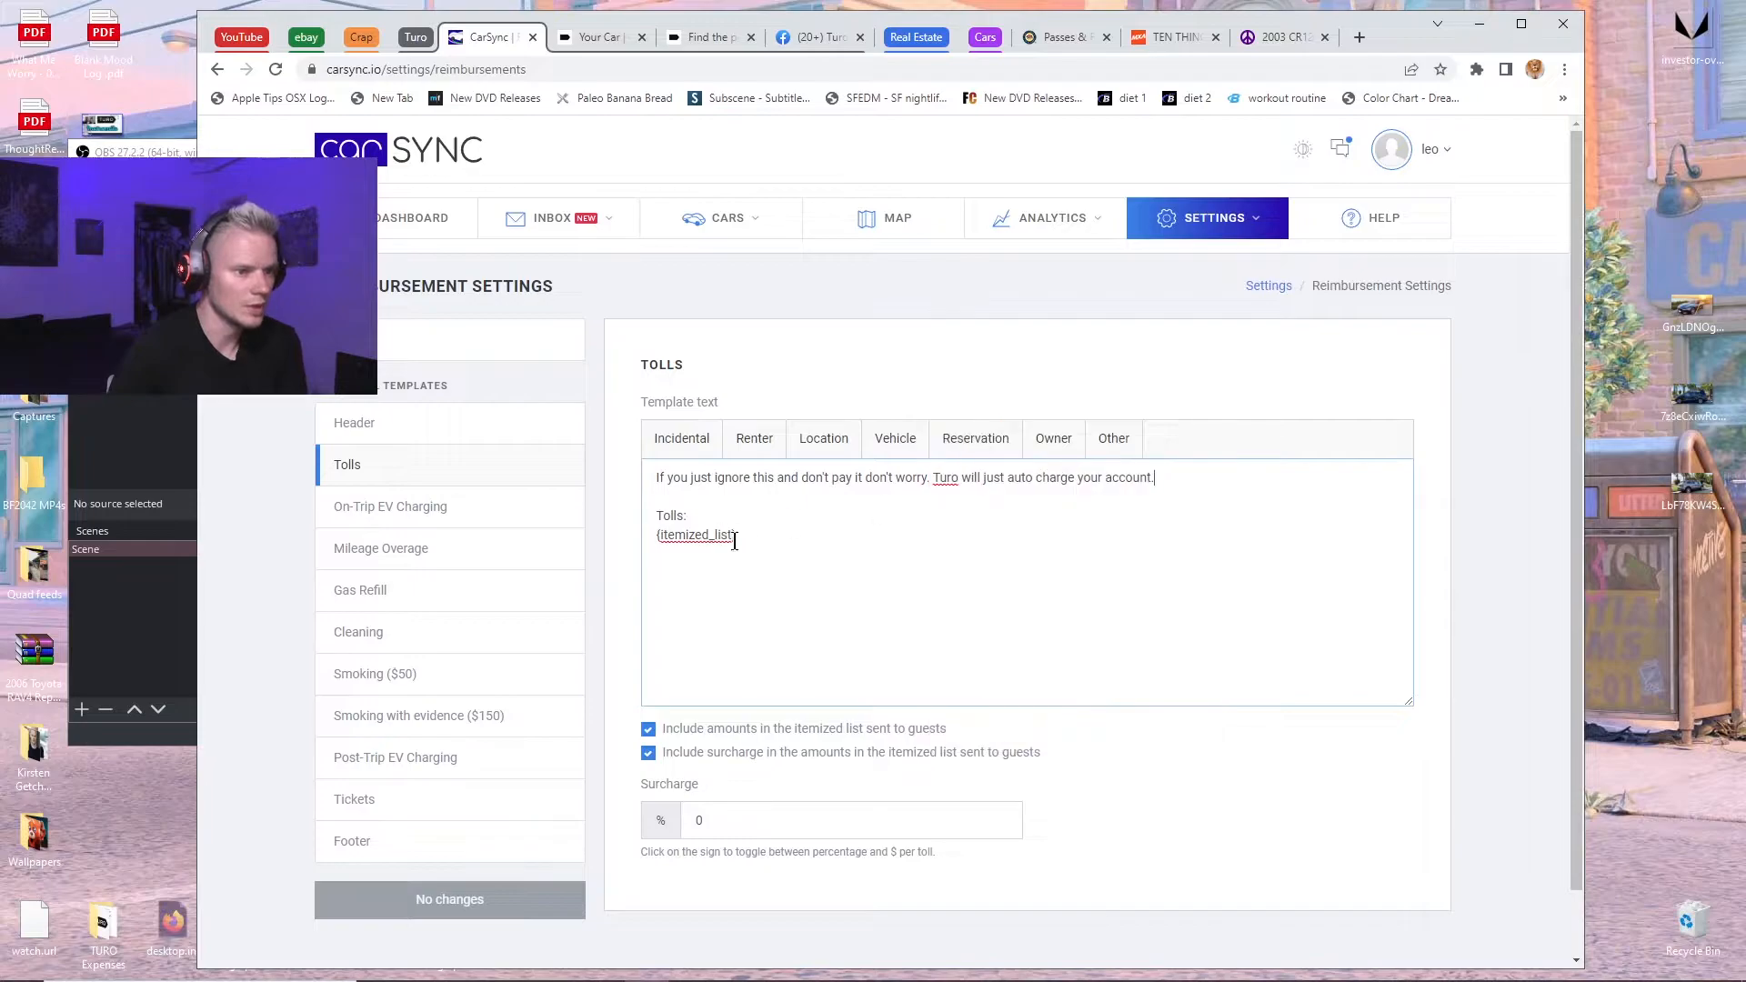
mouse_move(901, 509)
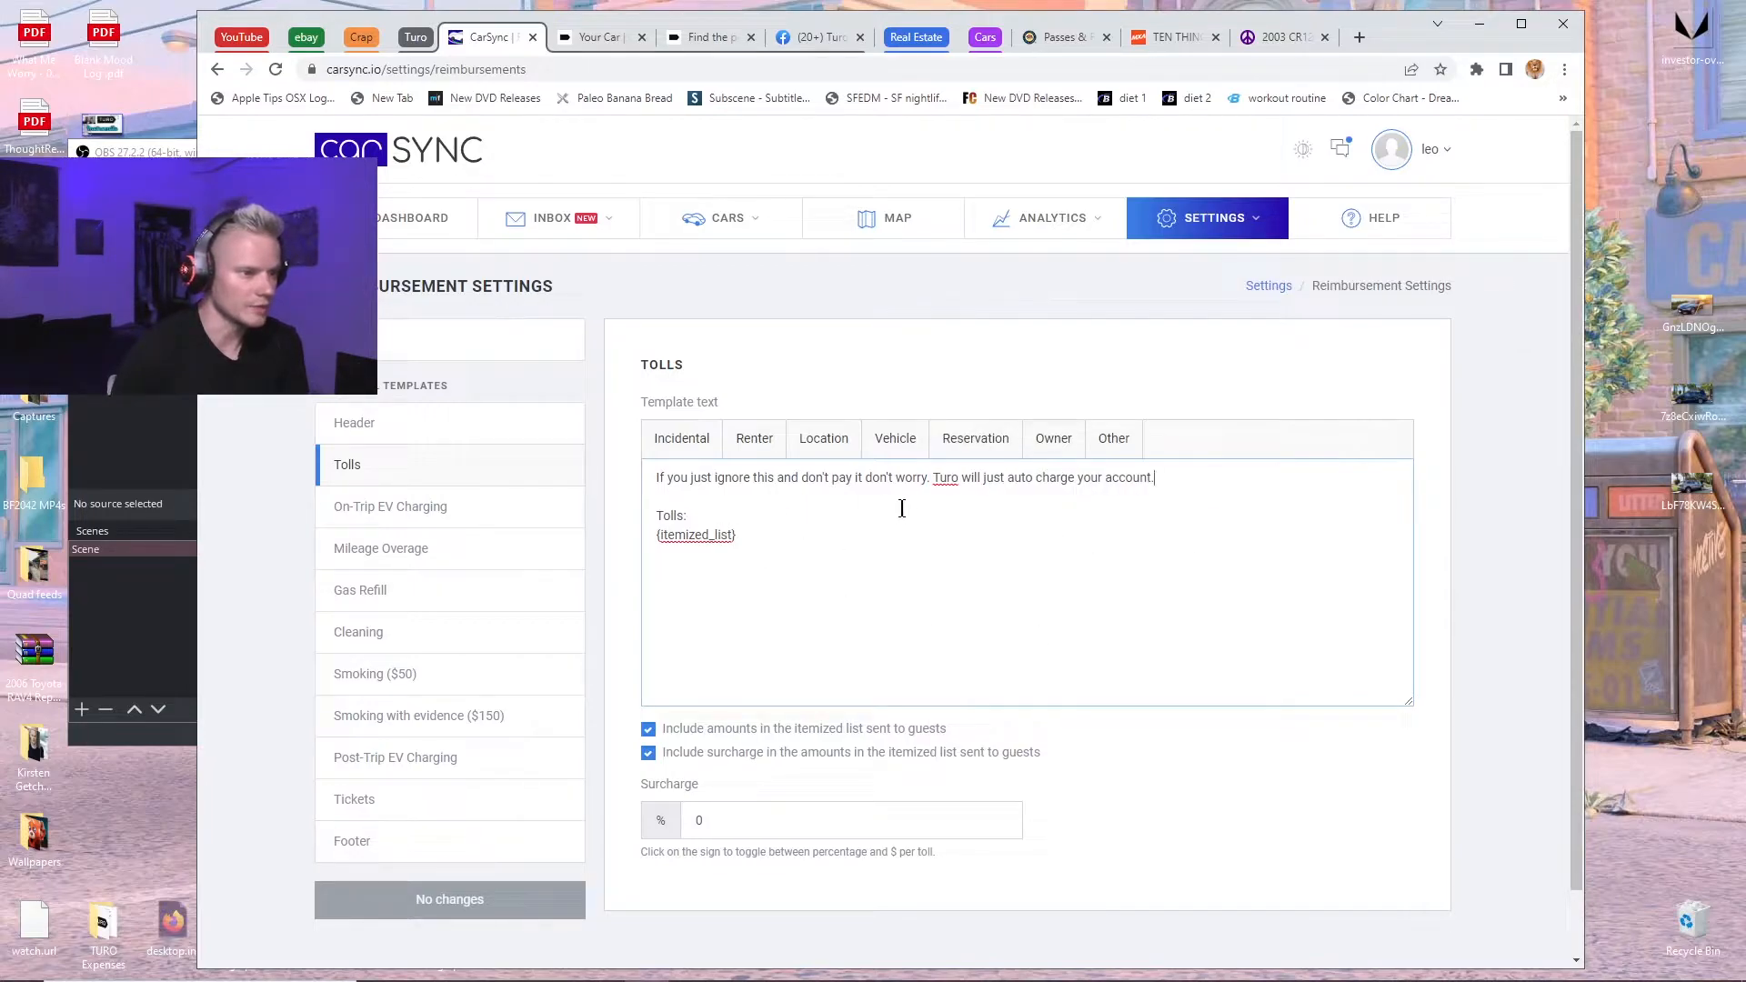
mouse_move(1184, 523)
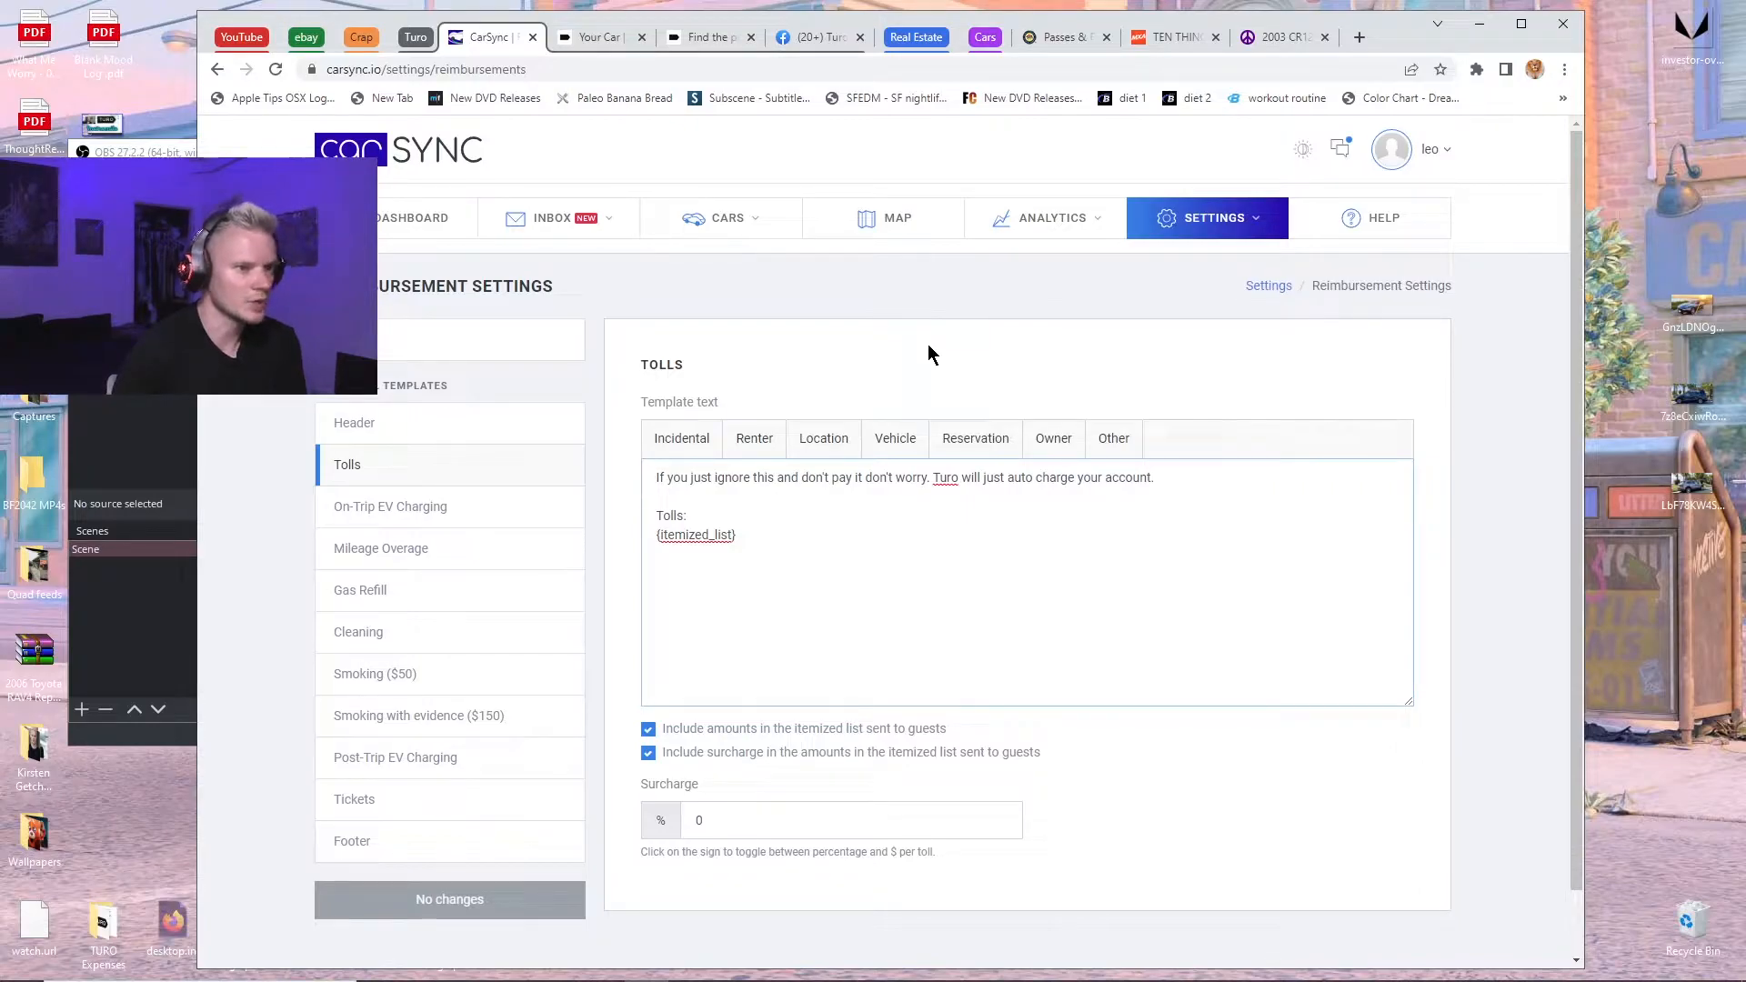
mouse_move(640, 279)
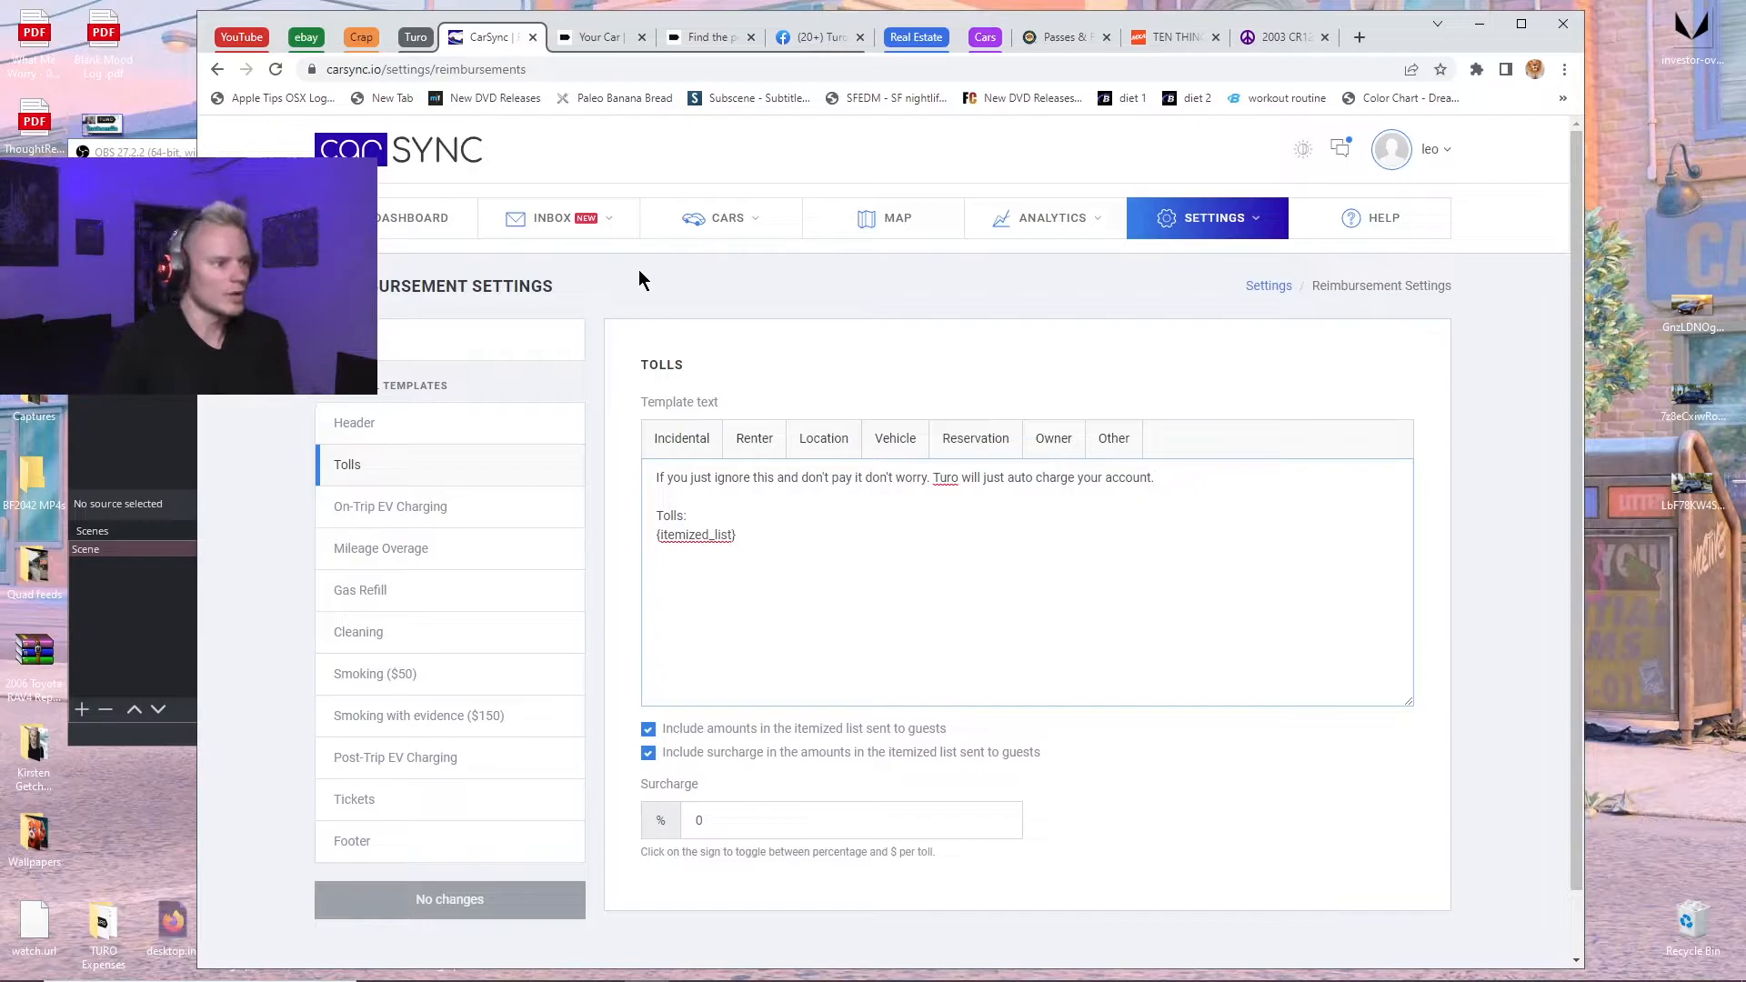
left_click(553, 217)
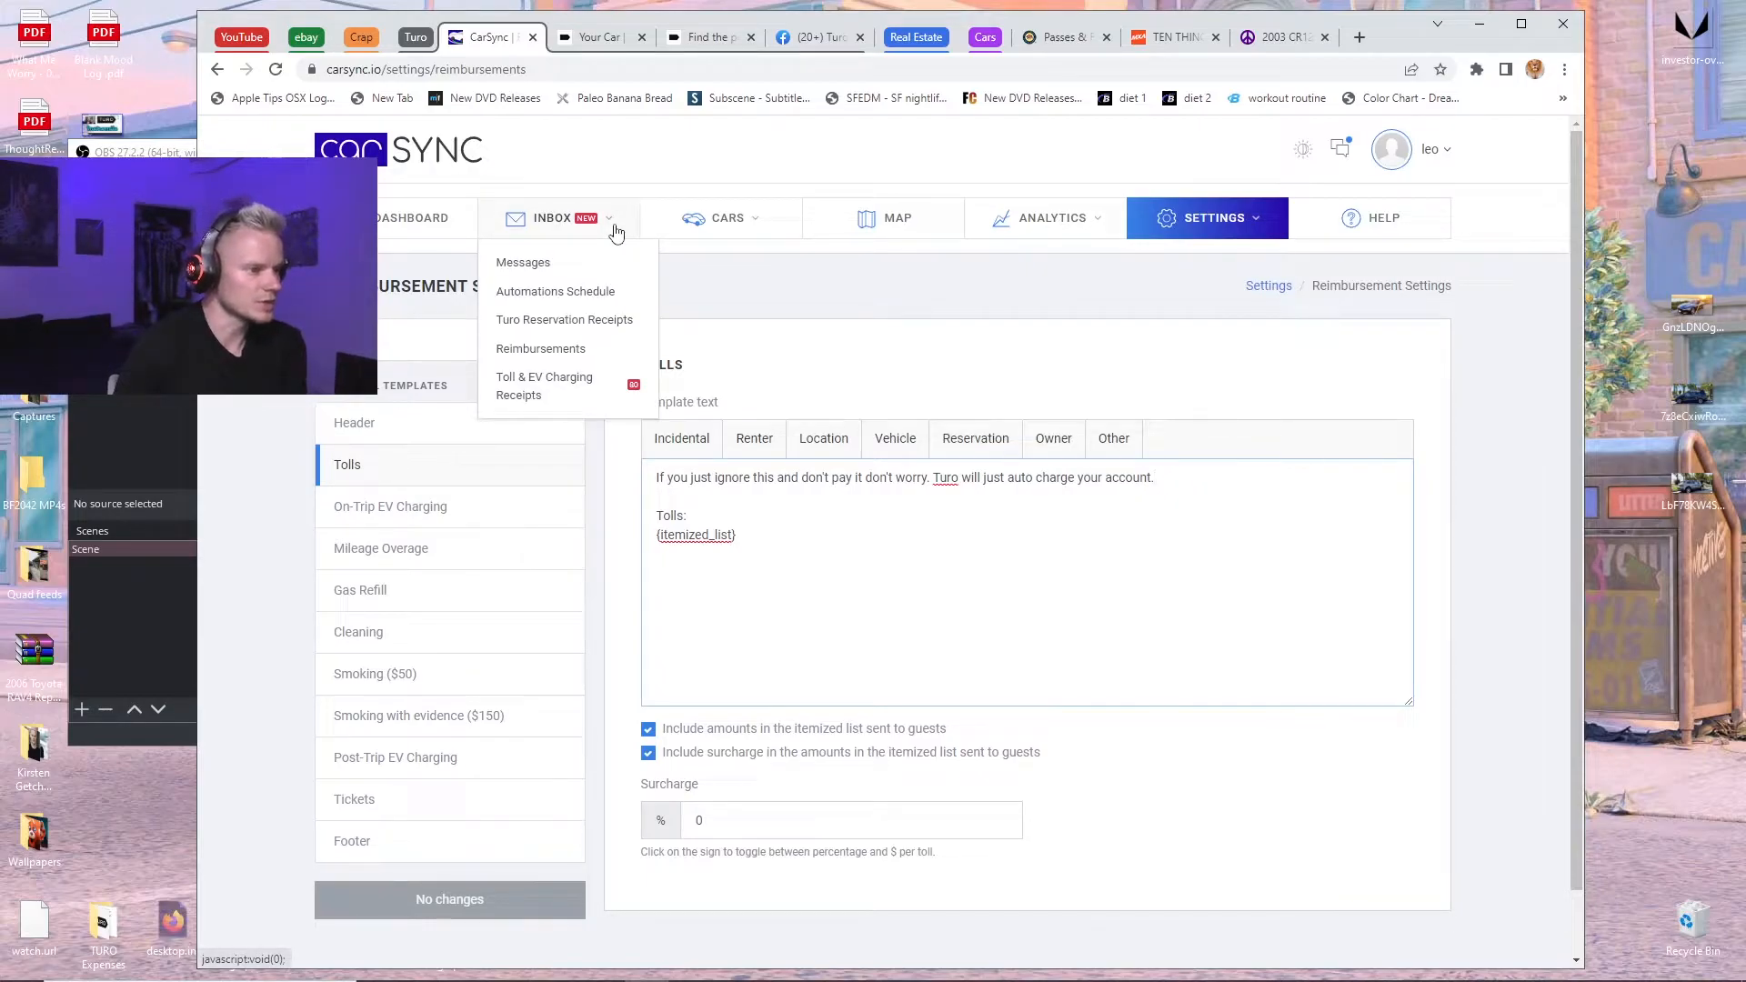
mouse_move(564, 320)
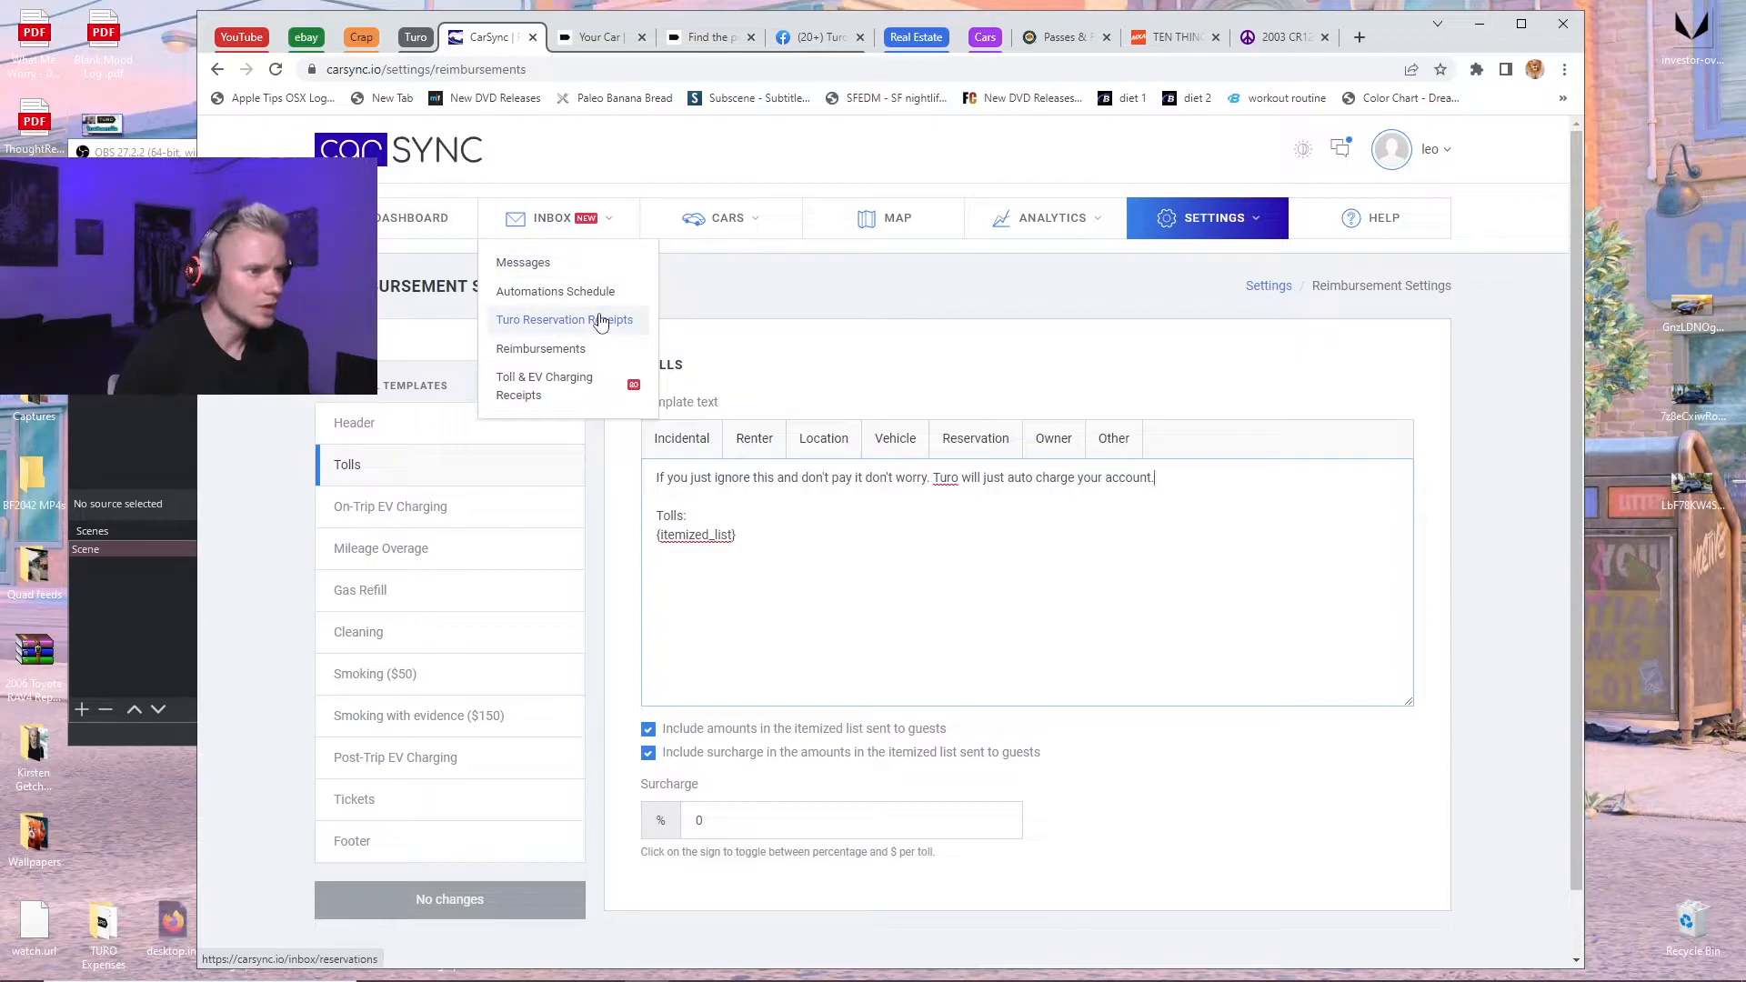
Show the Reimbursements inbox filtered to trips from the last 90 days.
left_click(540, 349)
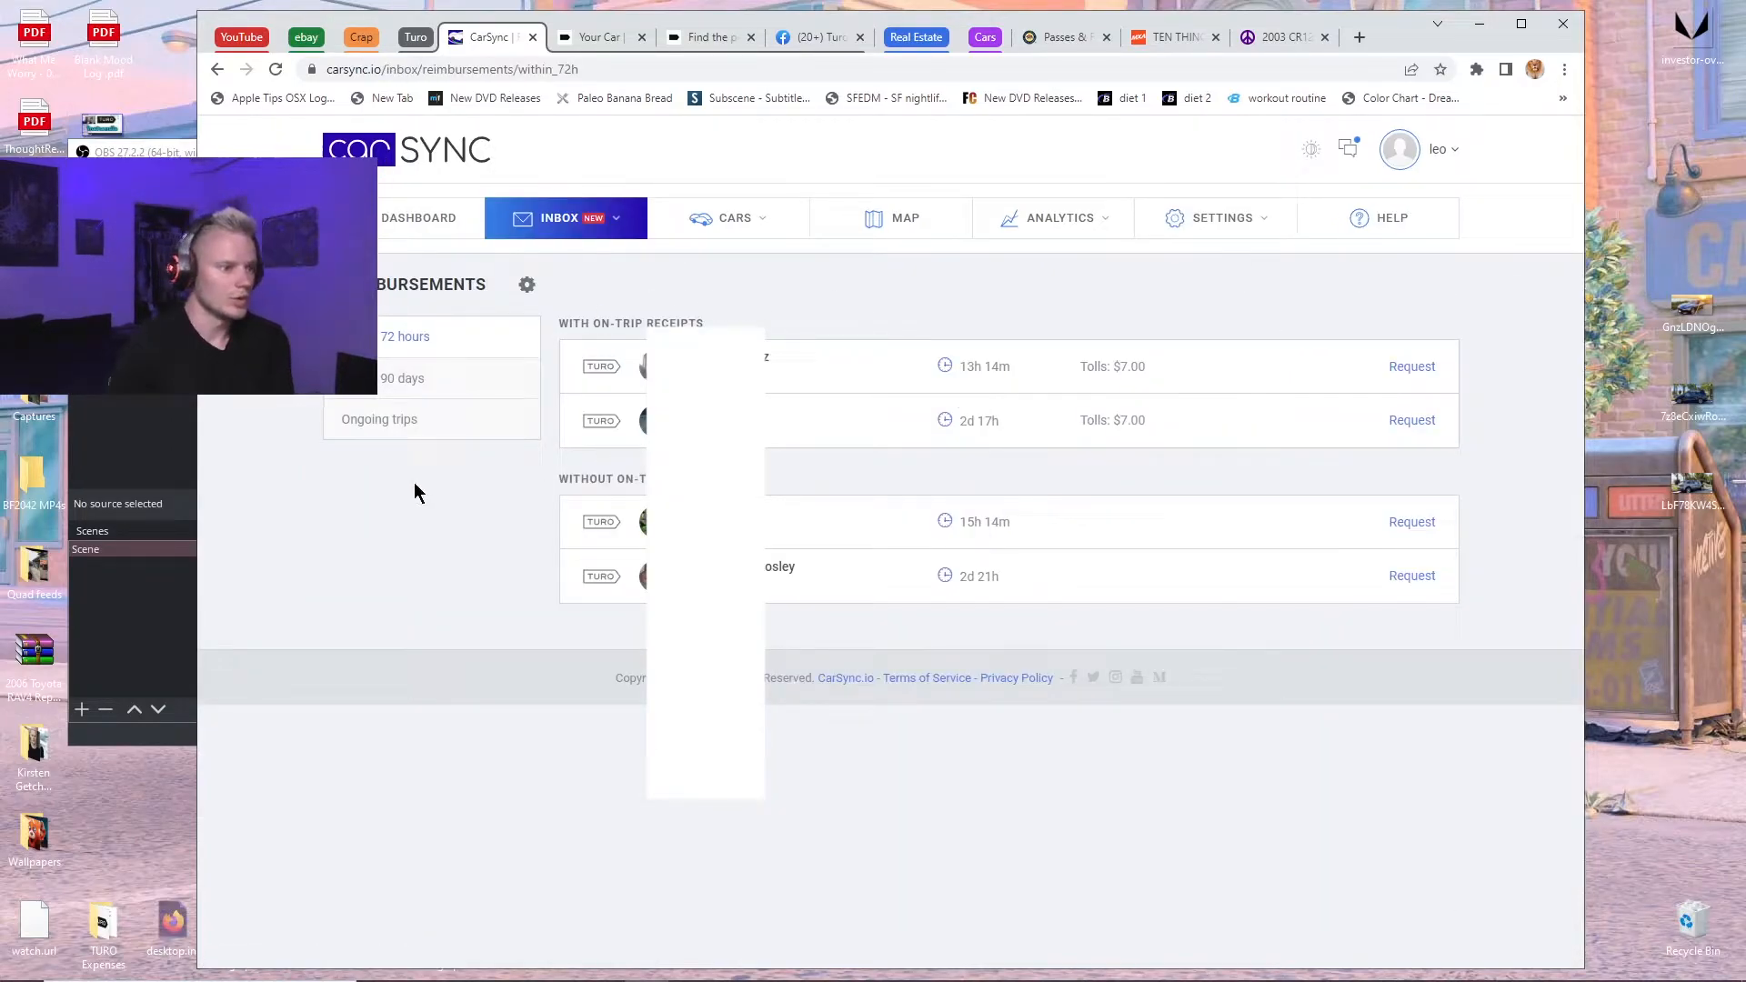
left_click(402, 378)
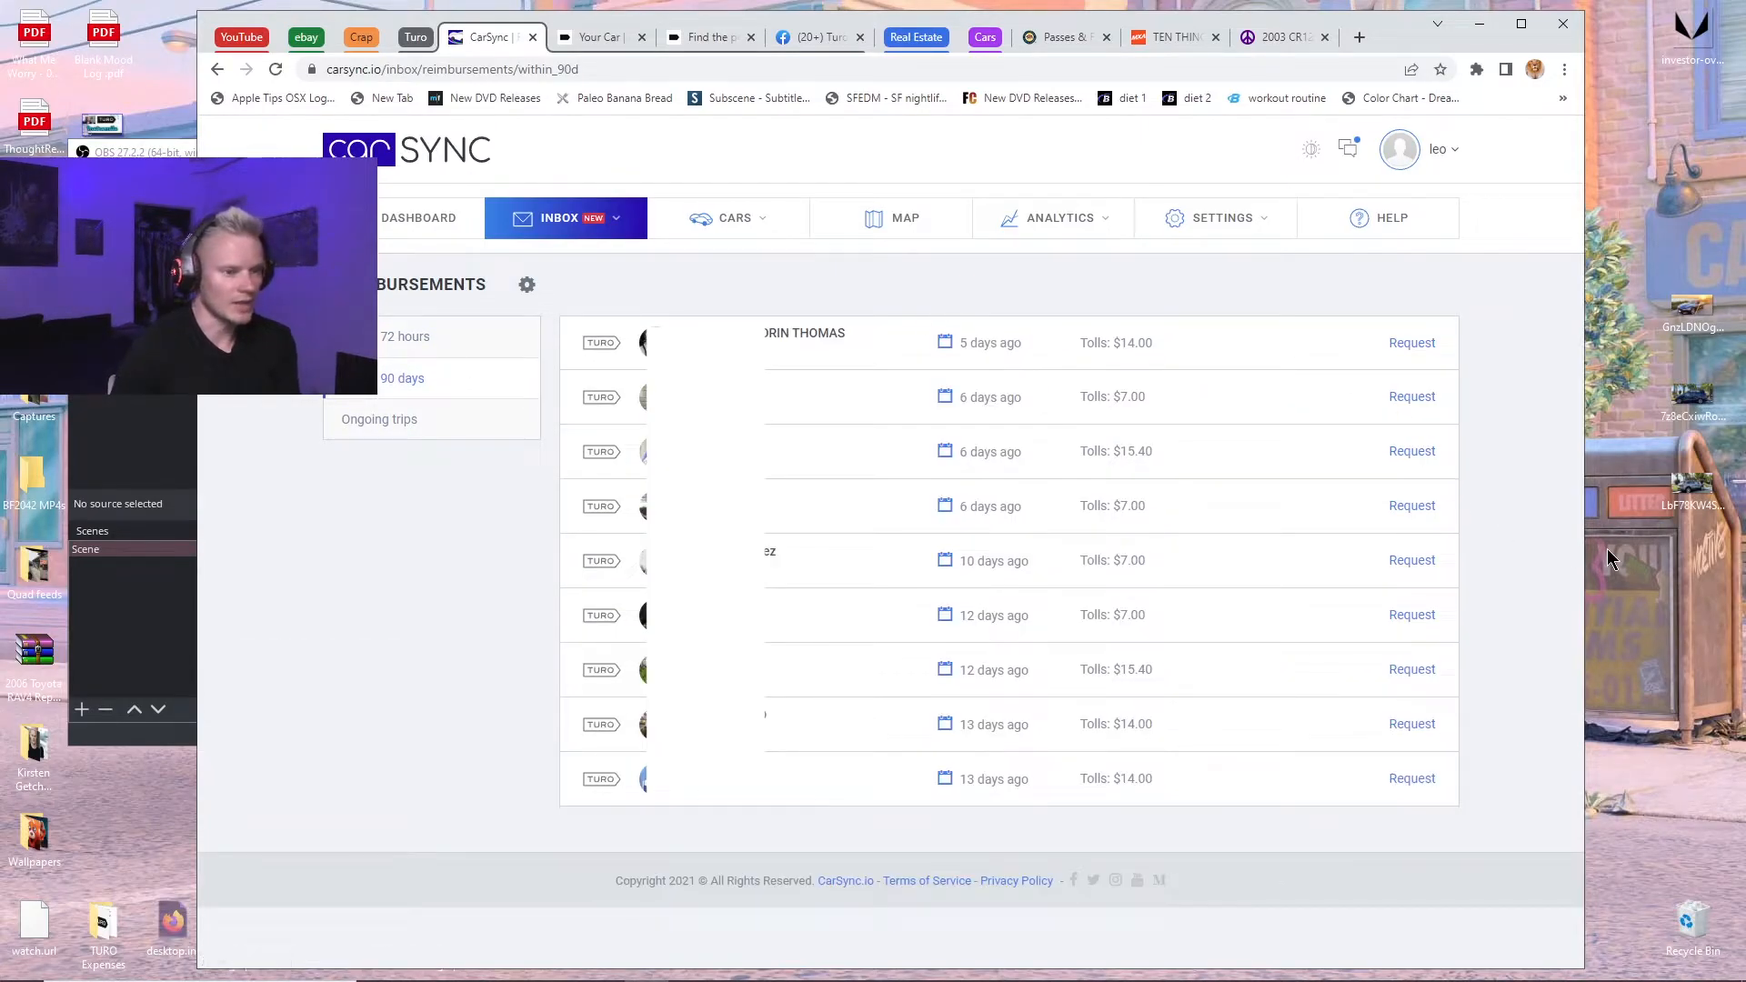
mouse_move(1411, 776)
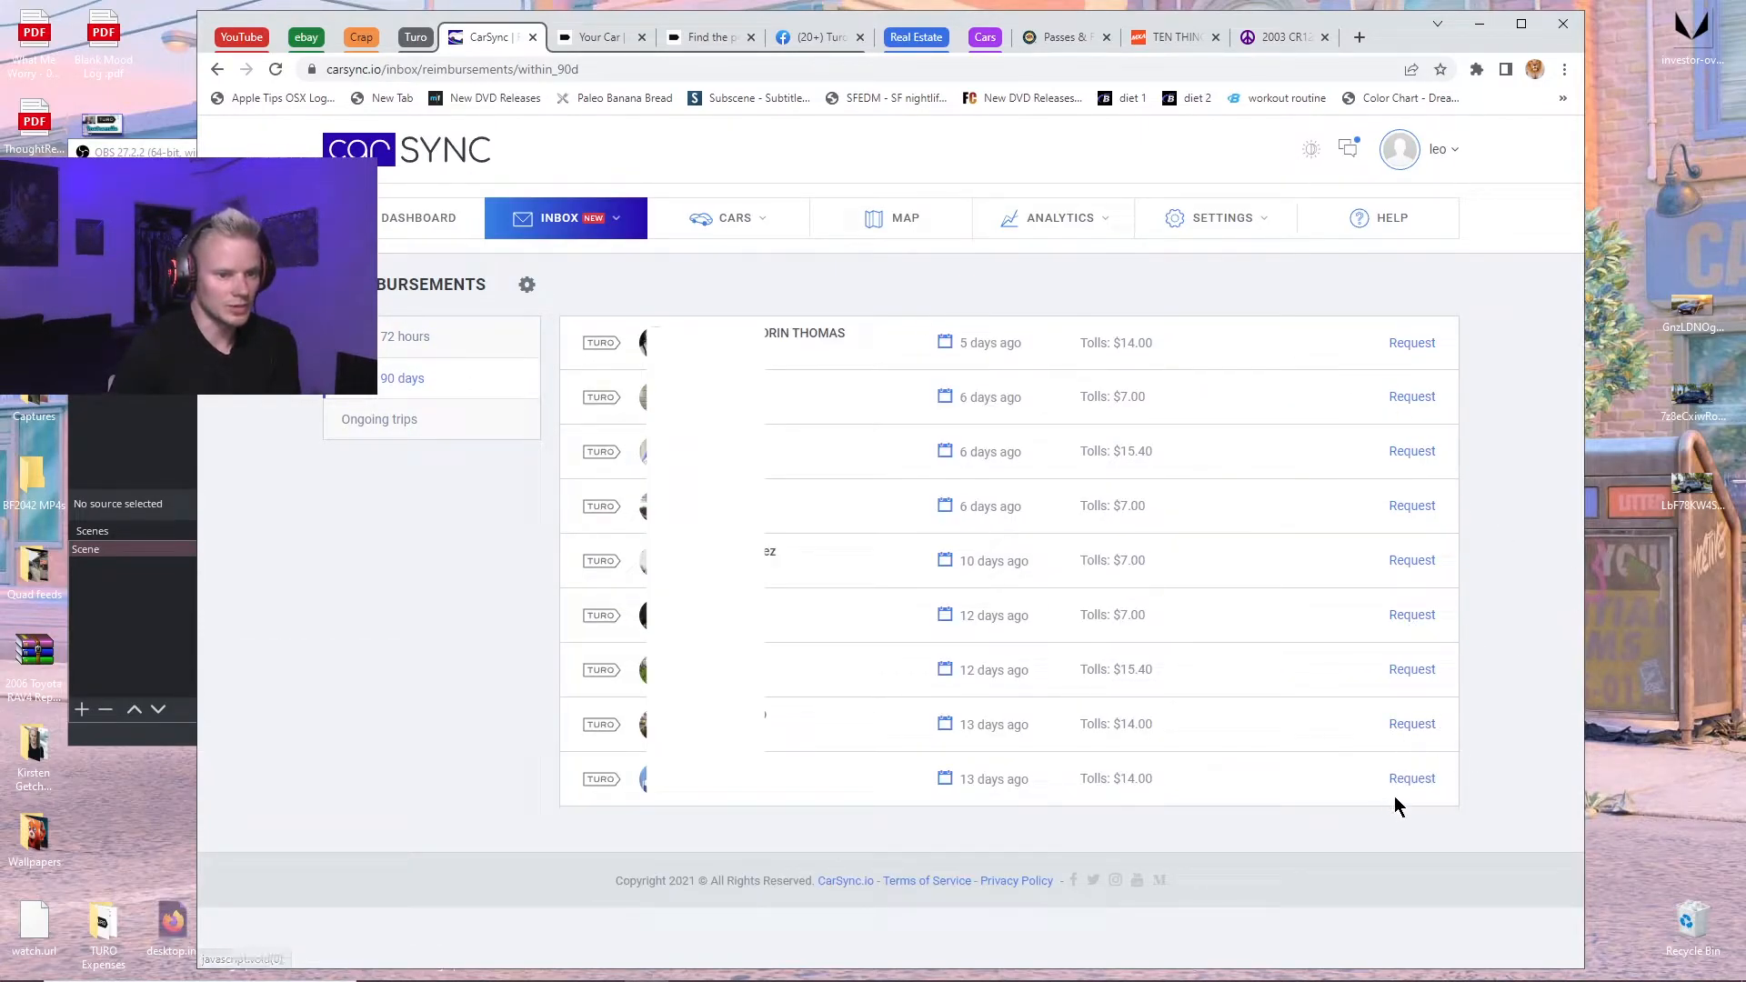
mouse_move(1518, 443)
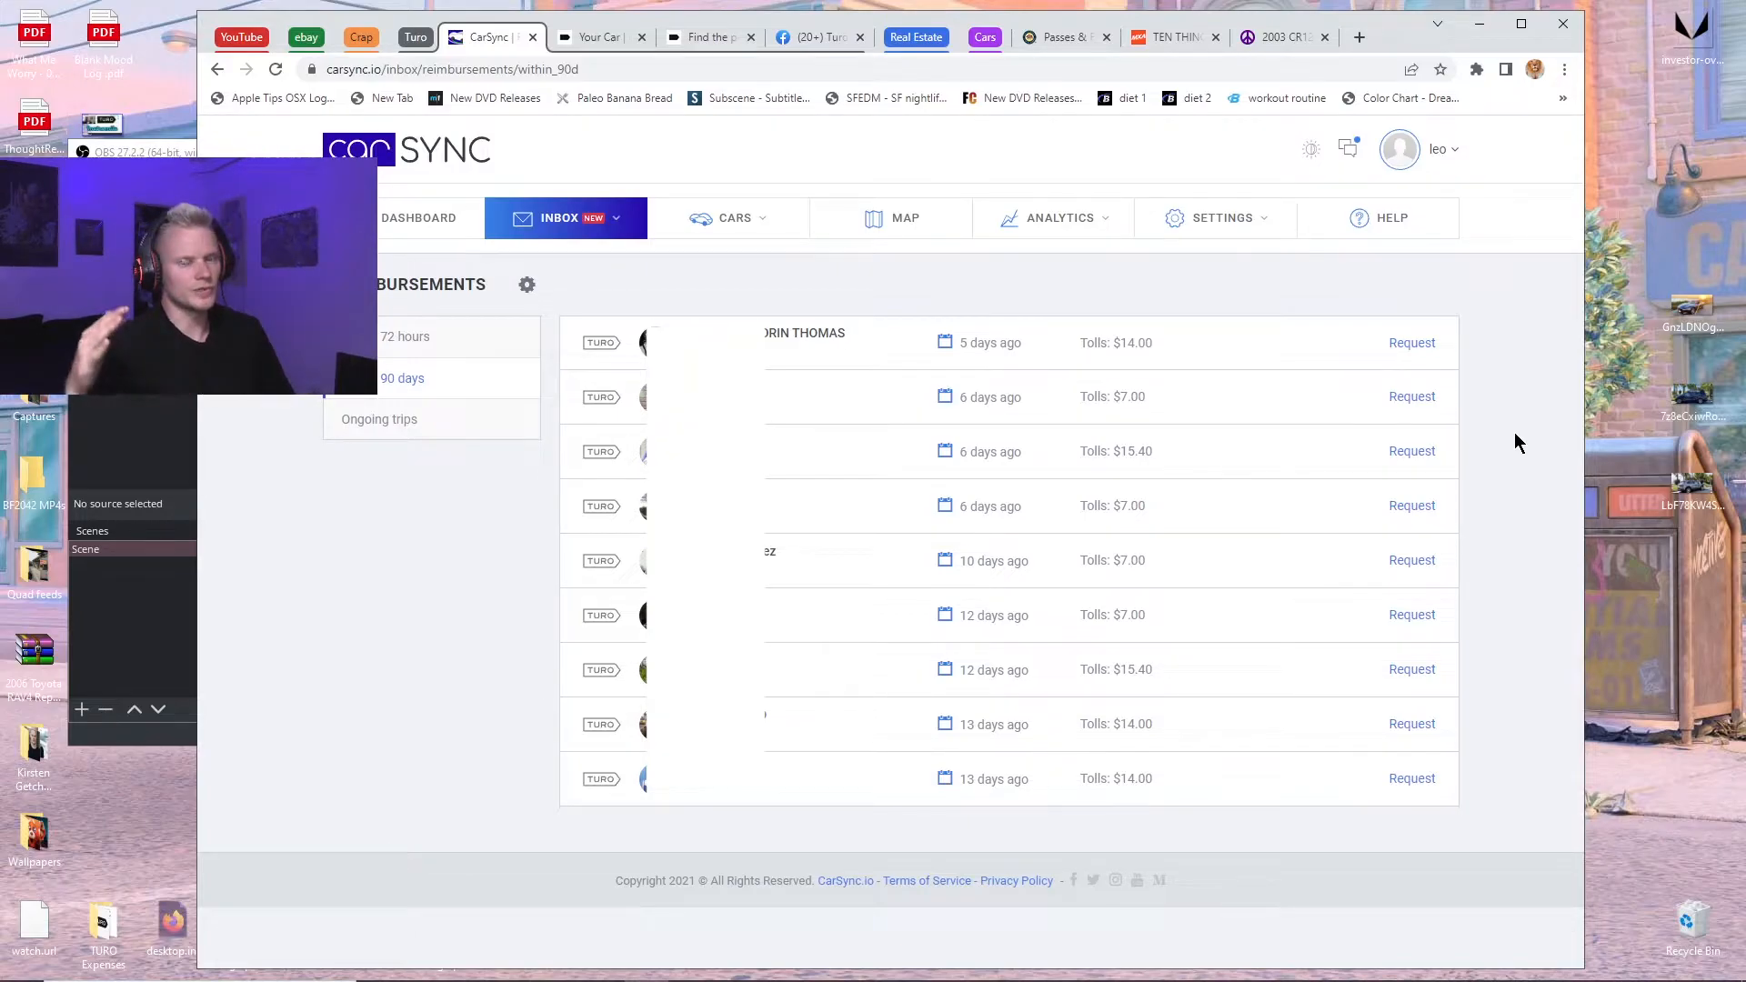
mouse_move(1511, 449)
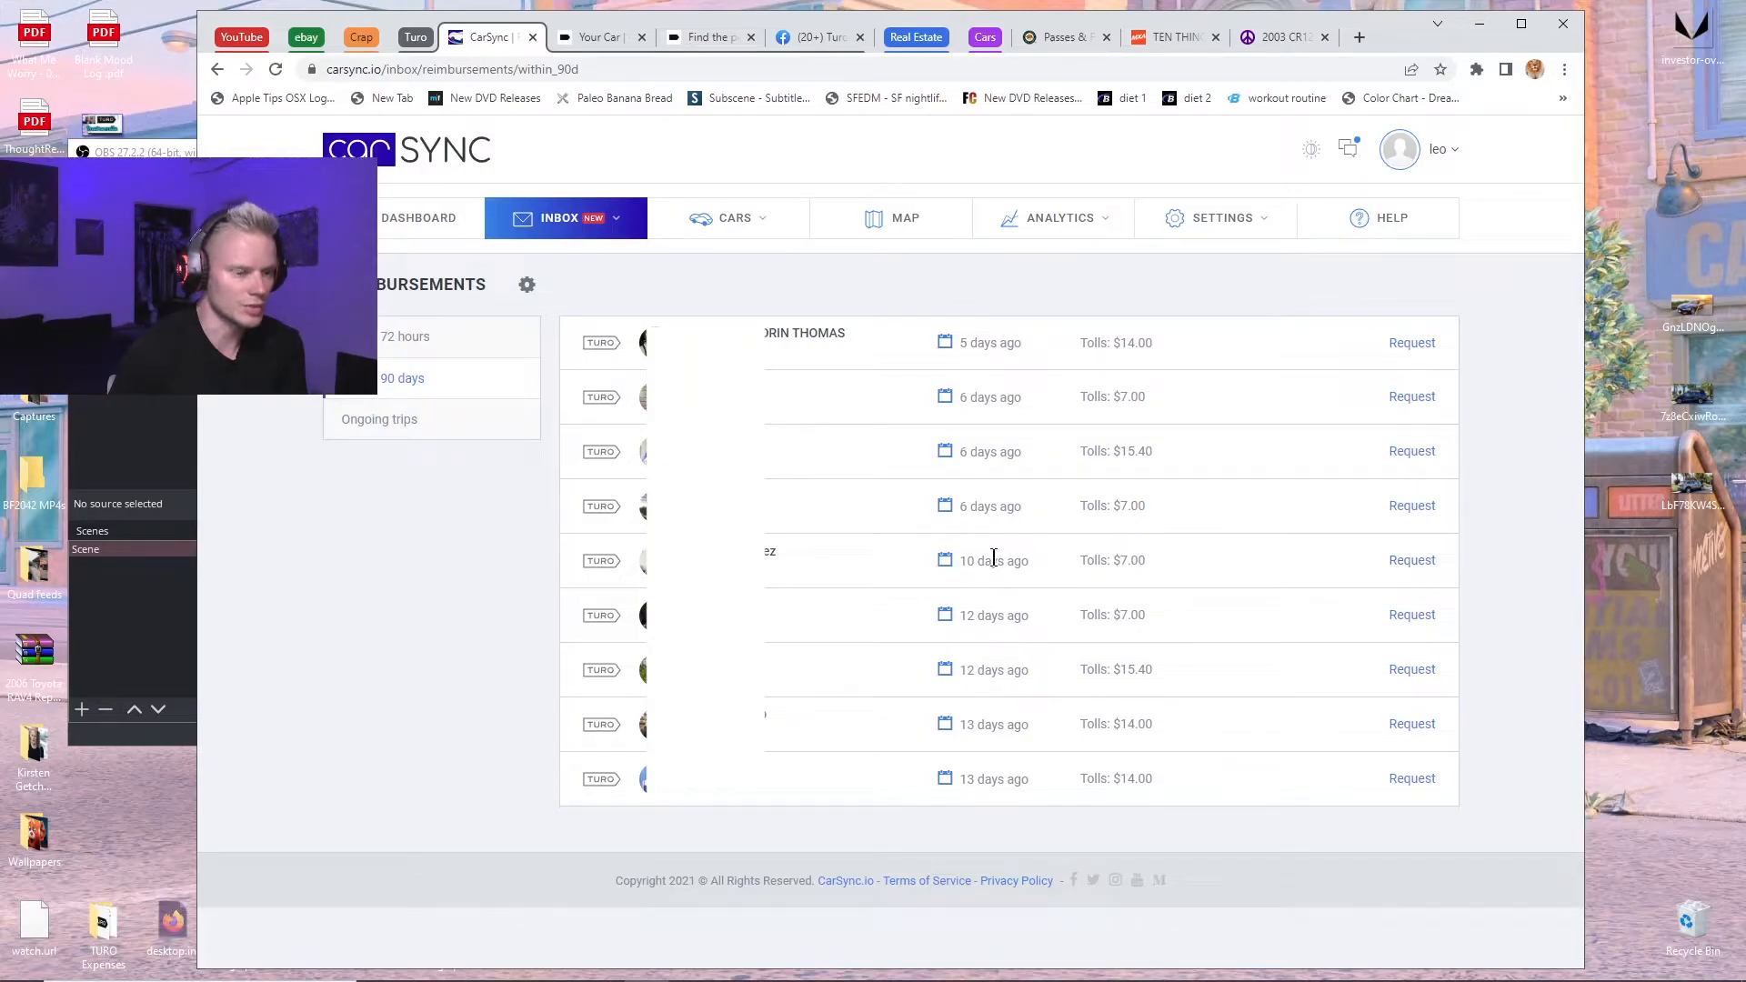
mouse_move(1533, 551)
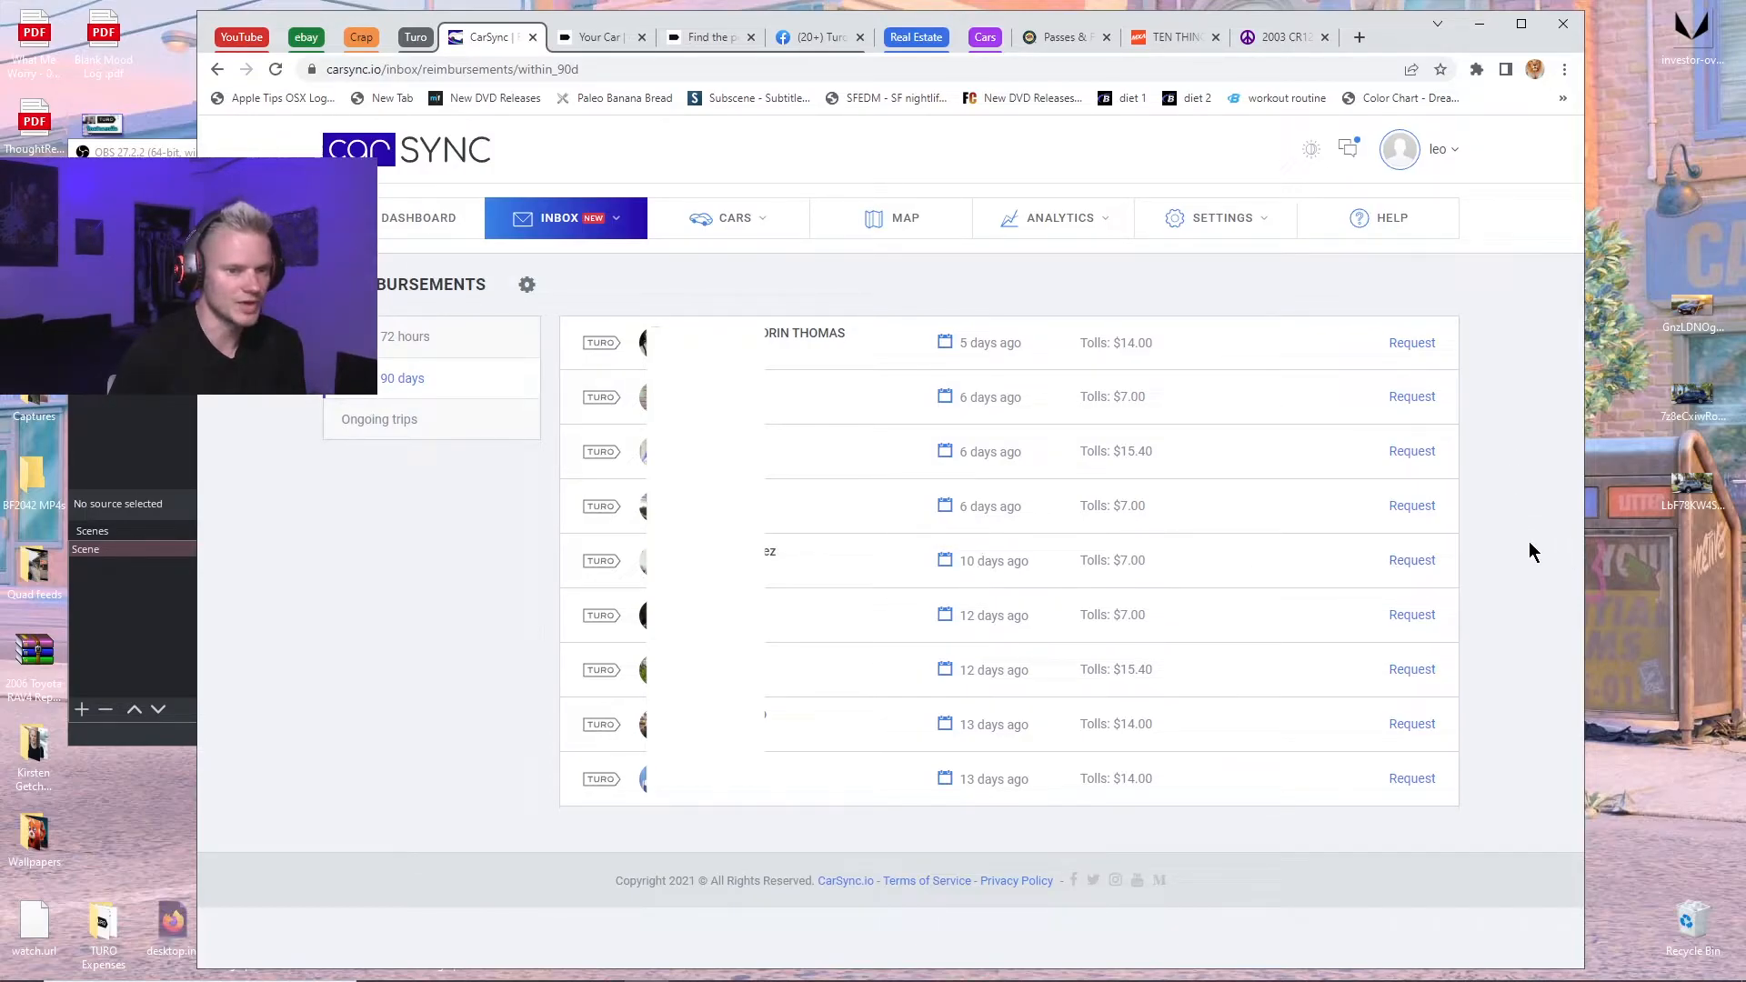
mouse_move(1517, 562)
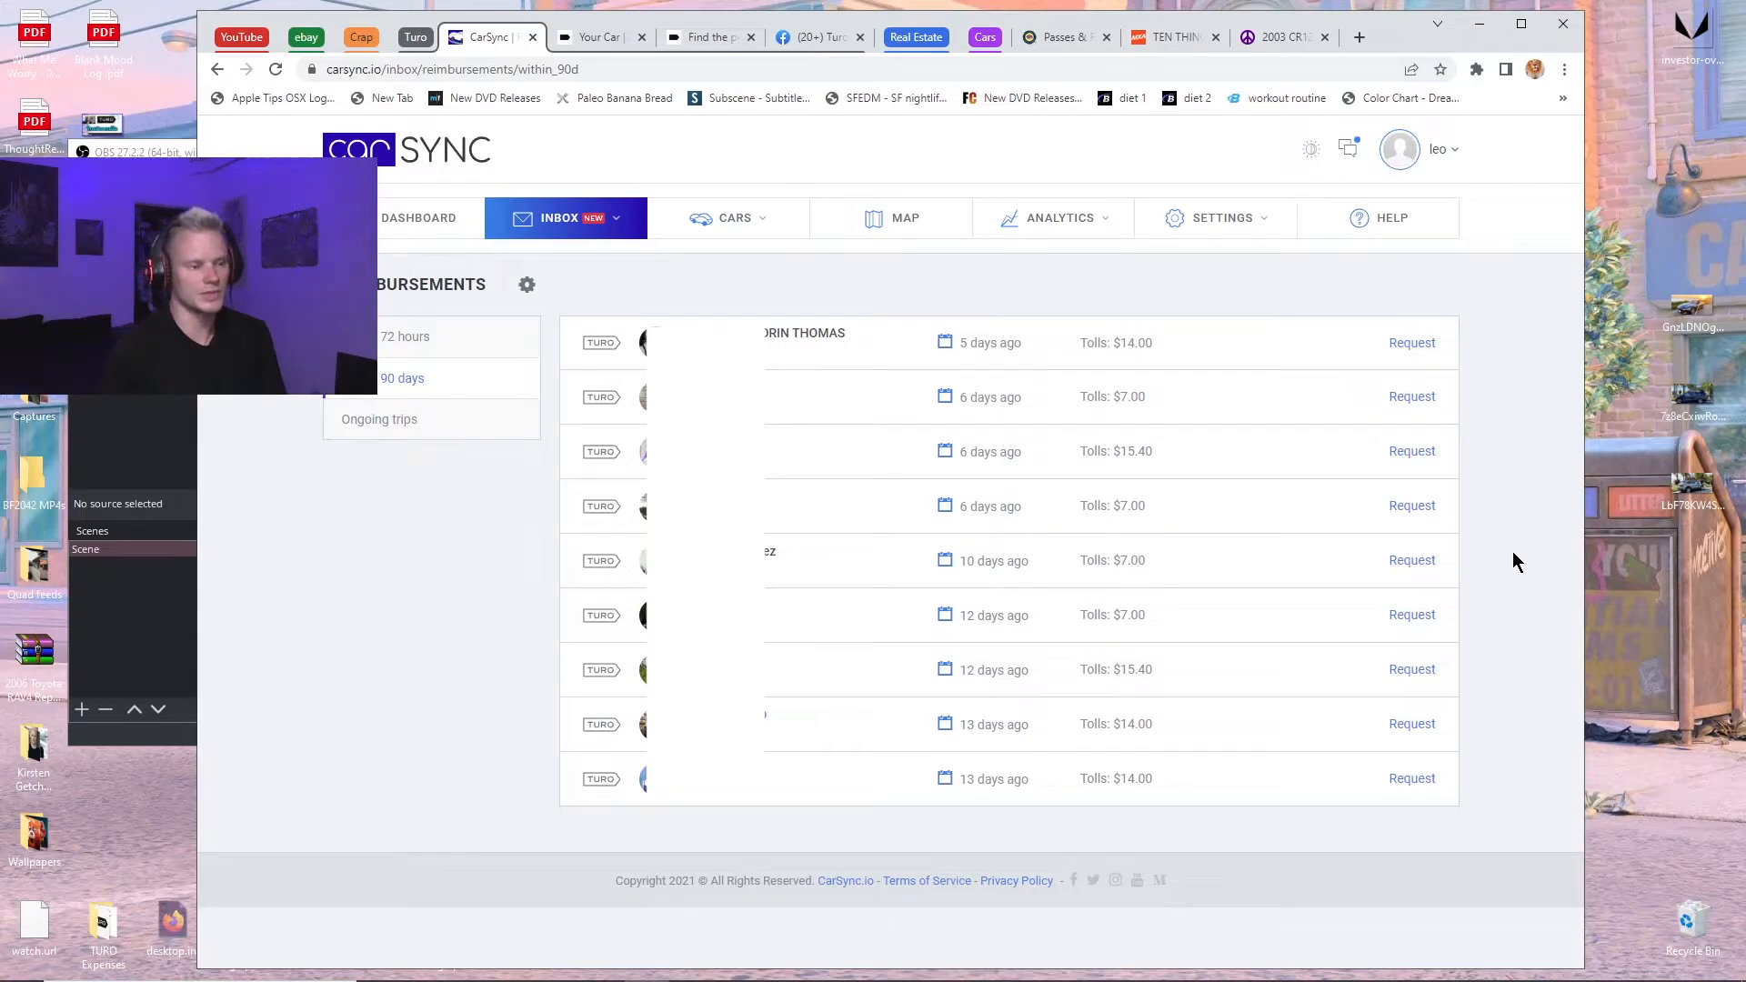
mouse_move(1253, 335)
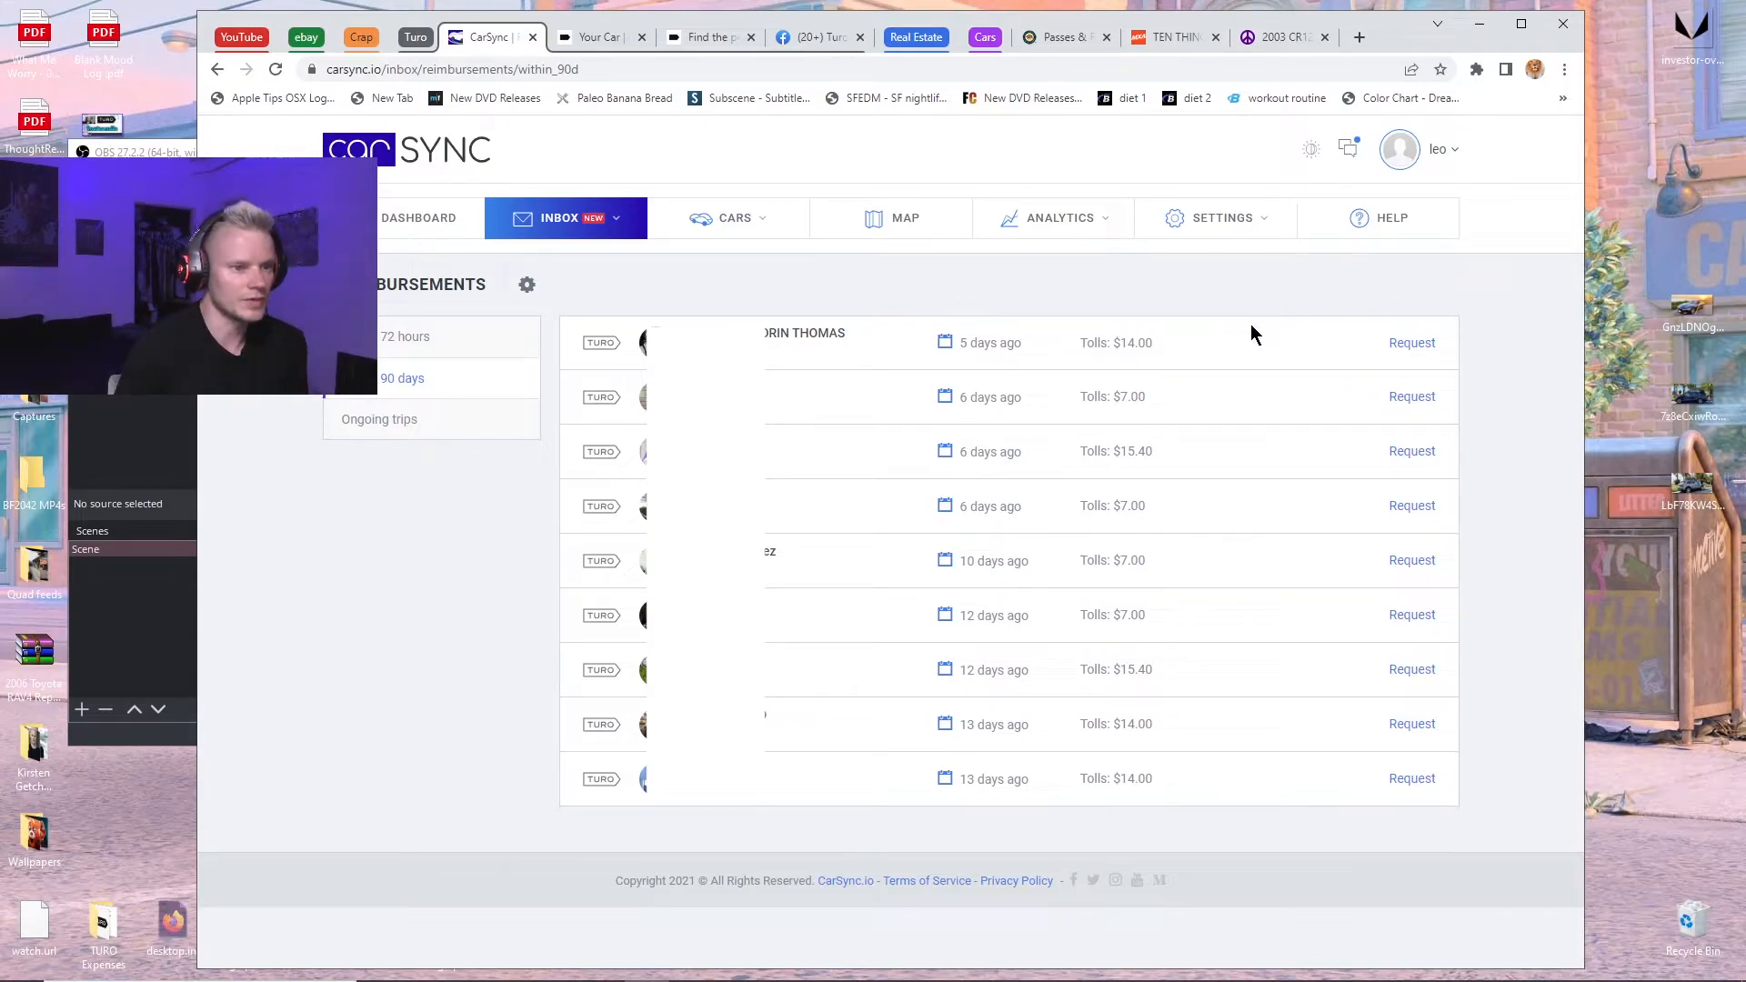
mouse_move(1522, 346)
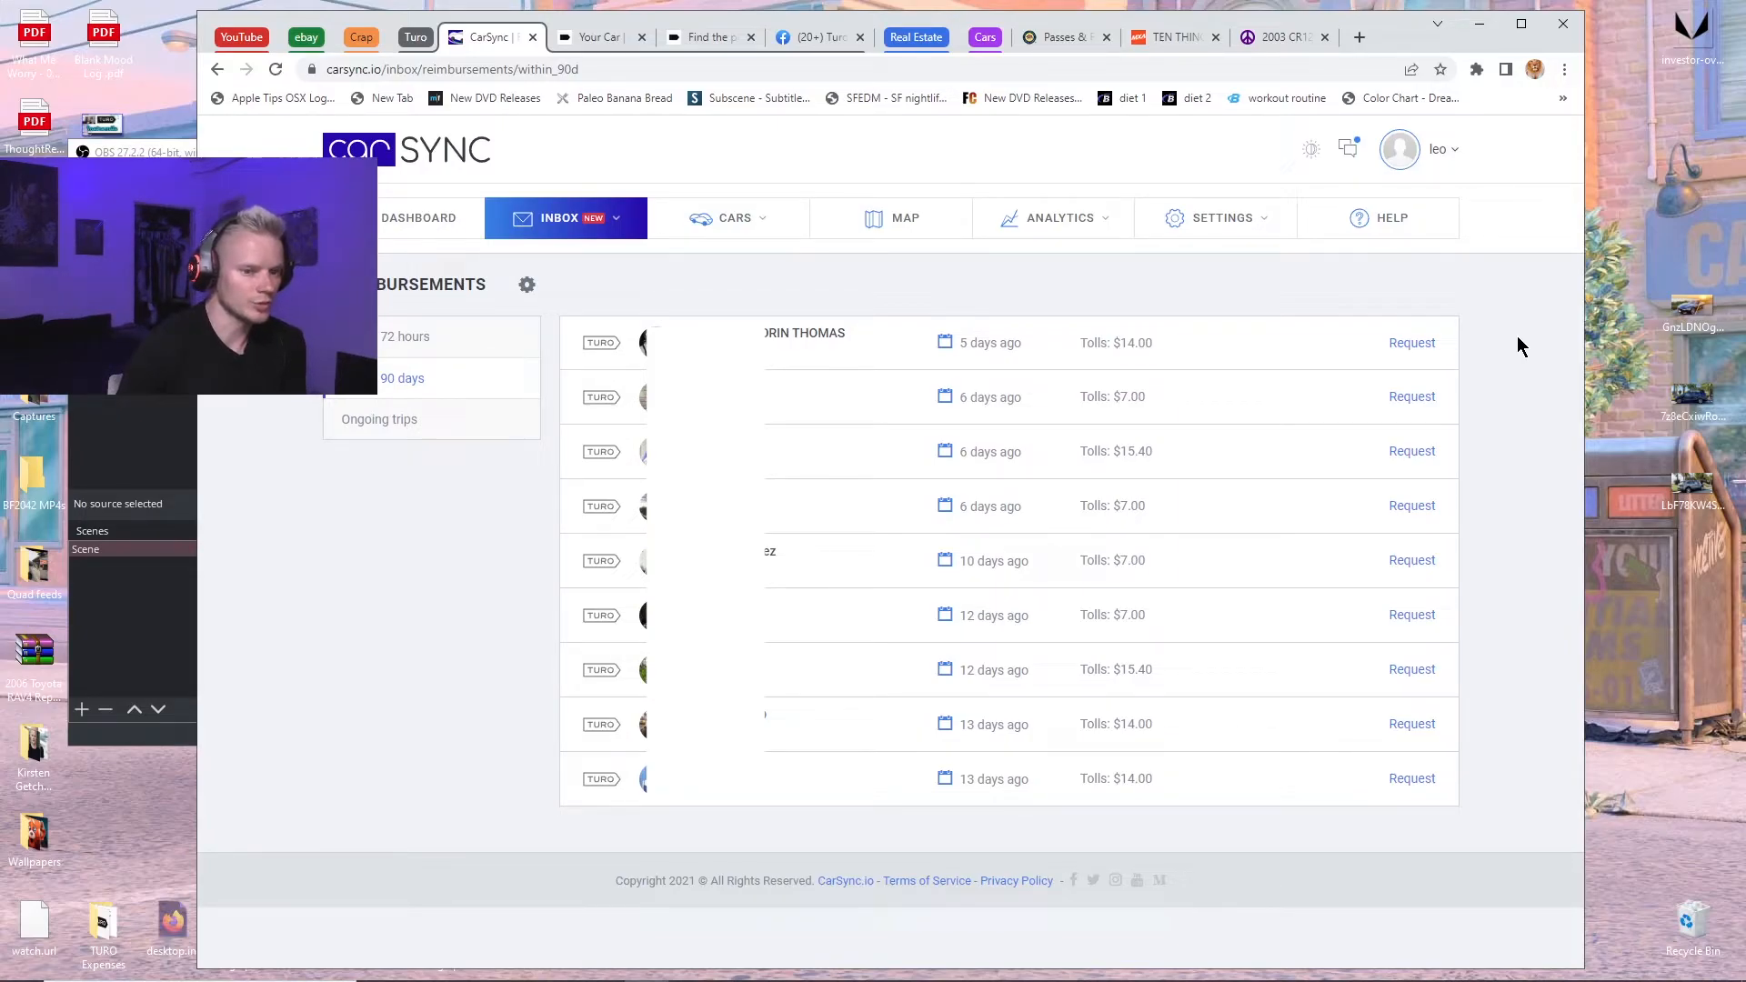
mouse_move(1411, 776)
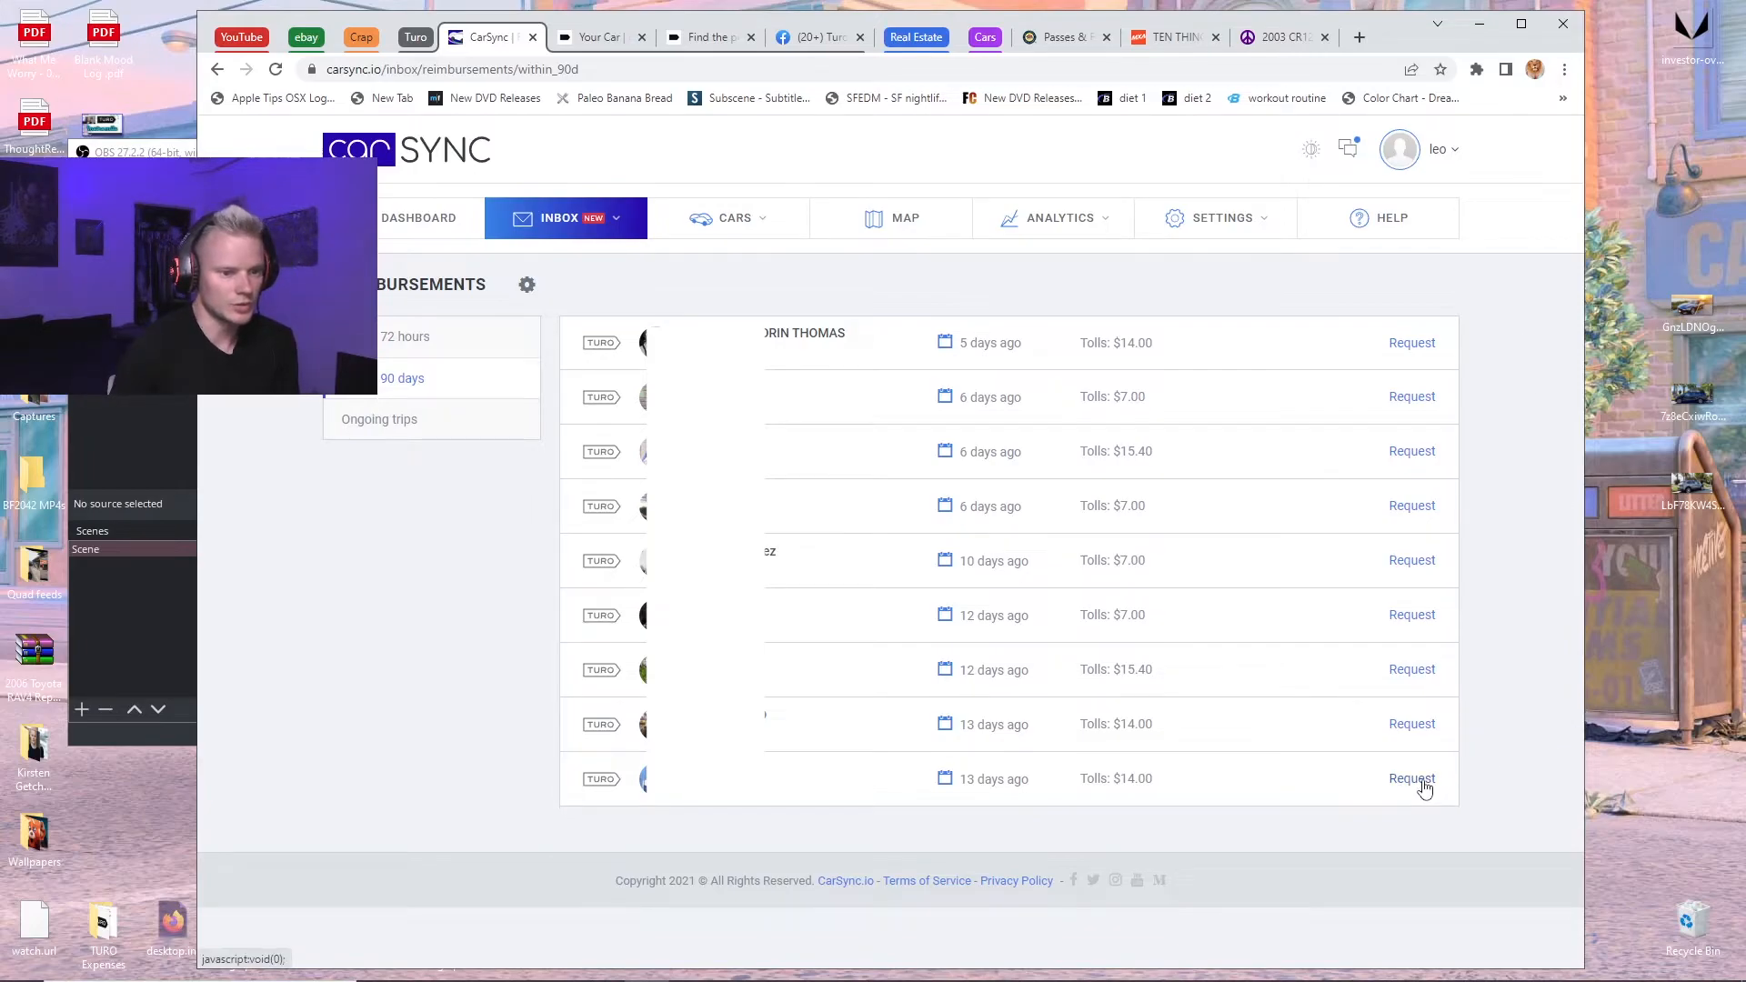
Request the $14.00 toll reimbursement for the last 13-days-ago trip and start the next trip's request.
left_click(1411, 778)
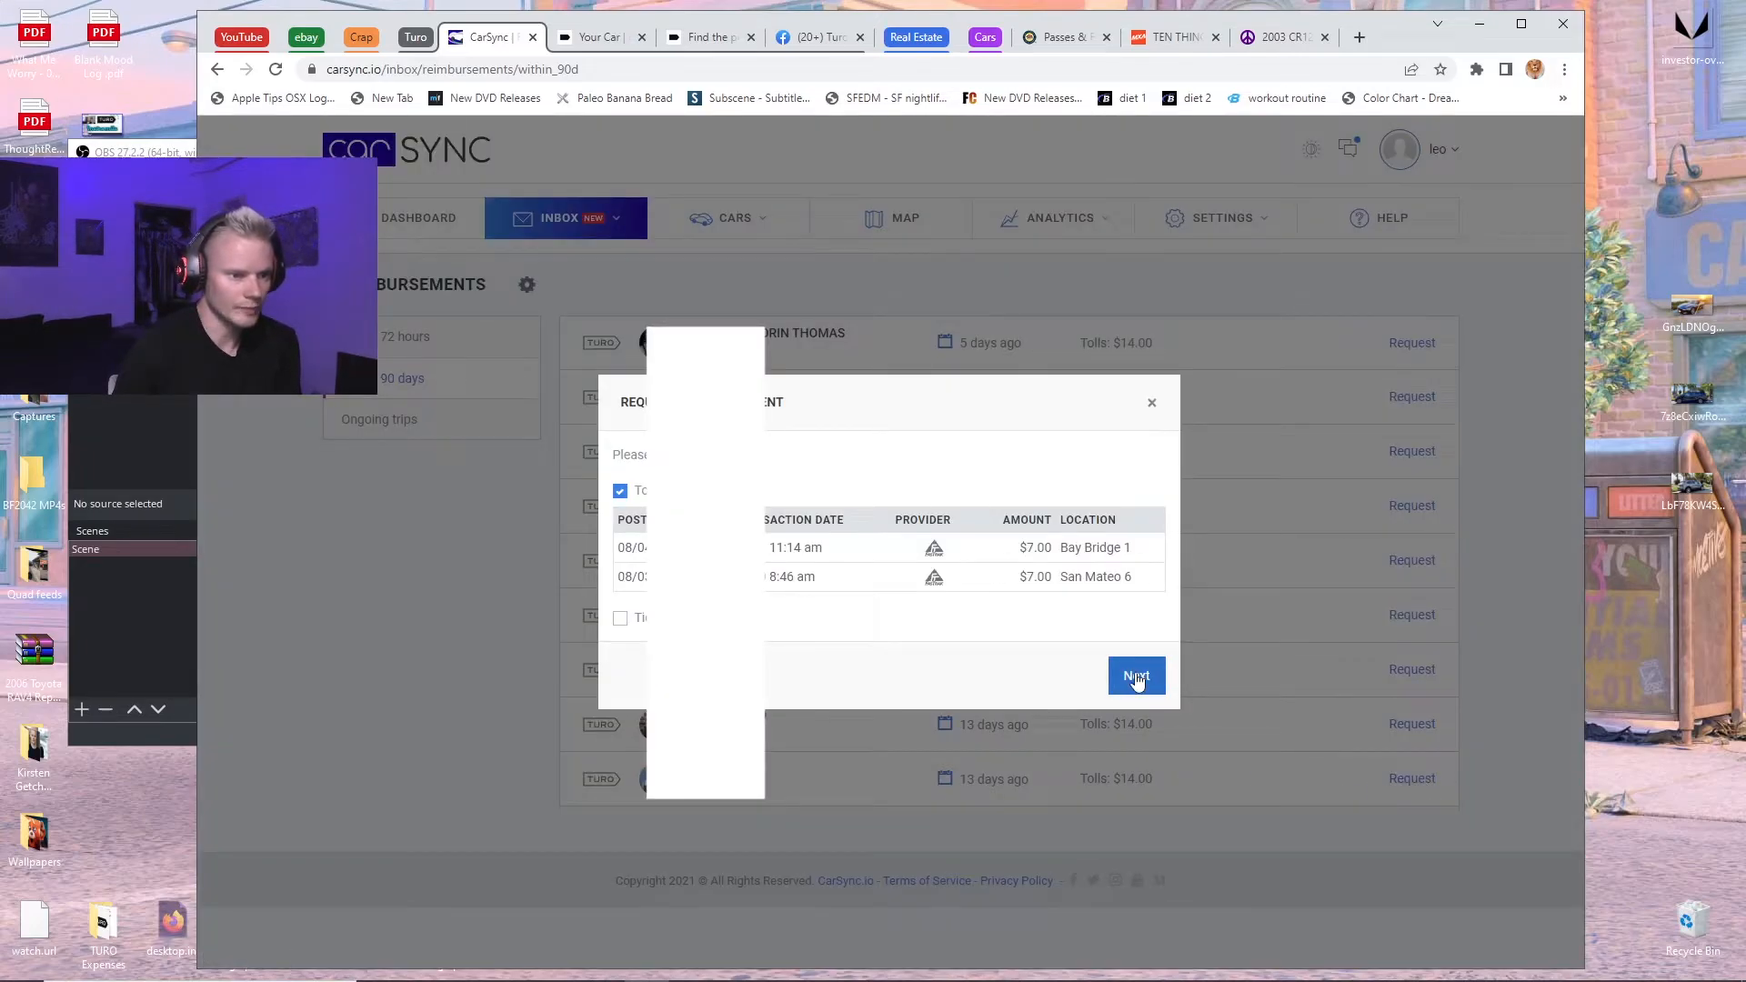
left_click(1134, 676)
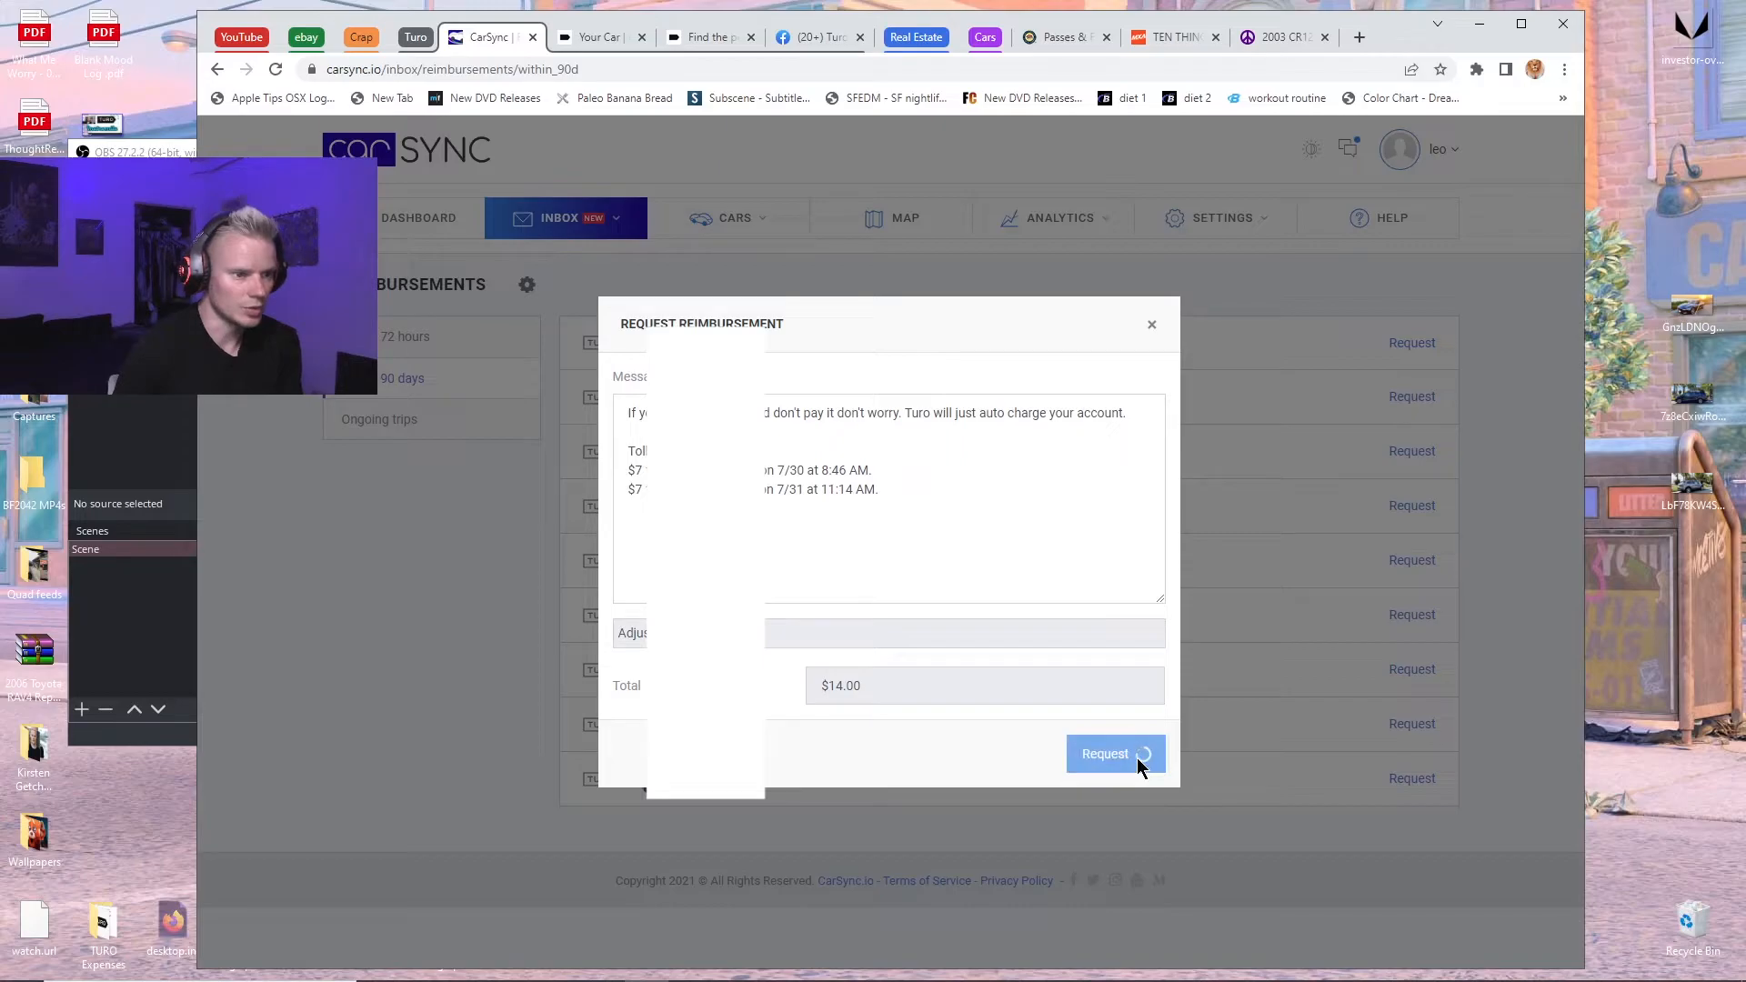
left_click(1114, 753)
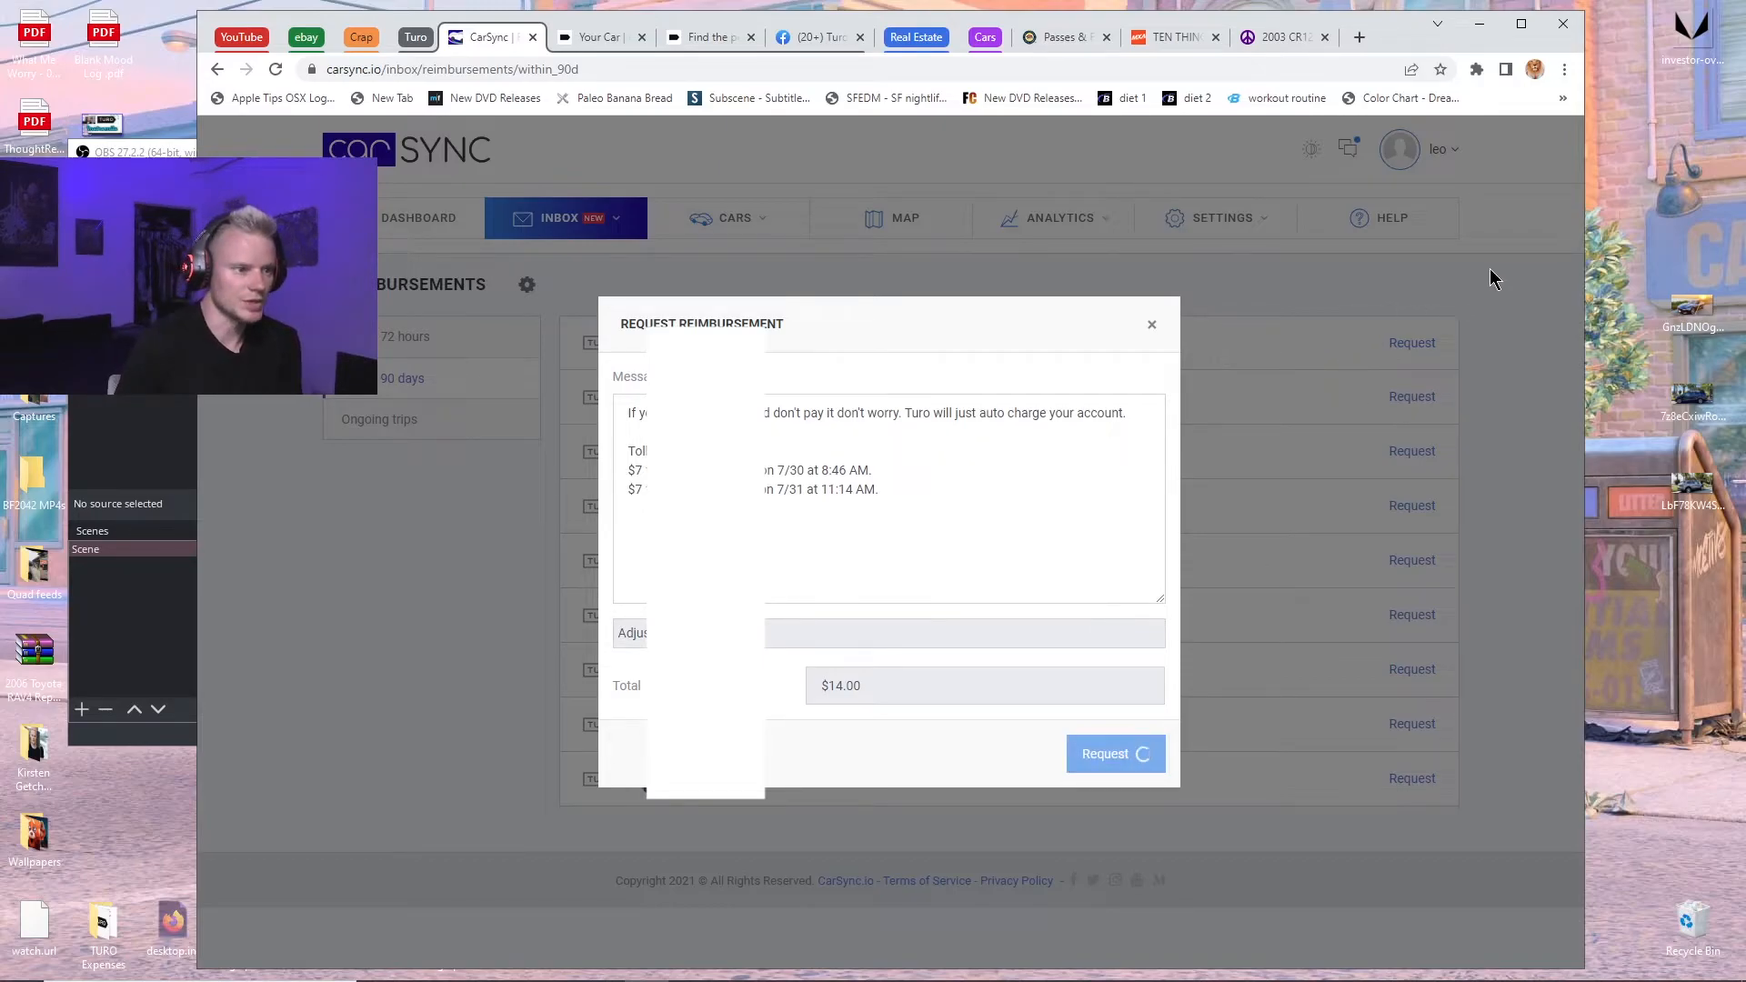
left_click(1115, 753)
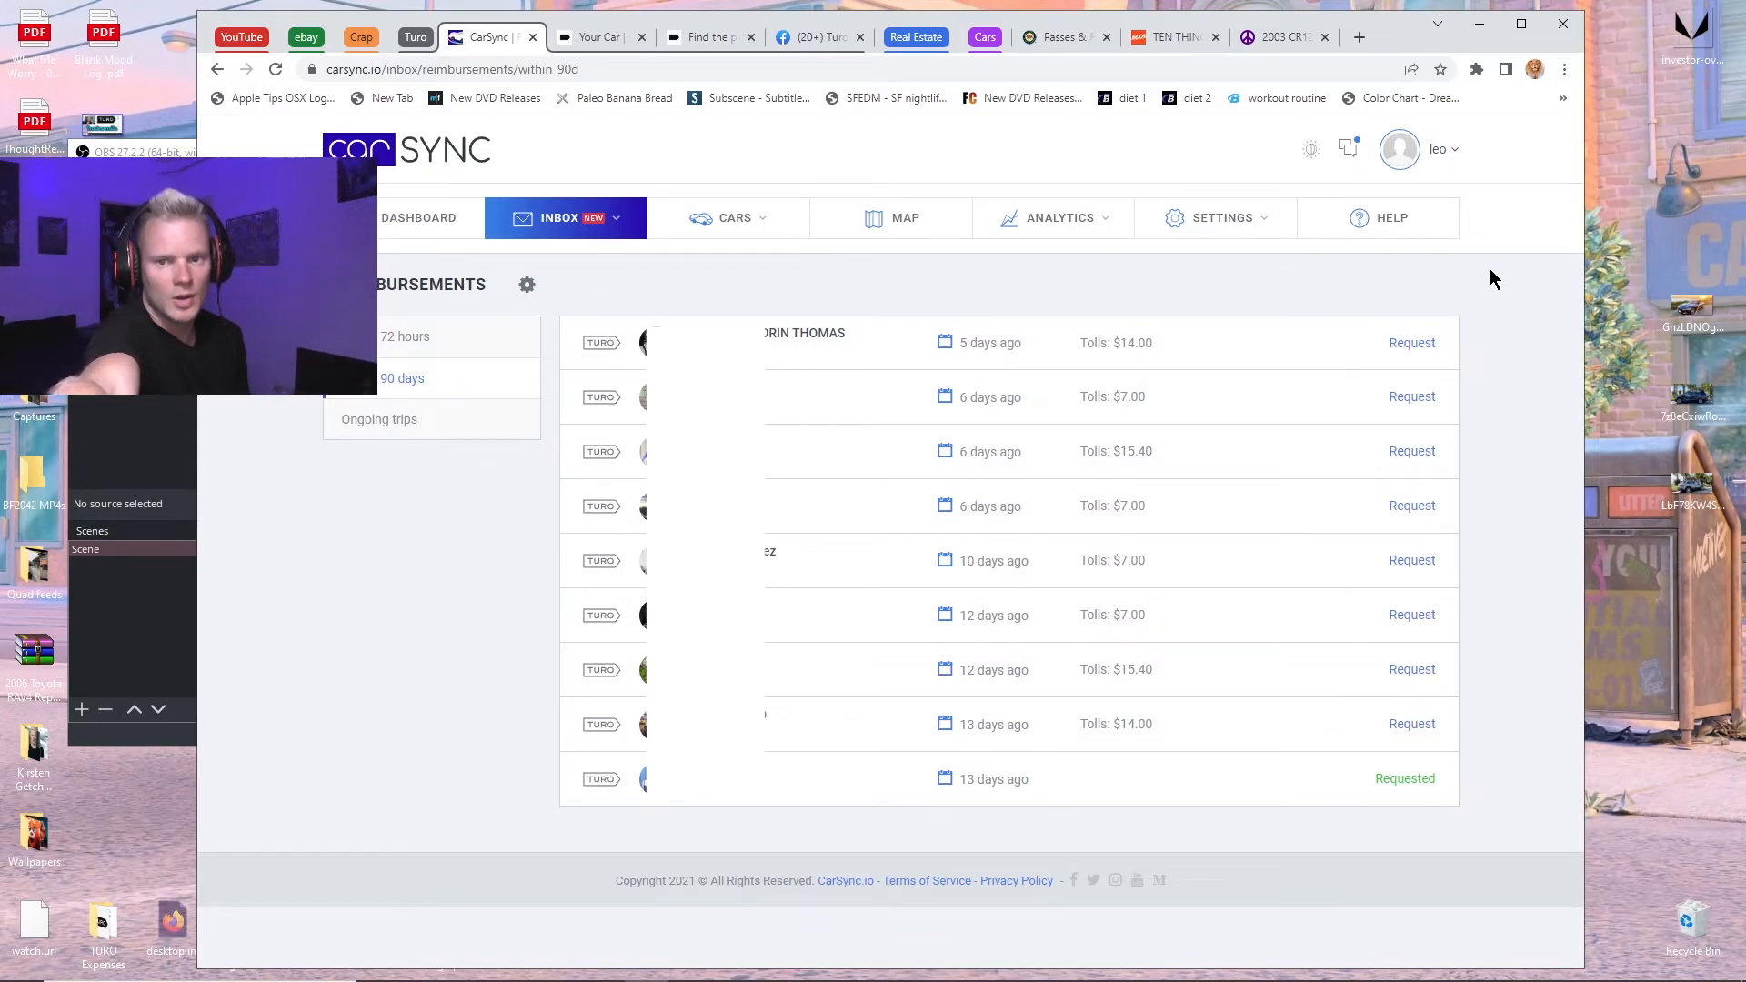
mouse_move(1522, 343)
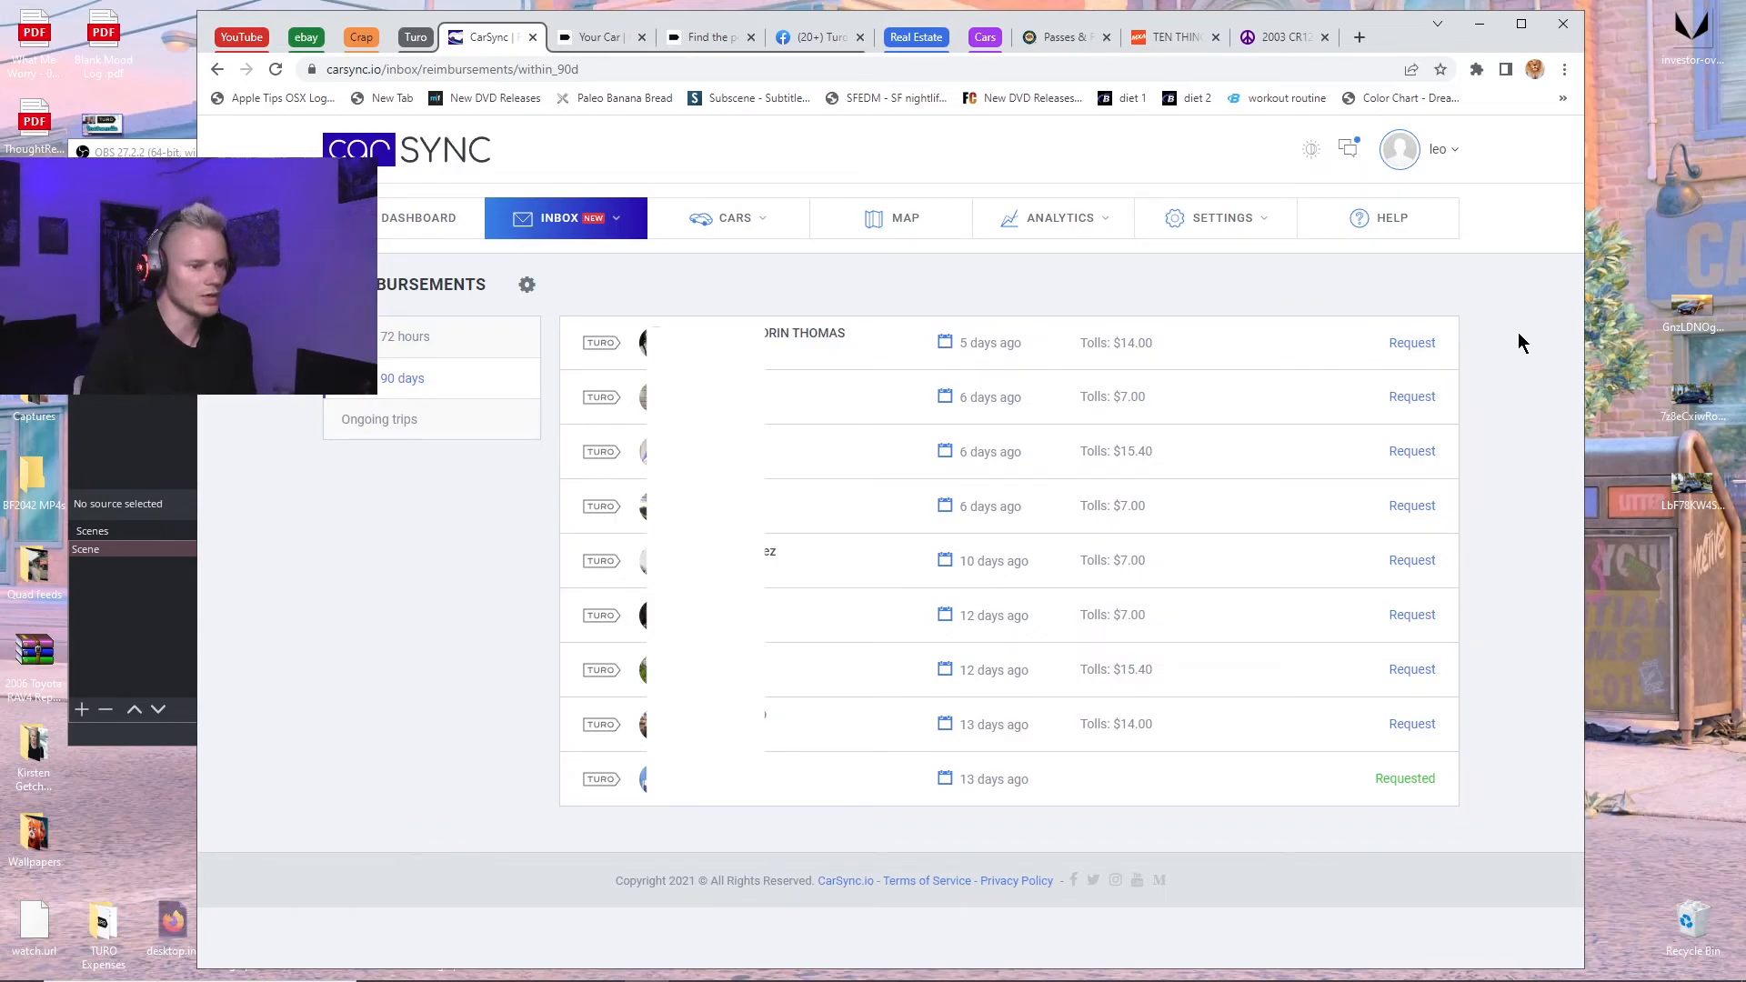
mouse_move(1510, 842)
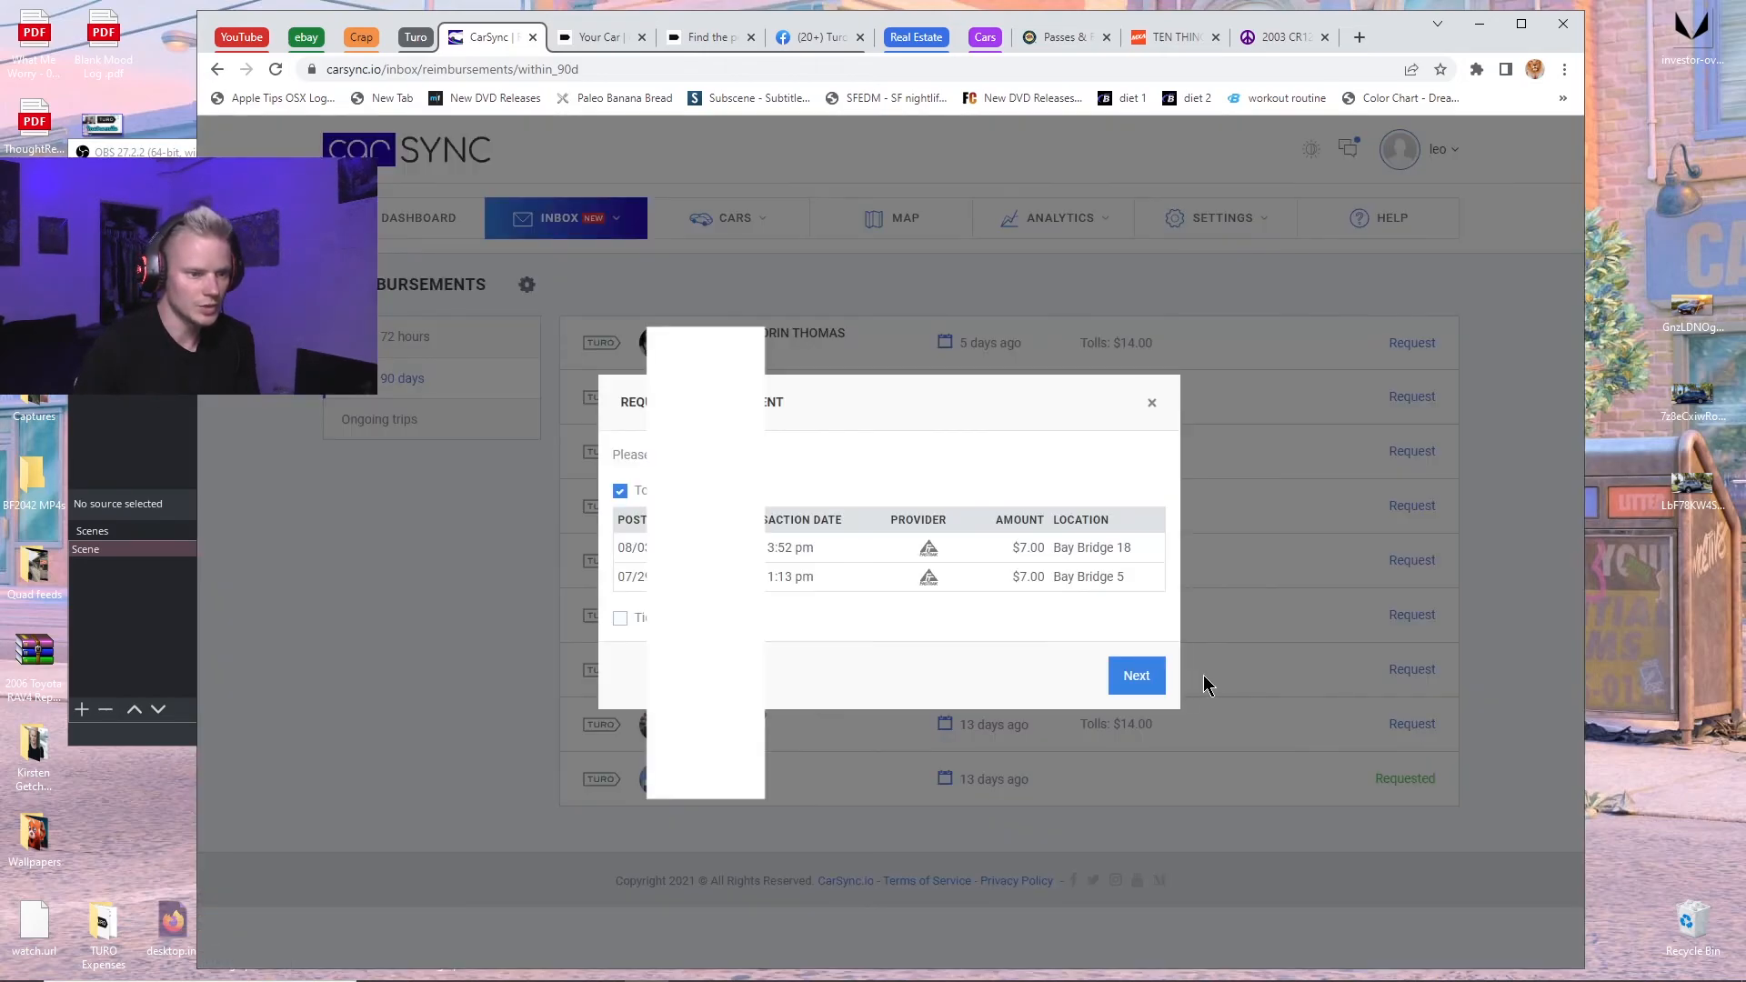
Send the second 13-days-ago trip's $14.00 toll reimbursement request.
left_click(1134, 675)
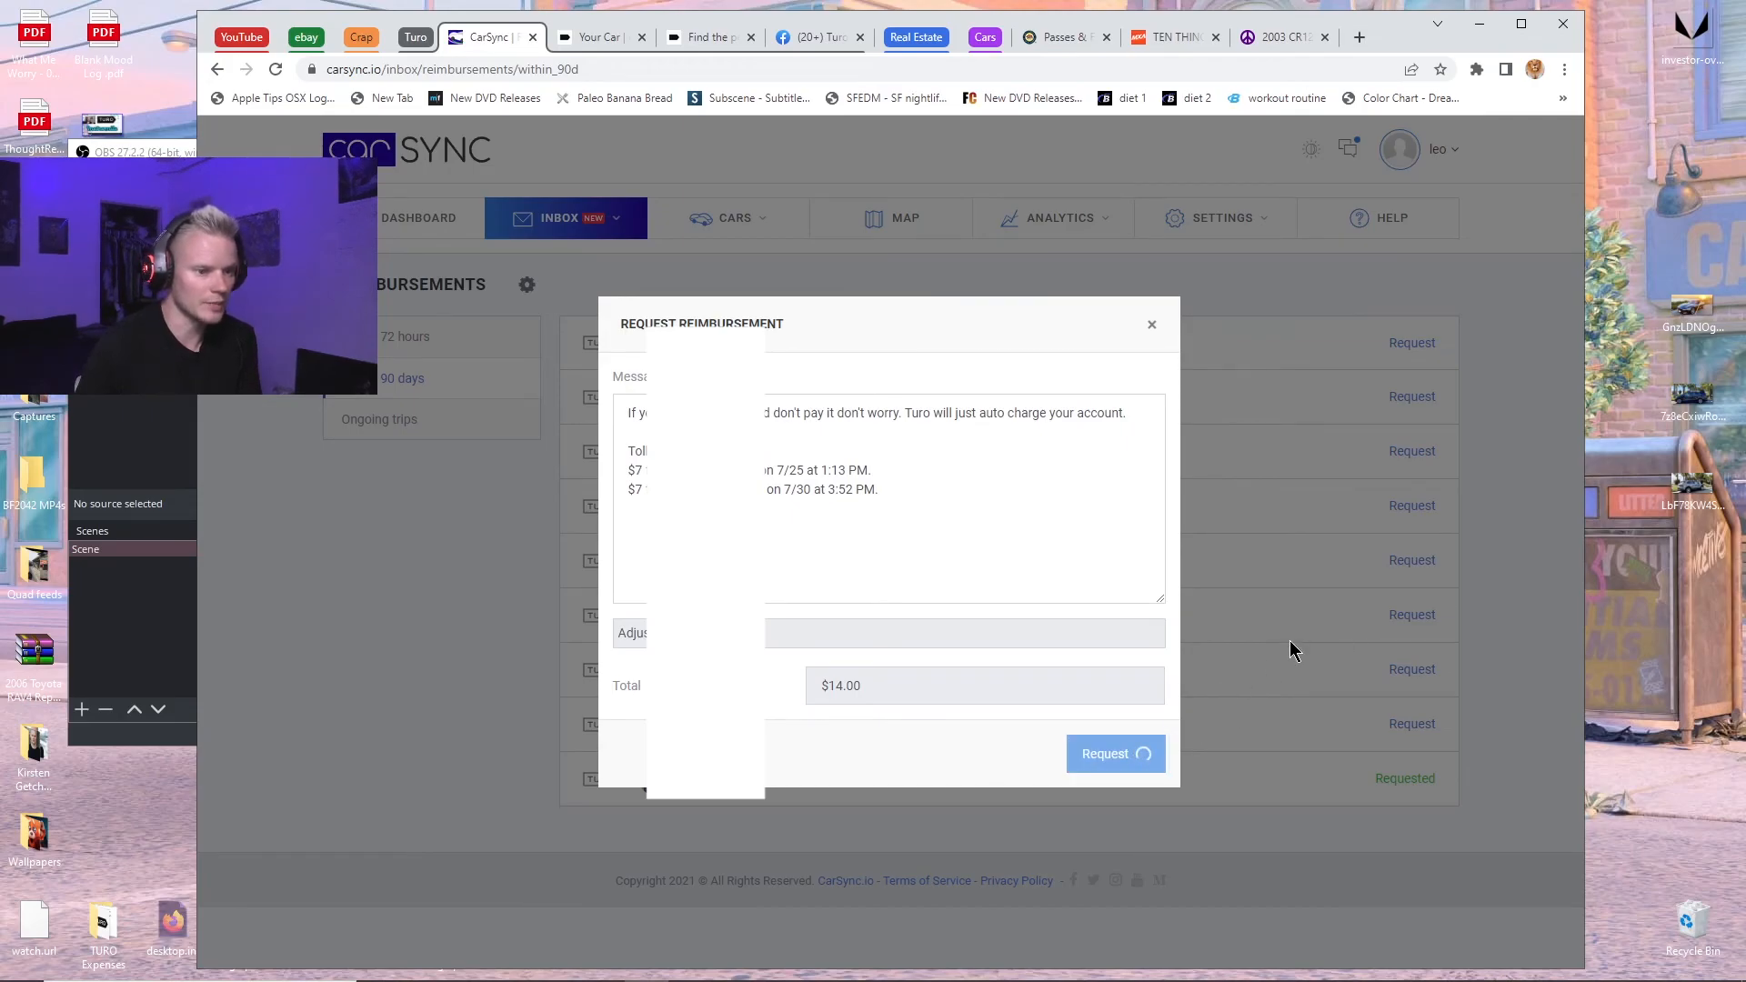
left_click(1113, 753)
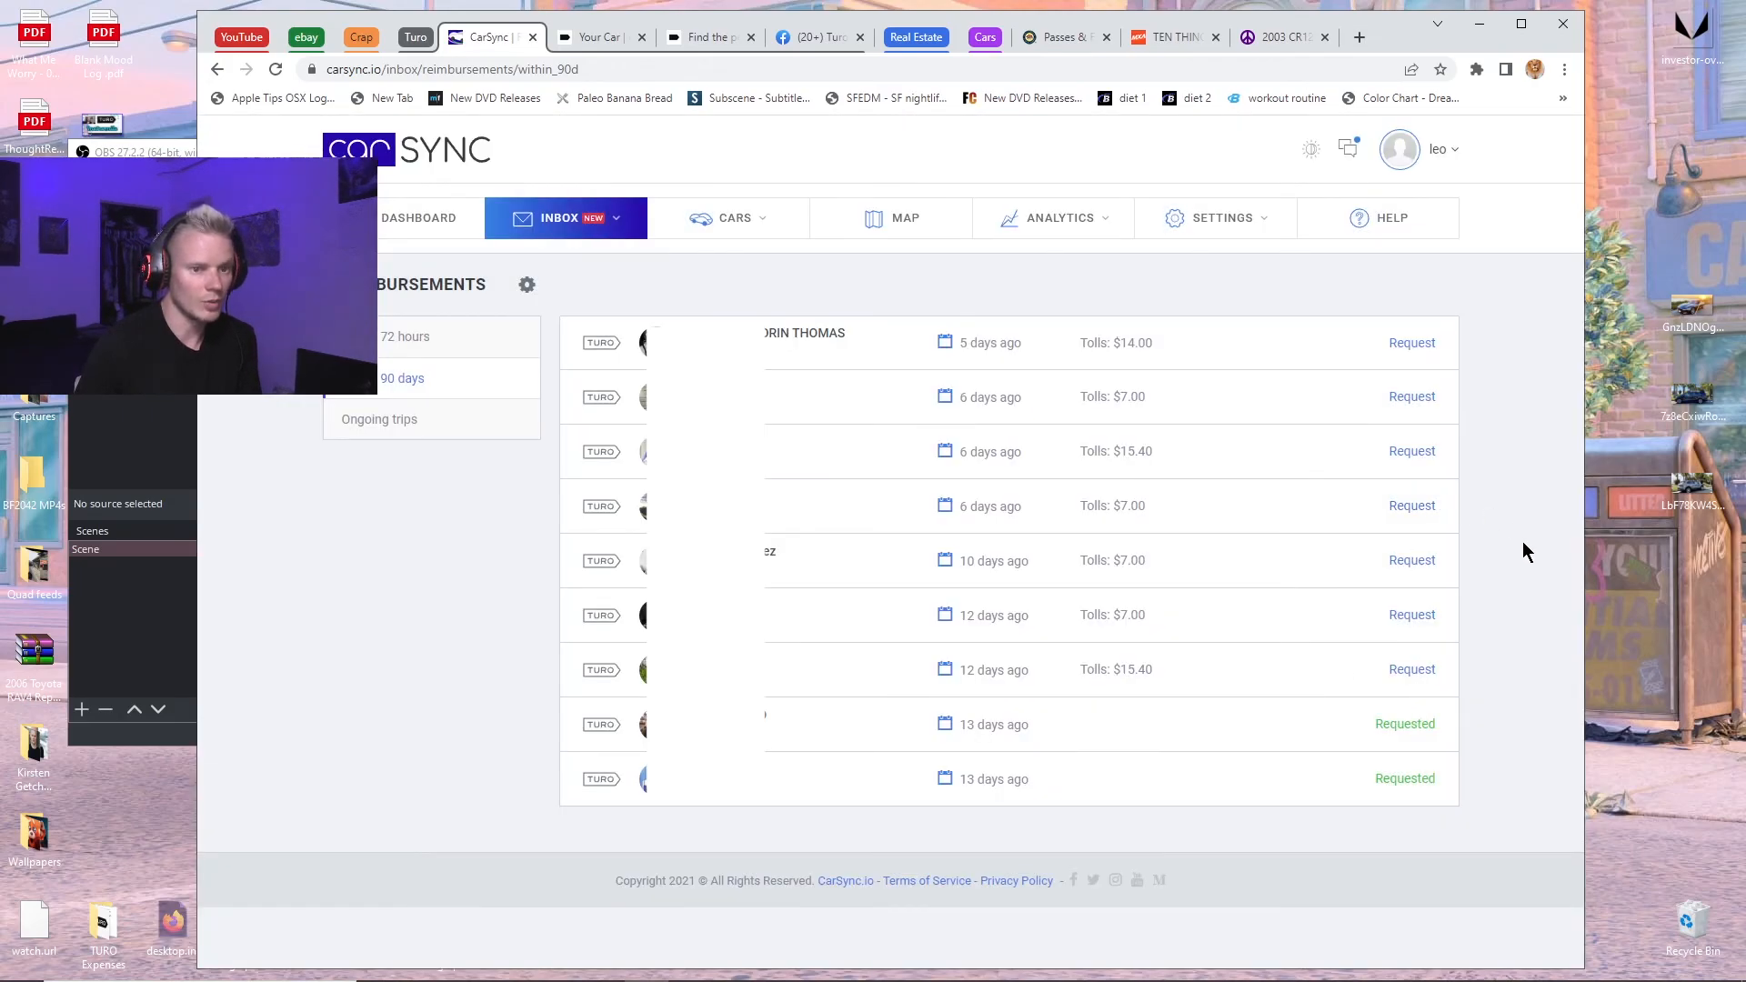
mouse_move(1522, 509)
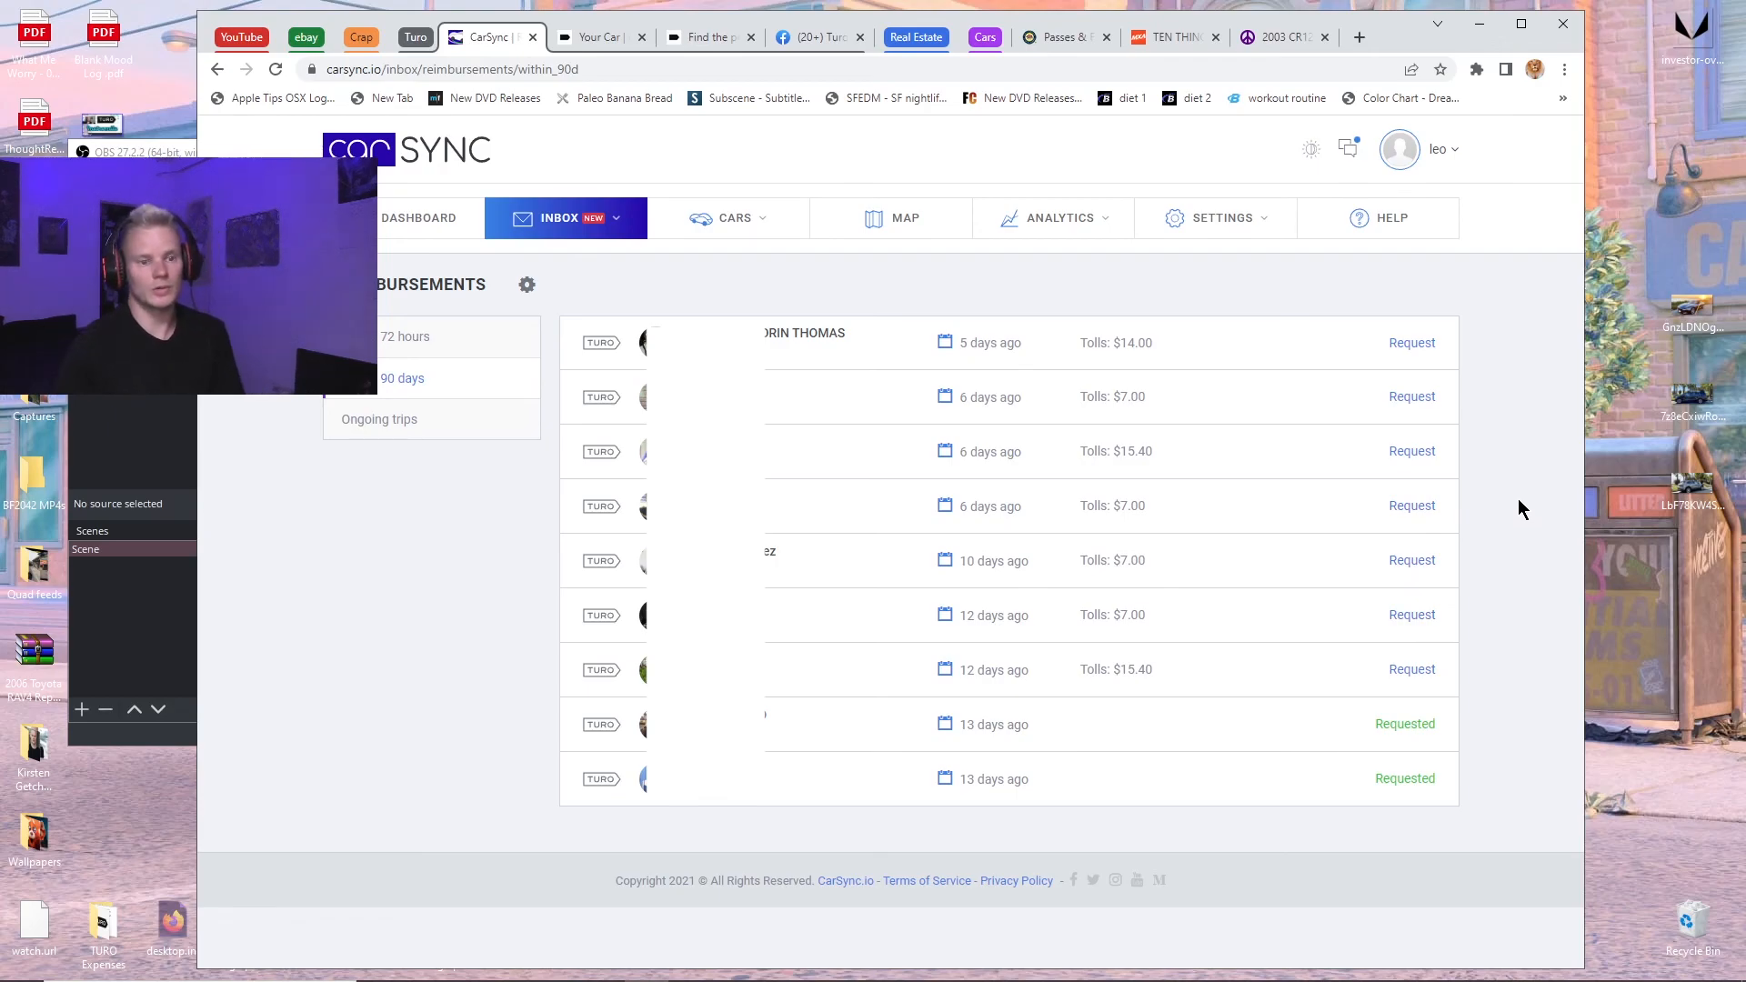